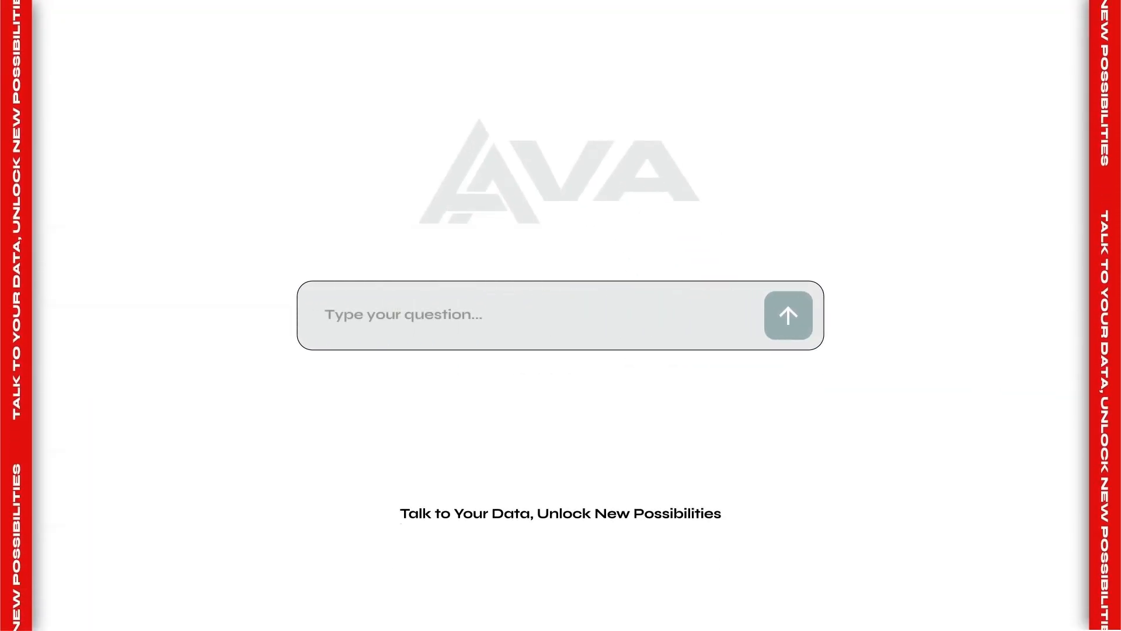
Ask for the total distance by player for the last 7 days
{"action": "type", "text": "What is the total distance by"}
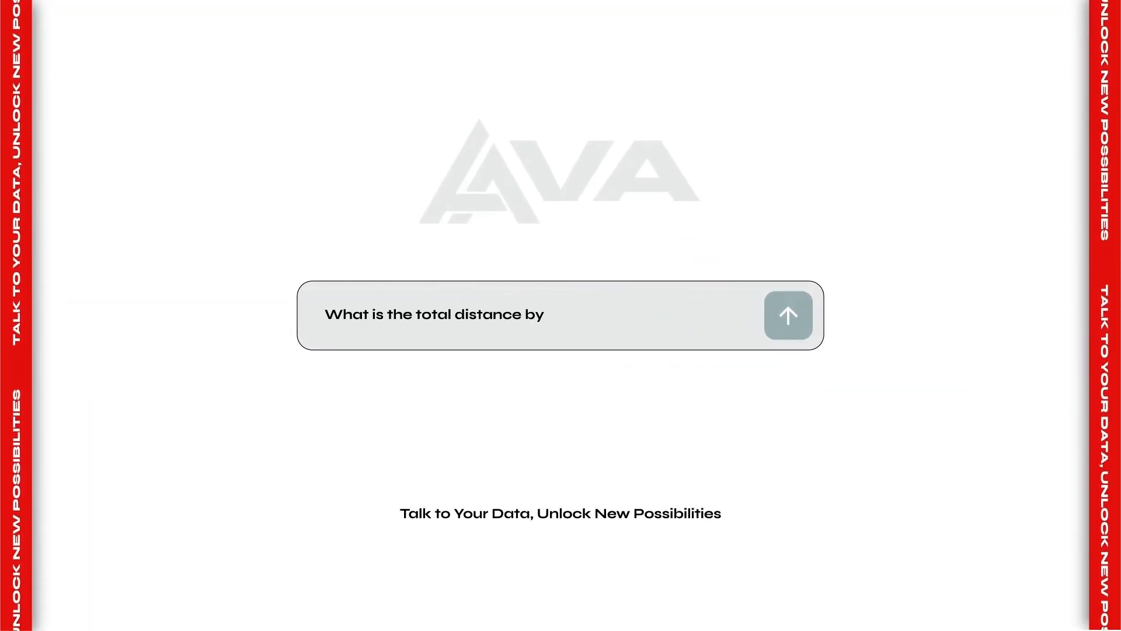
{"action": "type", "text": "player for the last 7 days?"}
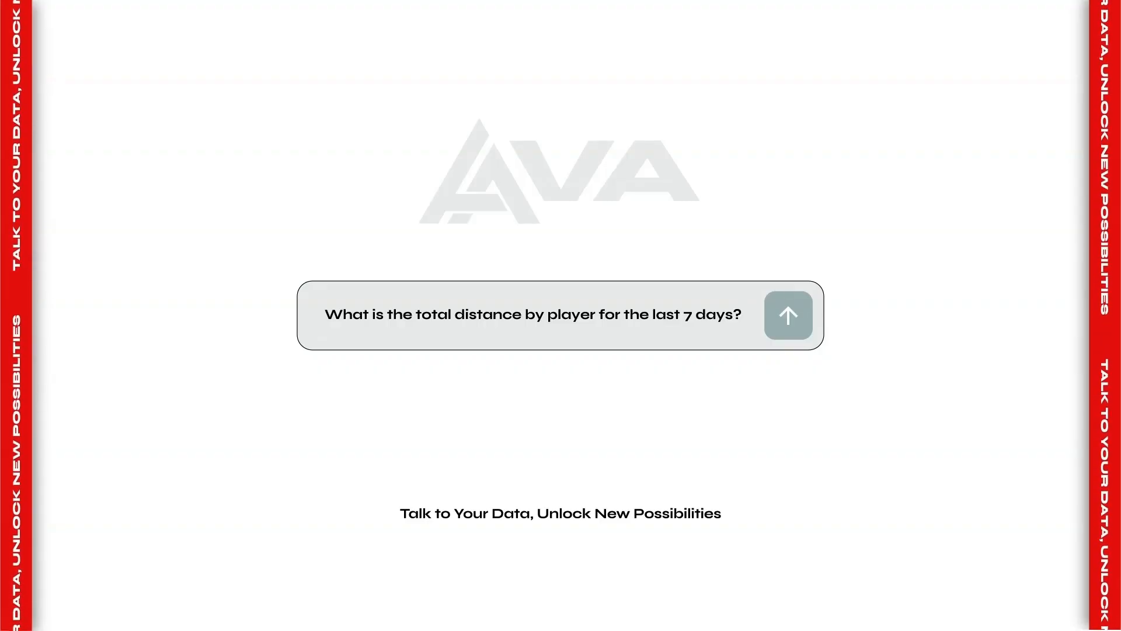
{"action": "left_click", "coordinate": [788, 315]}
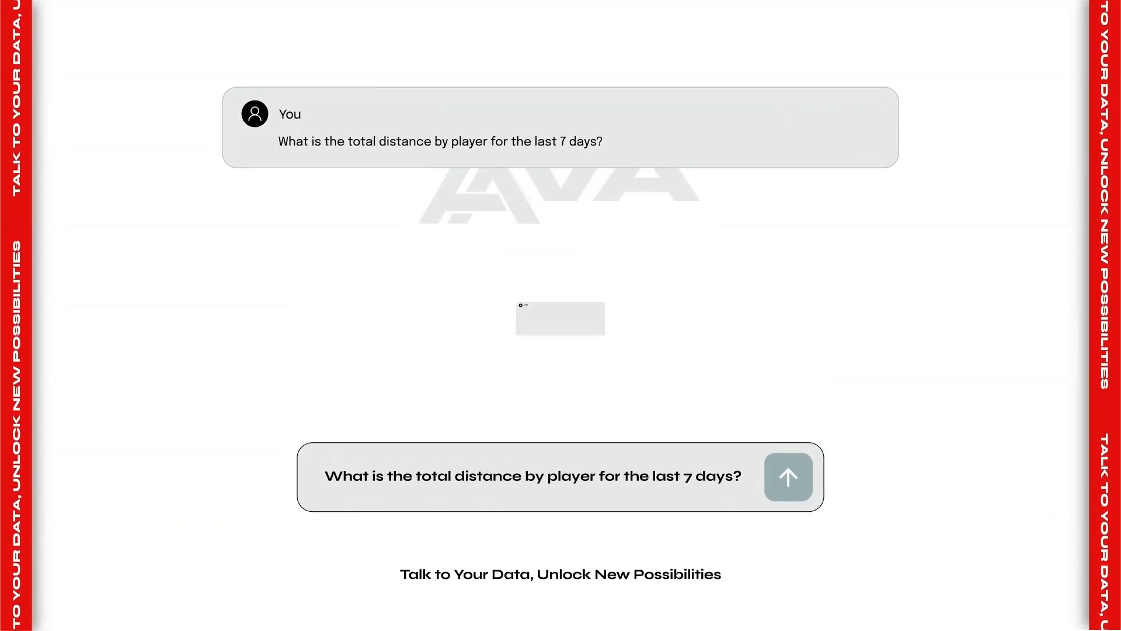
{"action": "left_click", "coordinate": [789, 477]}
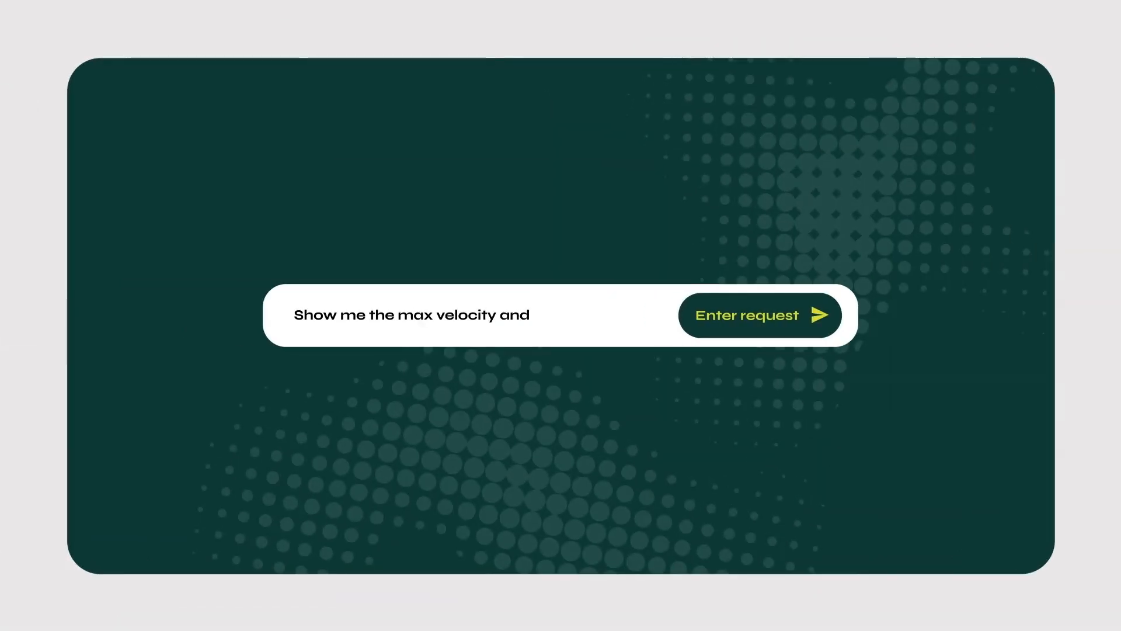
Ask for max acceleration per player in the last 3 months
{"action": "type", "text": "max acceleration per player in the last 3 months"}
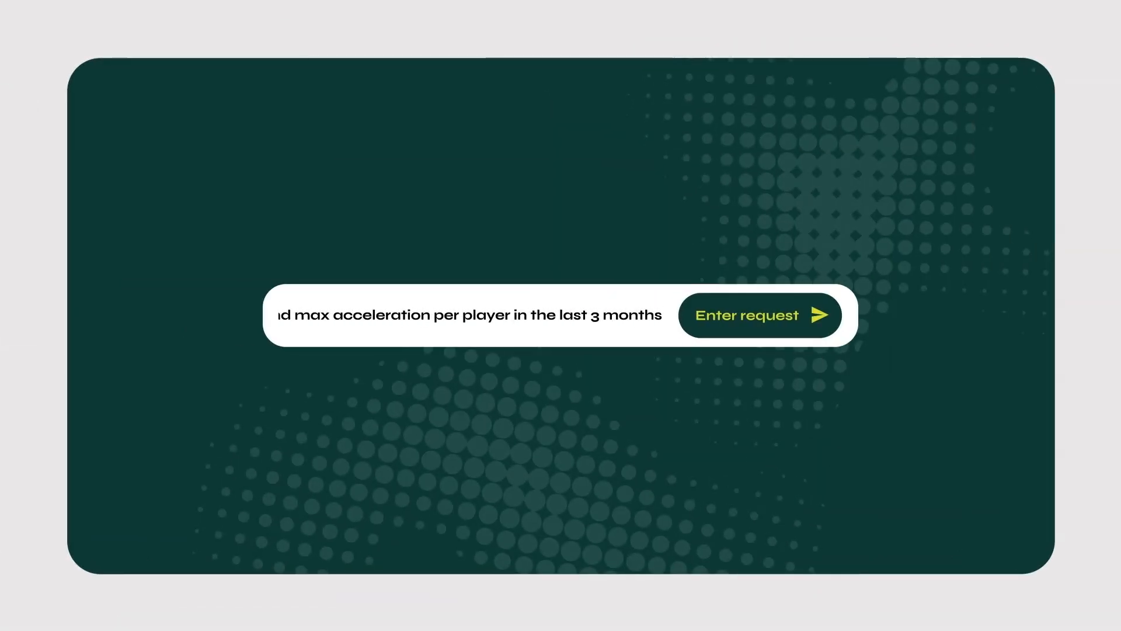
{"action": "left_click", "coordinate": [759, 316]}
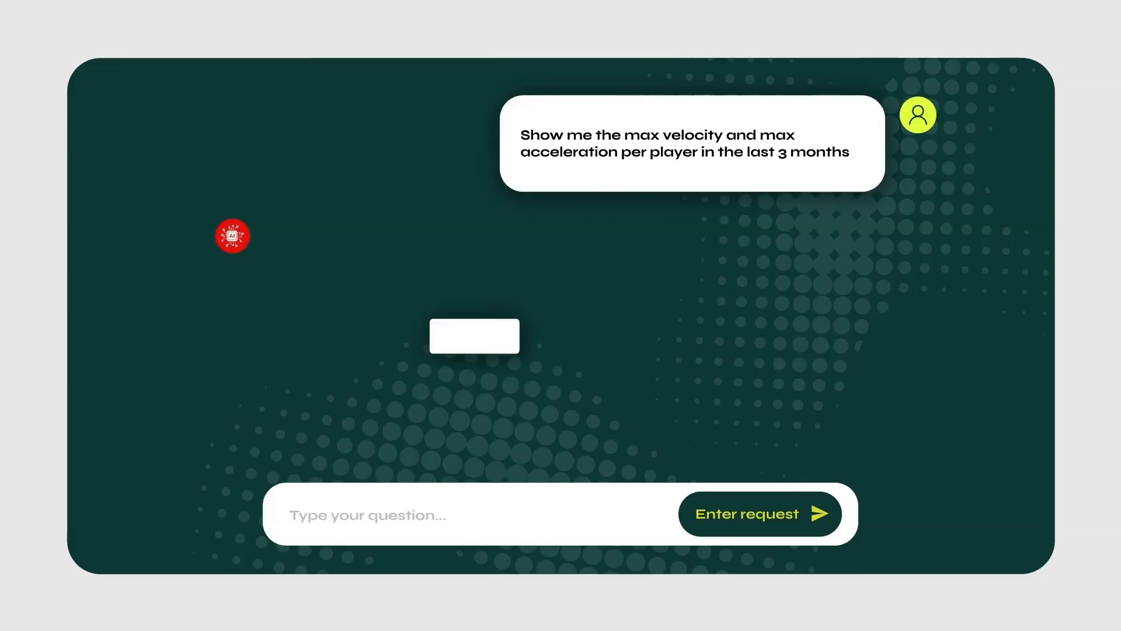
{"action": "left_click", "coordinate": [761, 514]}
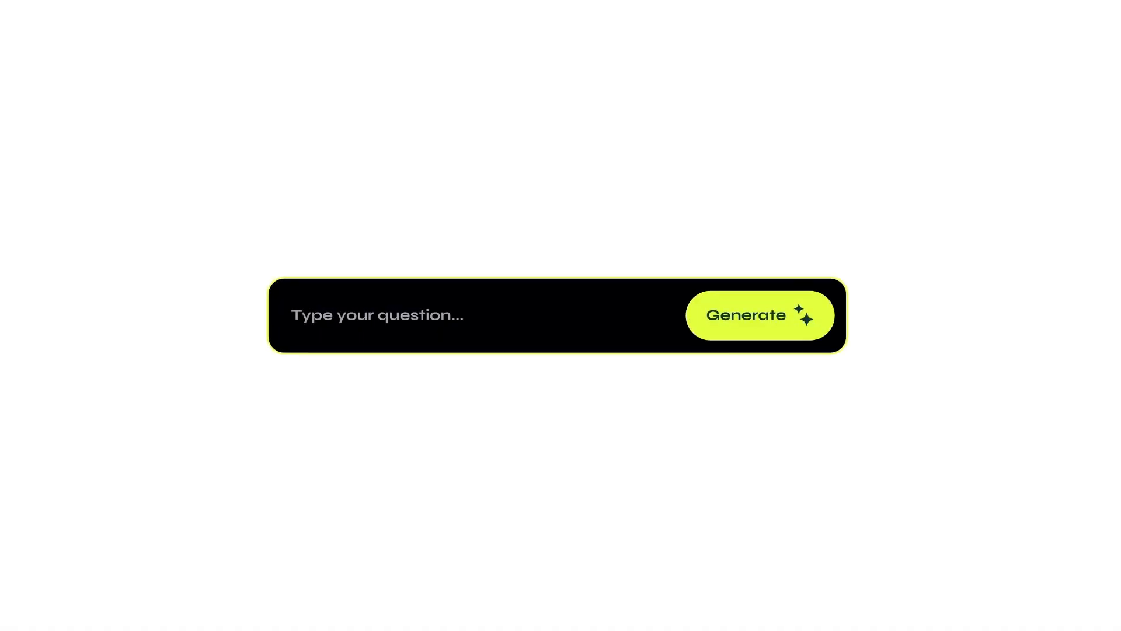
{"action": "left_click", "coordinate": [759, 315]}
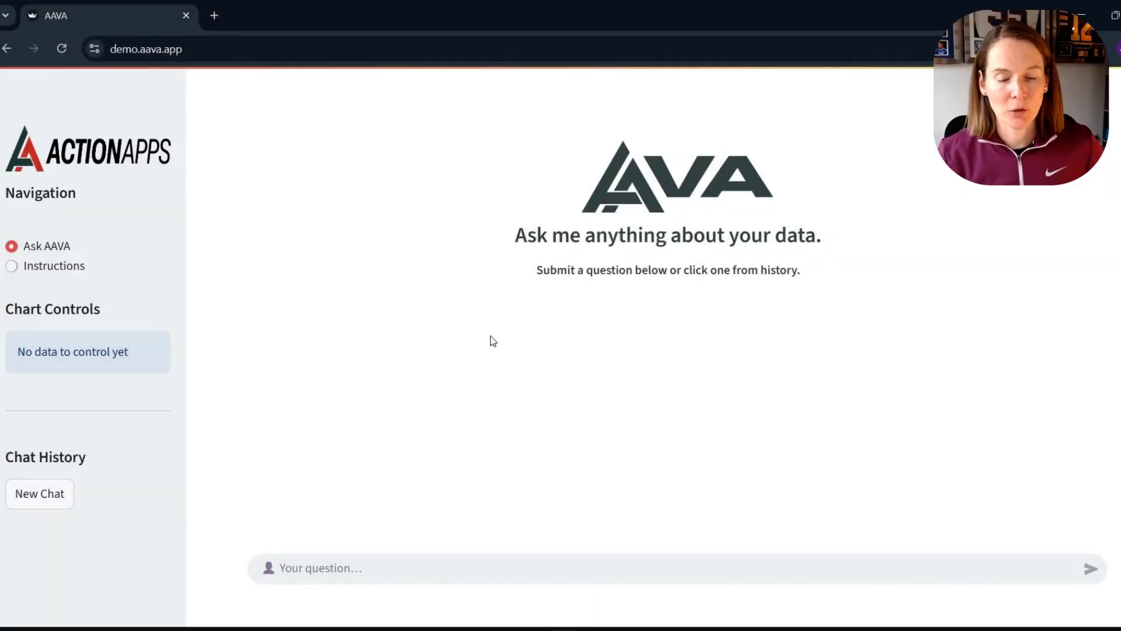
{"action": "mouse_move", "coordinate": [257, 301]}
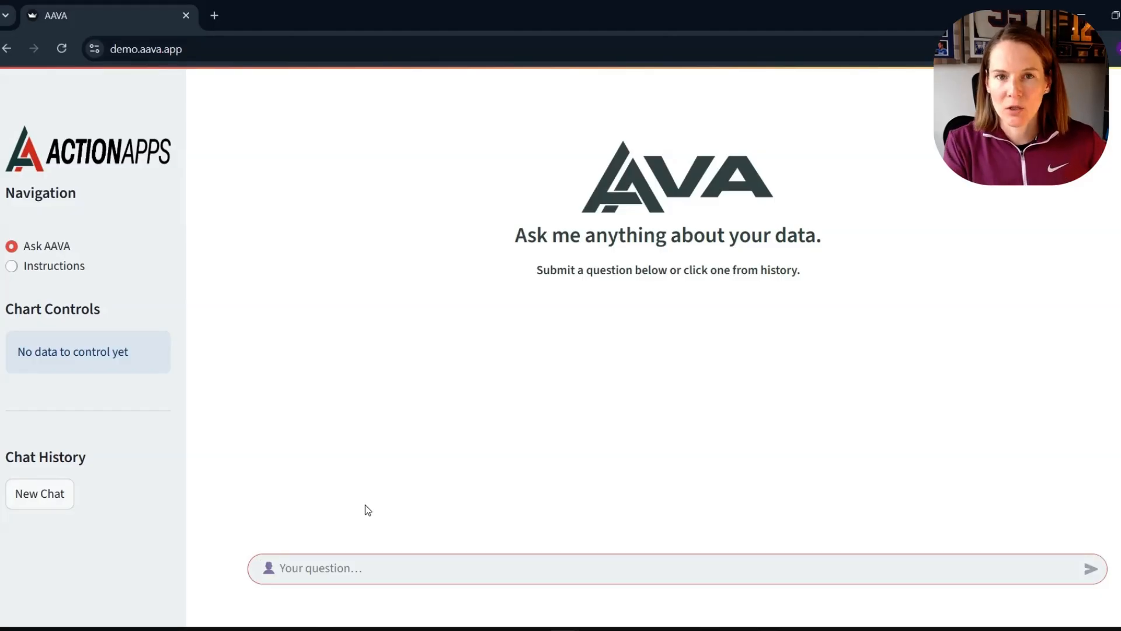
Enter 'show me the total distance by player for the last game of last season'
{"action": "type", "text": "show me the total distance by player for the last game of last season"}
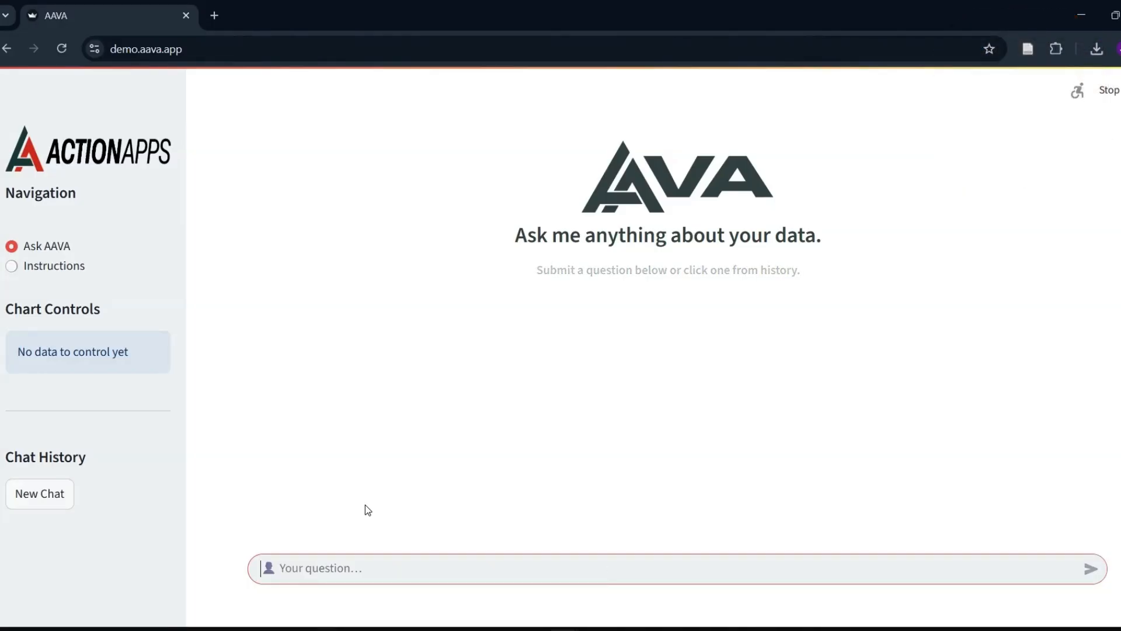
{"action": "mouse_move", "coordinate": [986, 252]}
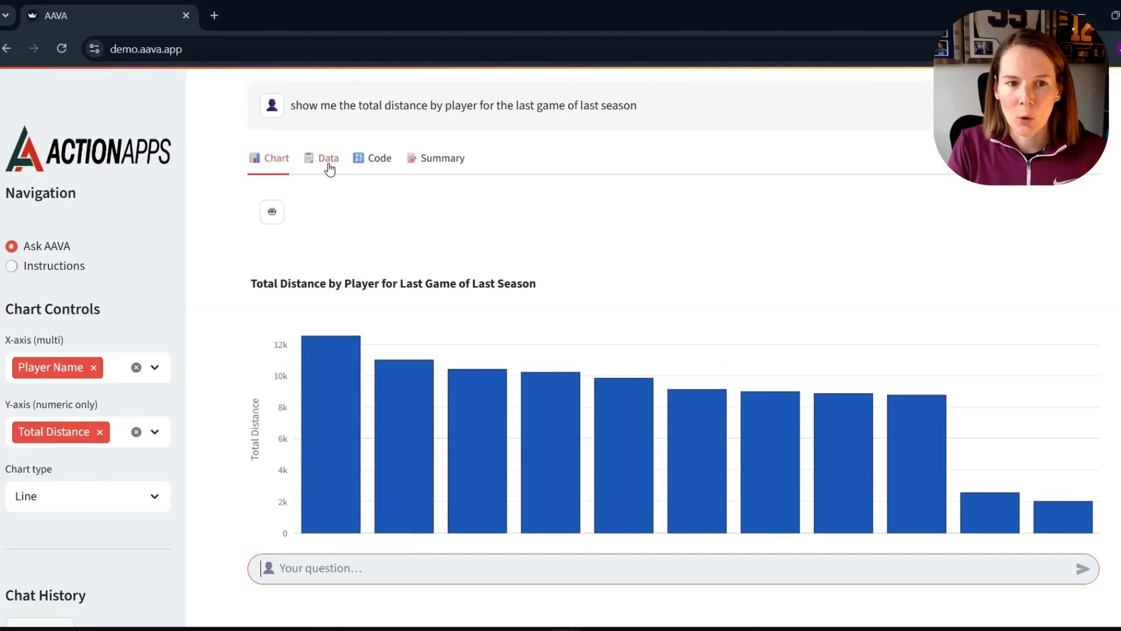
Review the Data table, generated SQL Code and Summary of the distance result, then return to the Chart
{"action": "left_click", "coordinate": [329, 158]}
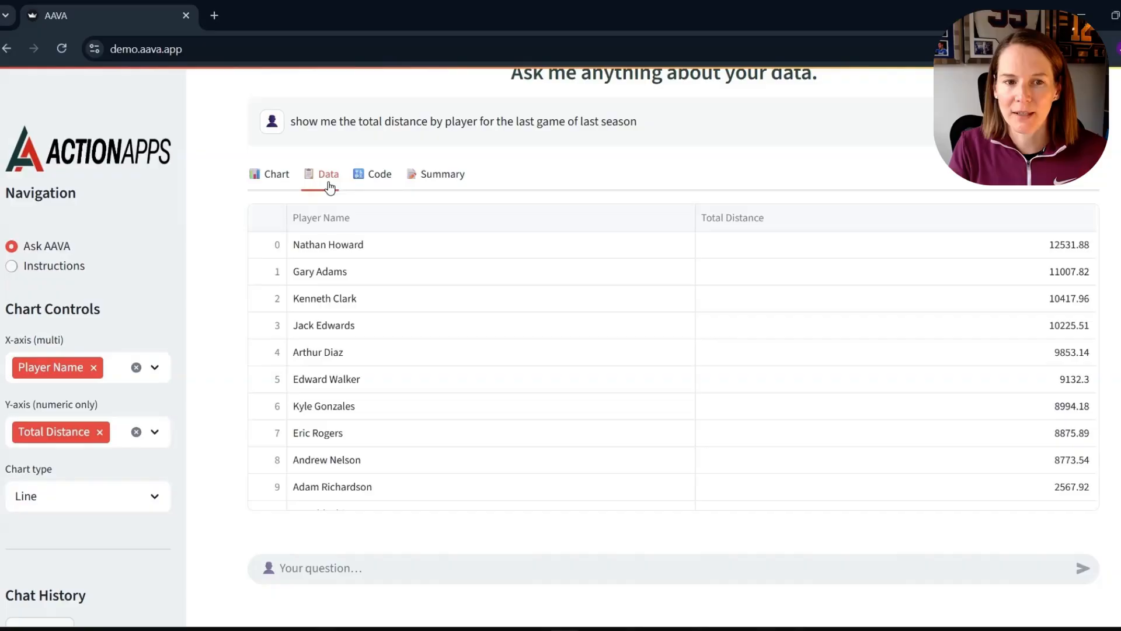
{"action": "left_click", "coordinate": [378, 172]}
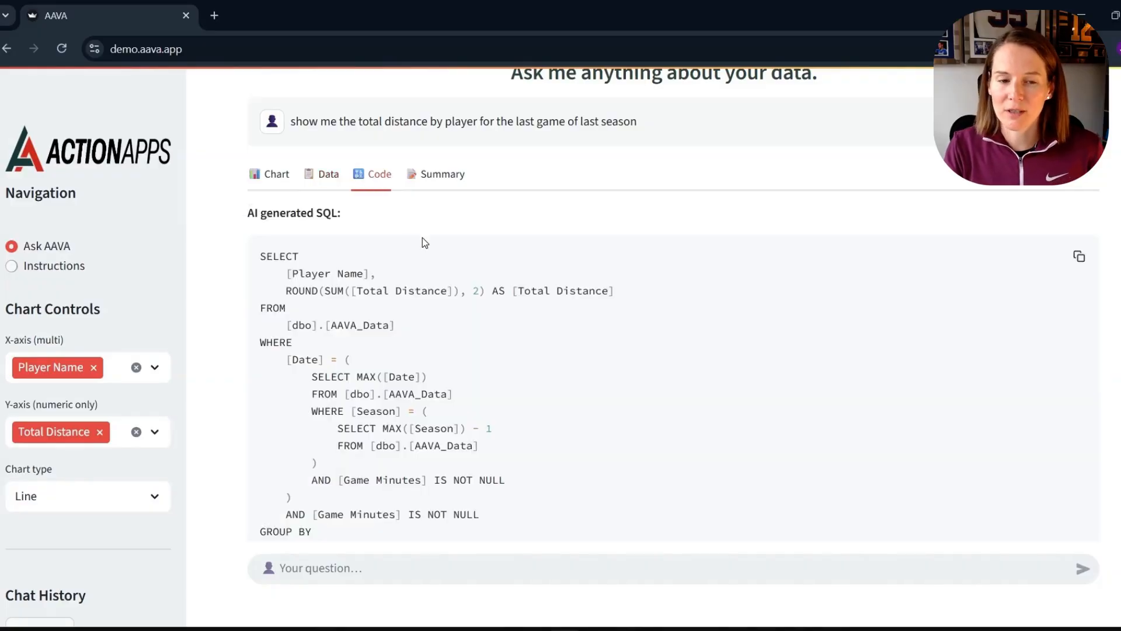
{"action": "scroll", "scroll_direction": "down", "scroll_amount": 3}
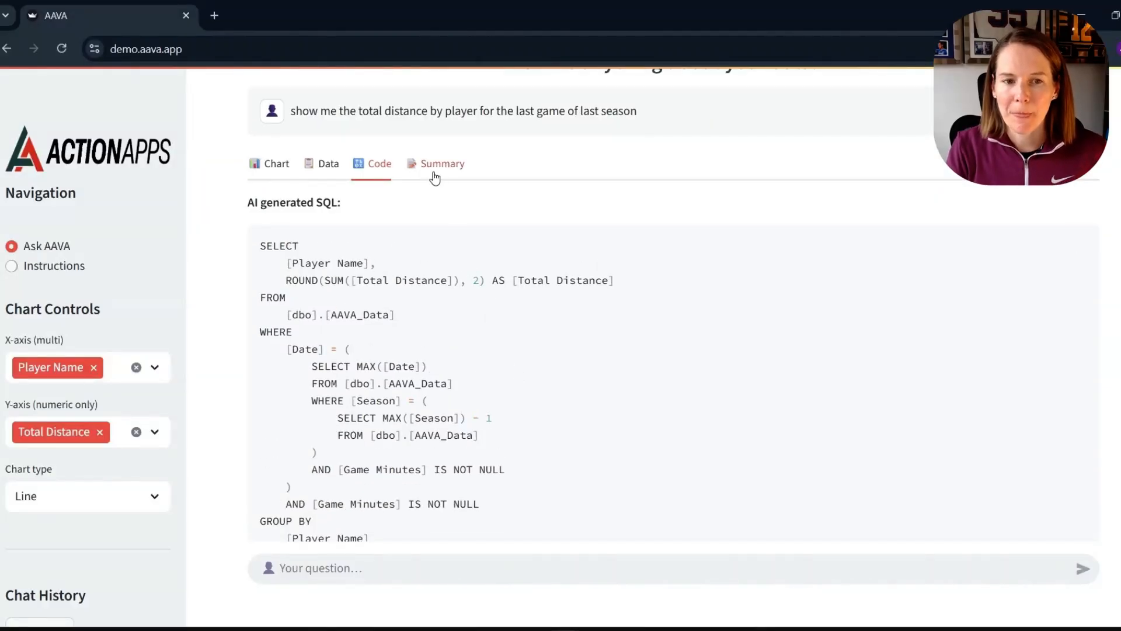
{"action": "left_click", "coordinate": [443, 164]}
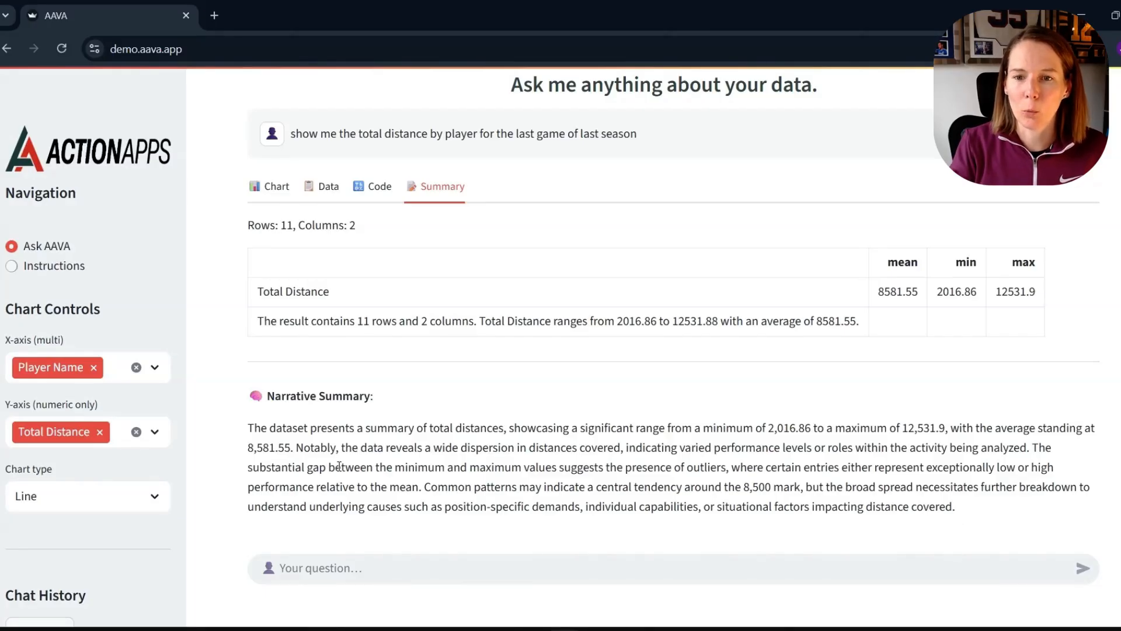
{"action": "left_click", "coordinate": [277, 186]}
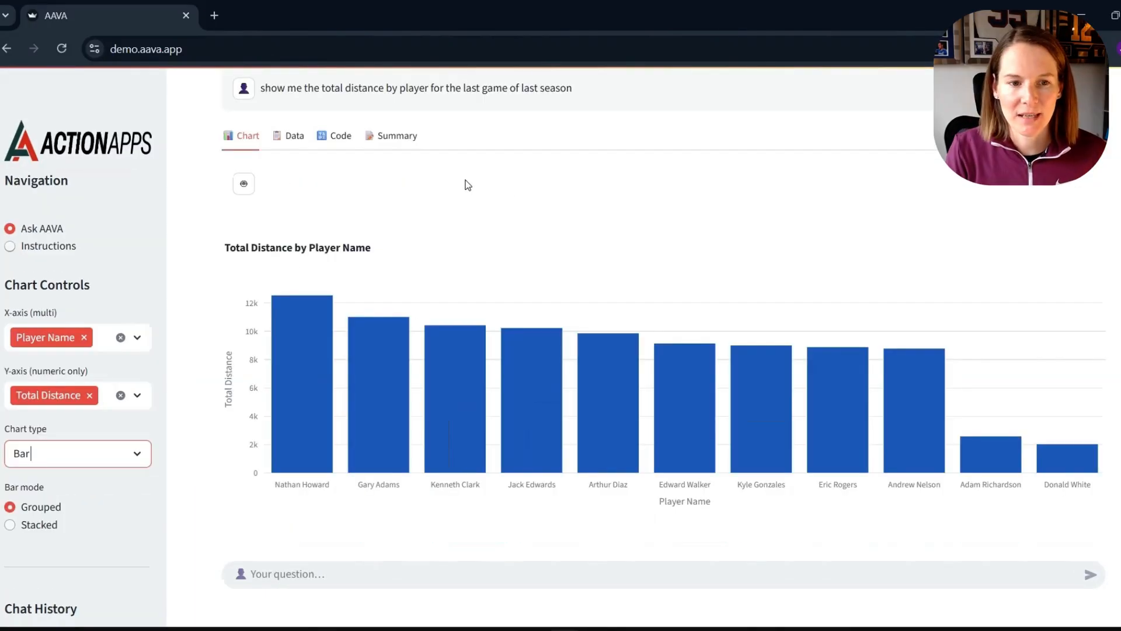
{"action": "mouse_move", "coordinate": [298, 258]}
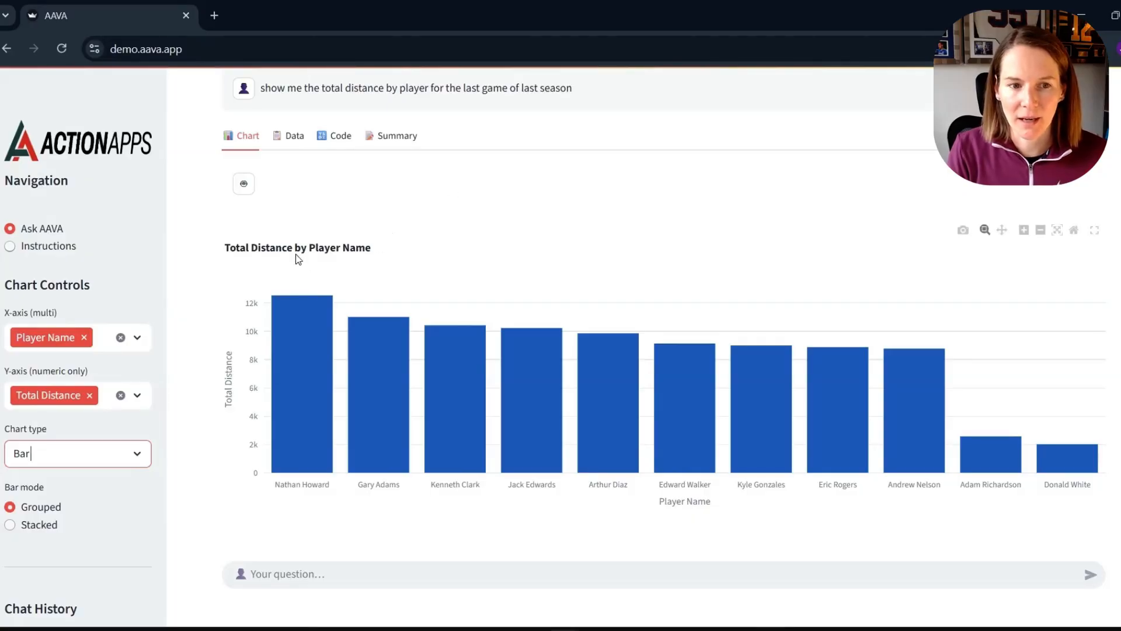
{"action": "mouse_move", "coordinate": [376, 387]}
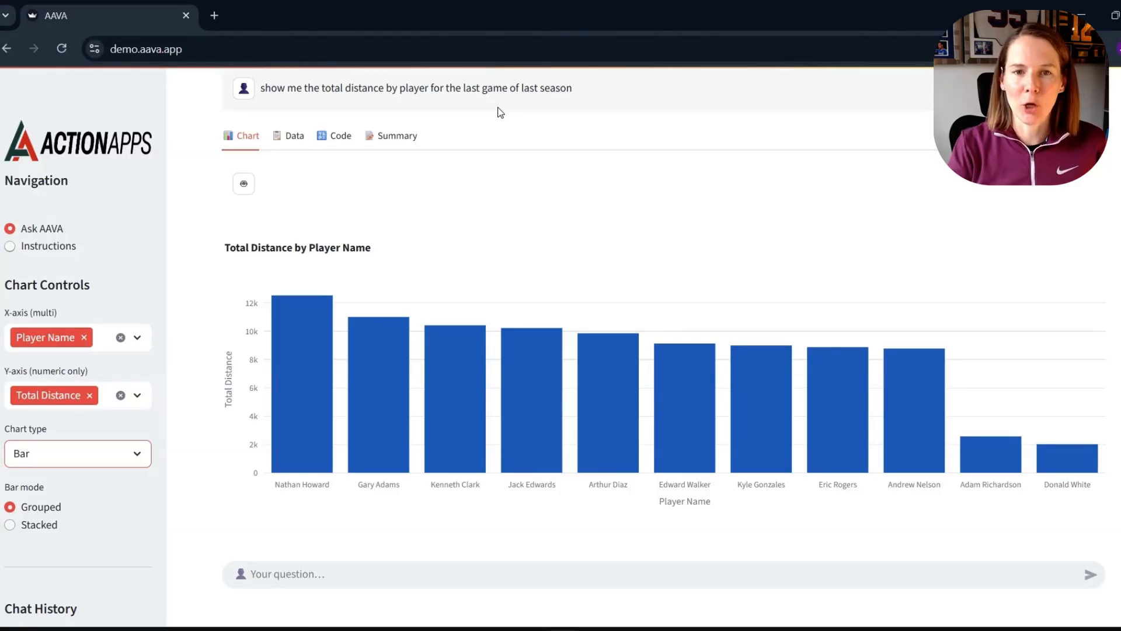
{"action": "mouse_move", "coordinate": [554, 131]}
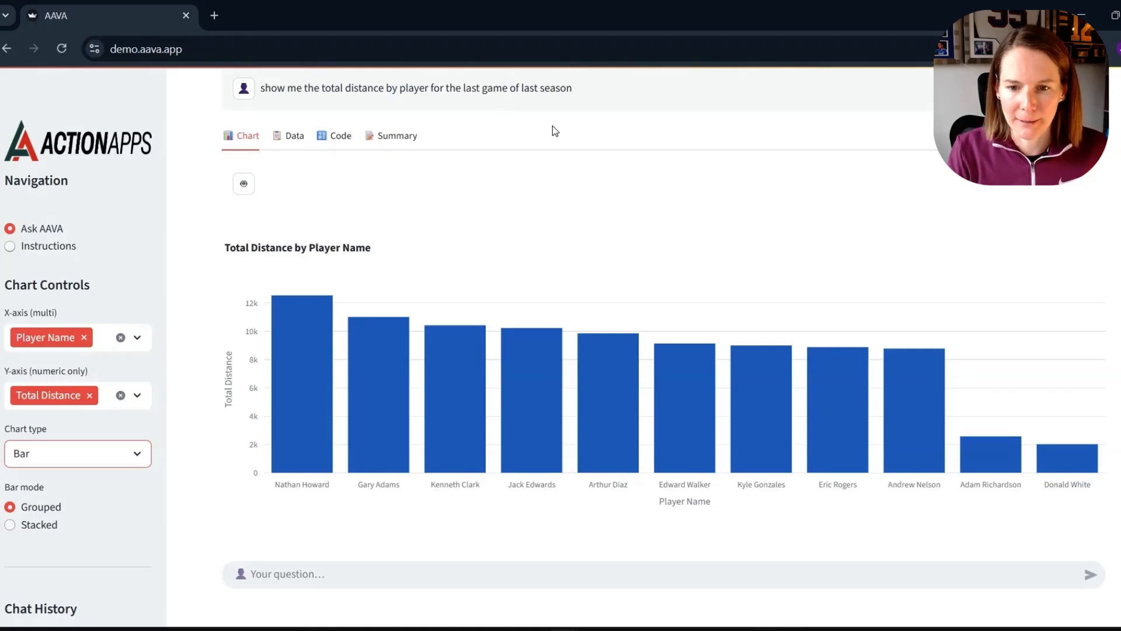
{"action": "mouse_move", "coordinate": [1019, 468]}
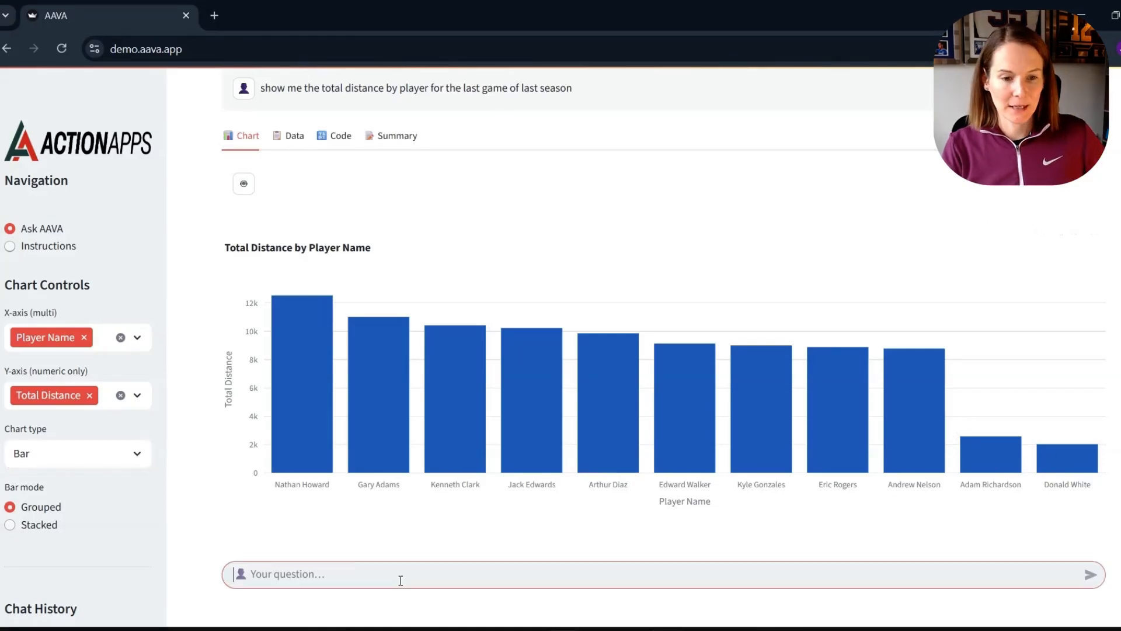
Send 'remove the players that played less than 80 minutes' as a follow-up on the distance chart
{"action": "type", "text": "remove the players that played less than 80 minutes"}
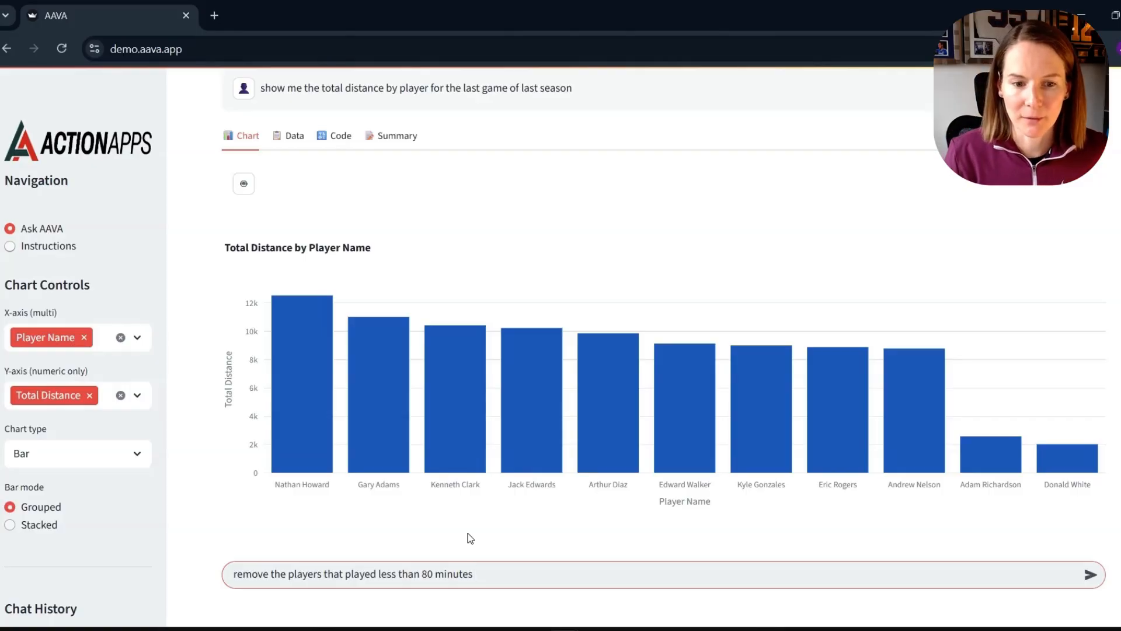
{"action": "left_click", "coordinate": [1090, 575]}
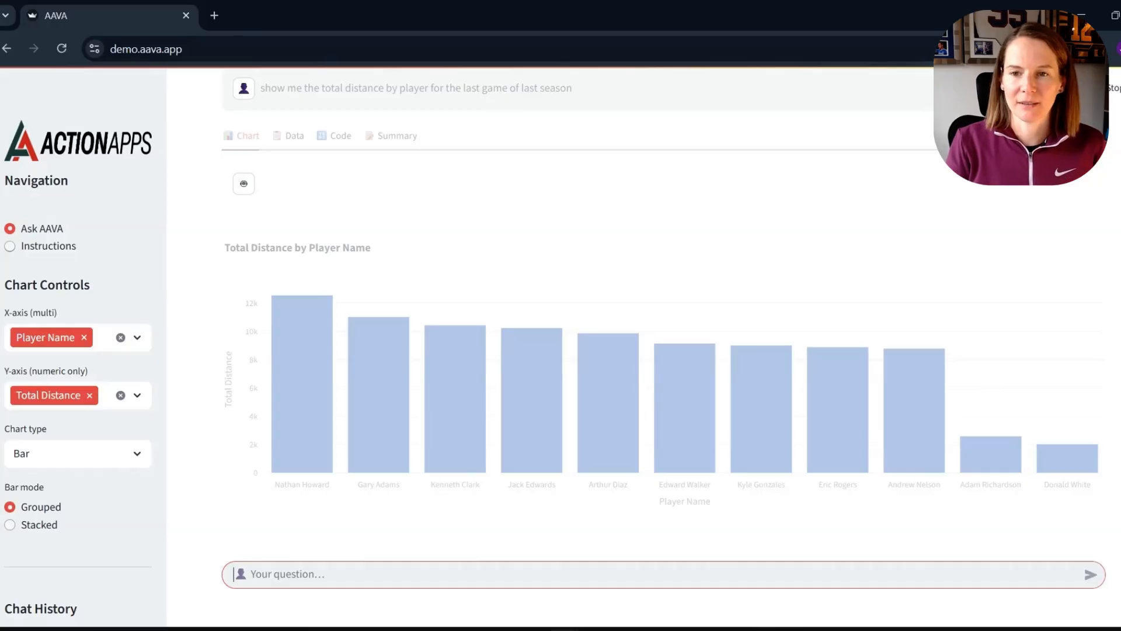
{"action": "type", "text": "remove the players that played less than 80 minutes"}
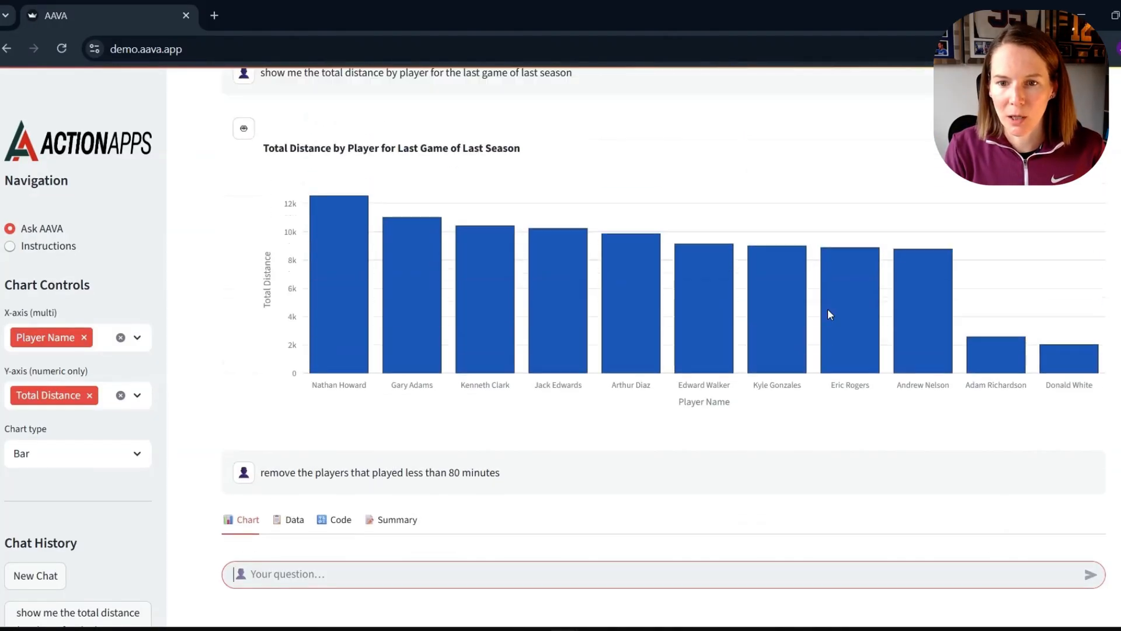
{"action": "mouse_move", "coordinate": [962, 382]}
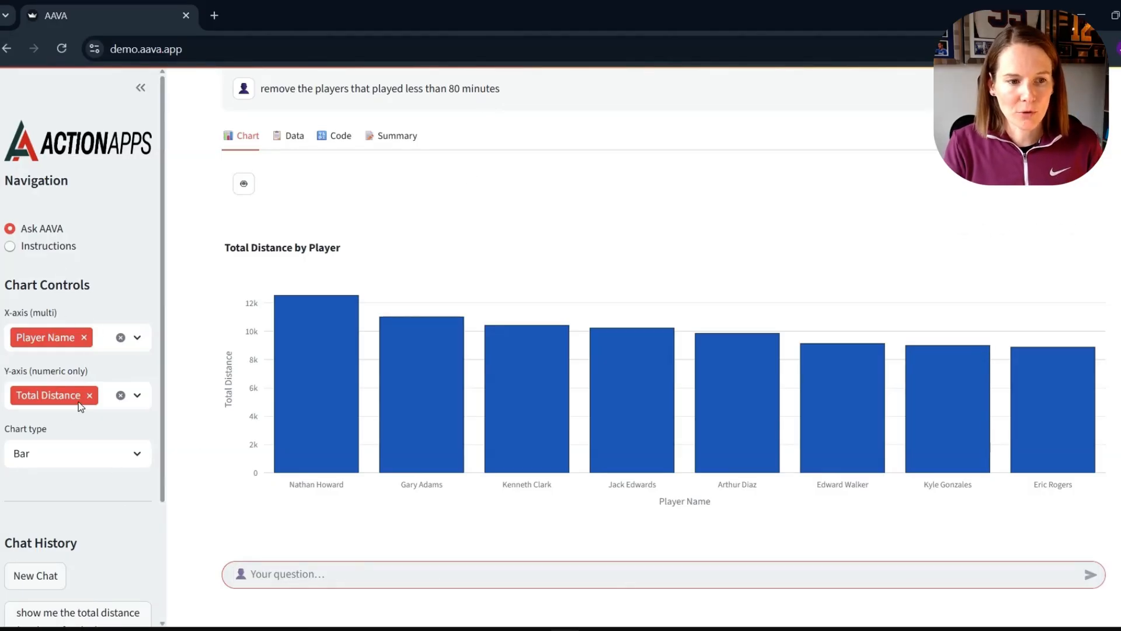
{"action": "left_click", "coordinate": [77, 453]}
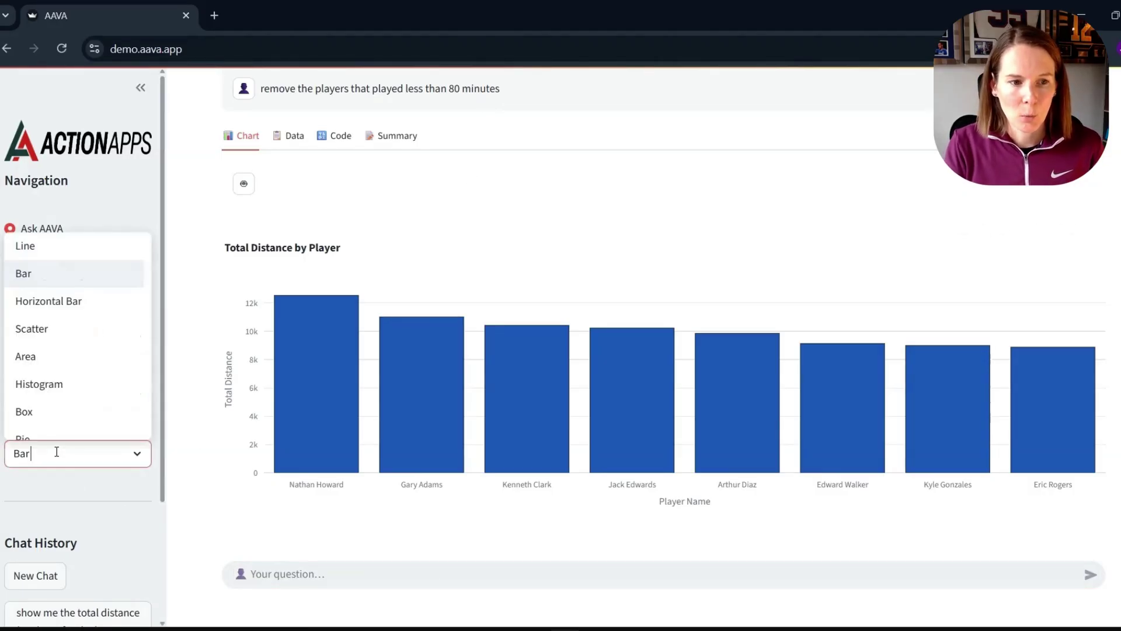
{"action": "mouse_move", "coordinate": [52, 311]}
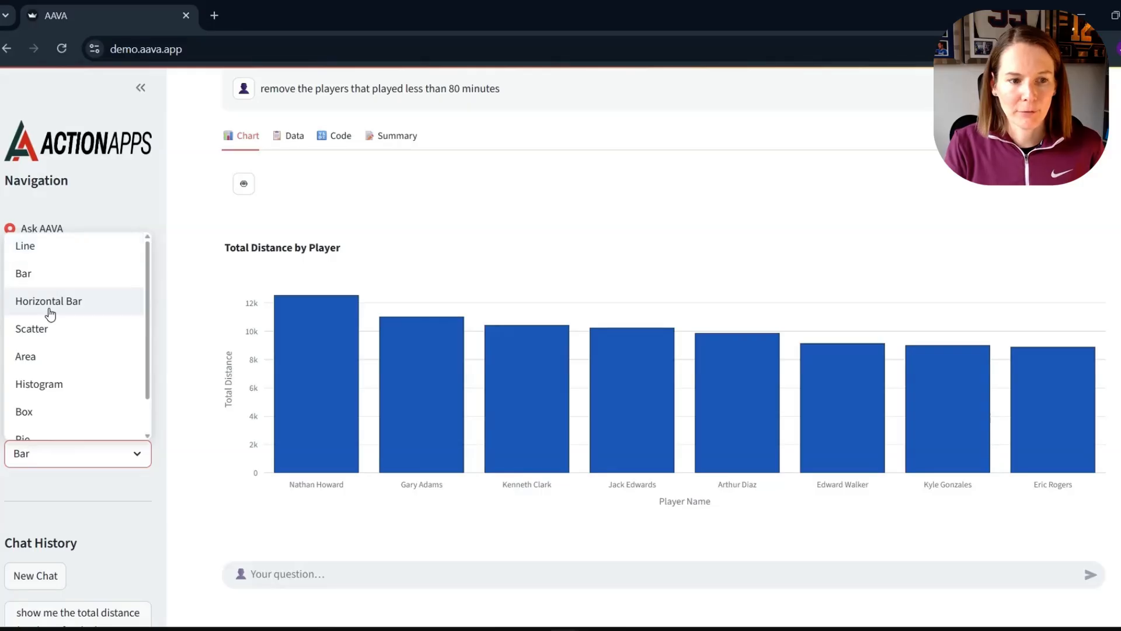
{"action": "left_click", "coordinate": [49, 301]}
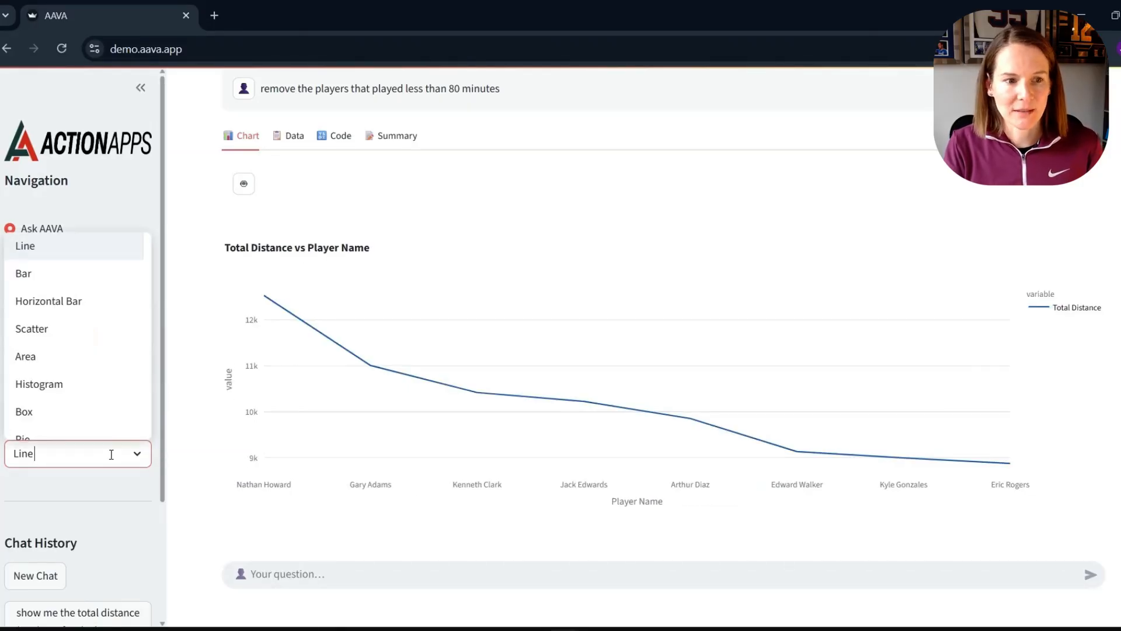
{"action": "left_click", "coordinate": [23, 273]}
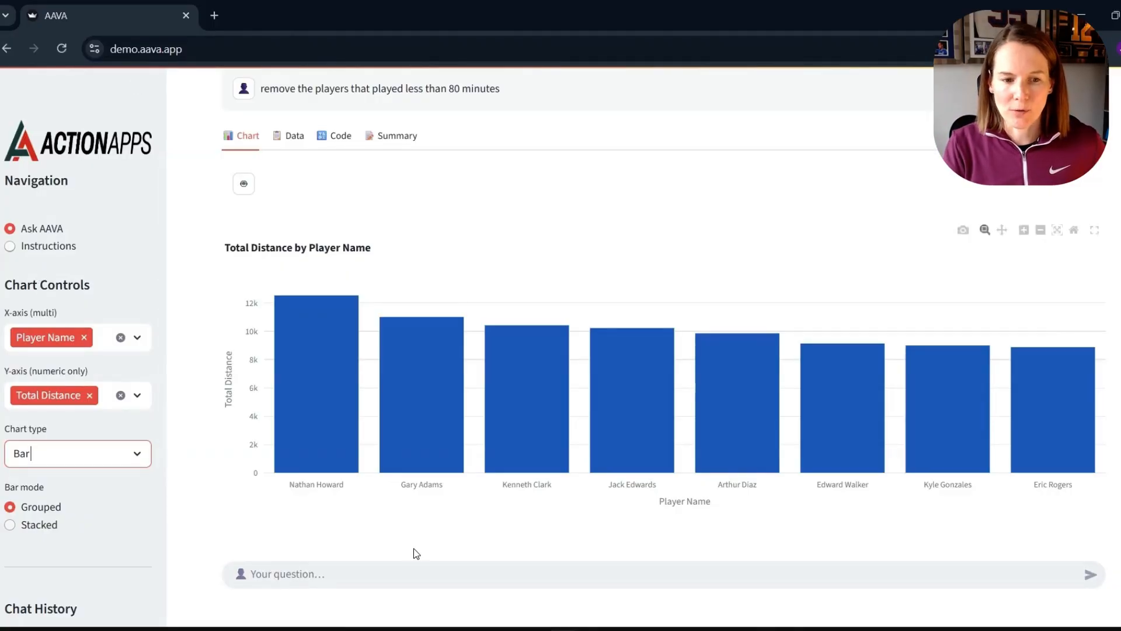
{"action": "left_click", "coordinate": [638, 582]}
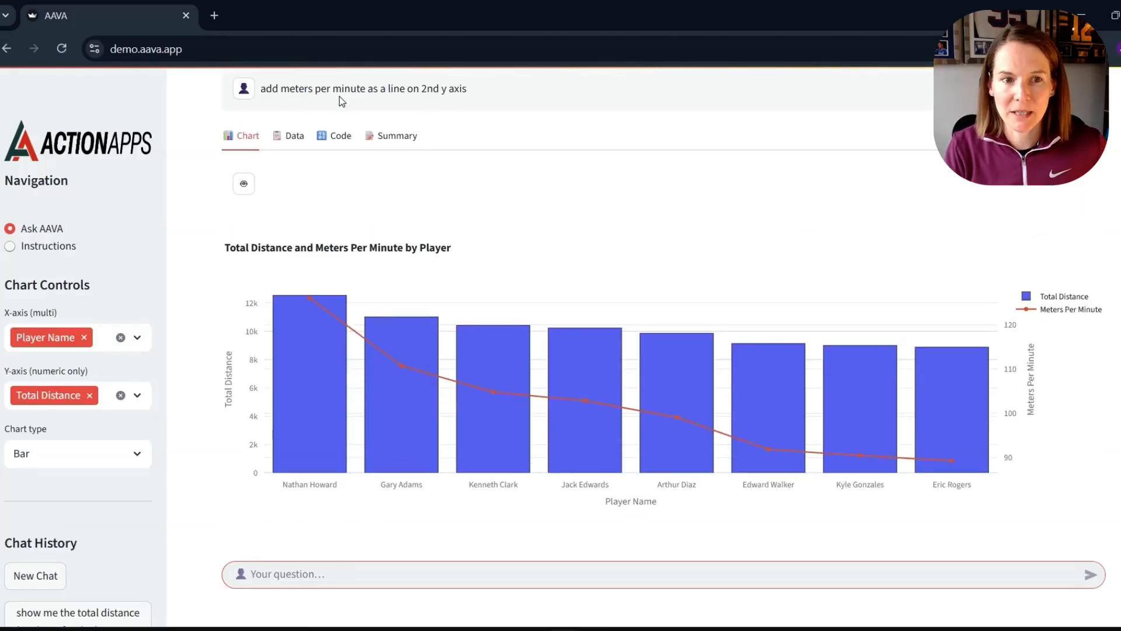
{"action": "mouse_move", "coordinate": [472, 110]}
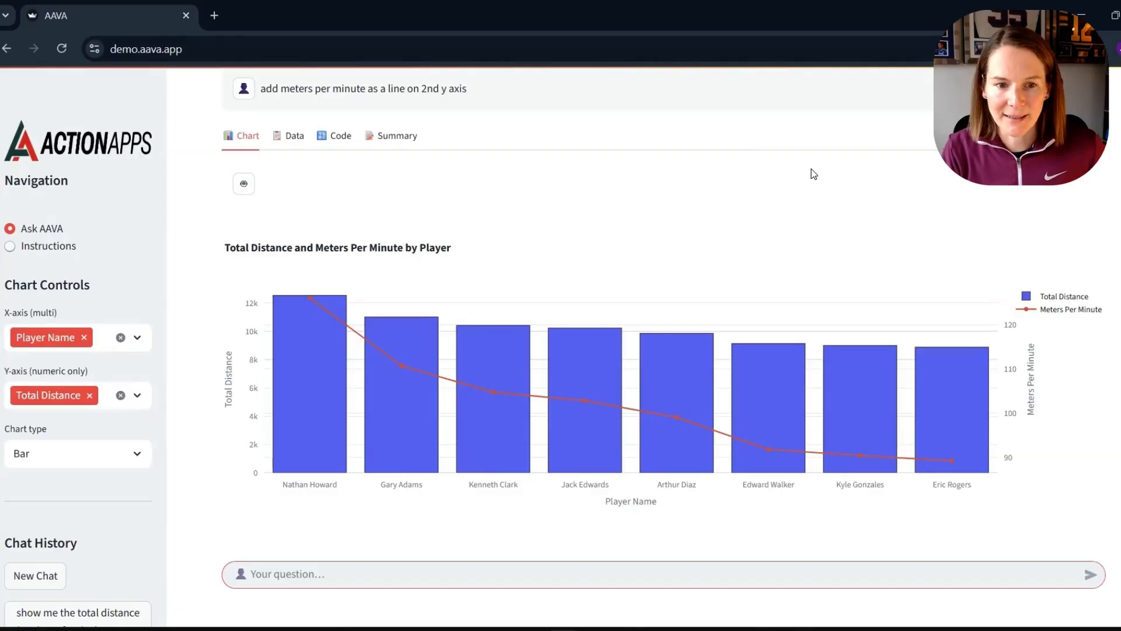
{"action": "mouse_move", "coordinate": [713, 313]}
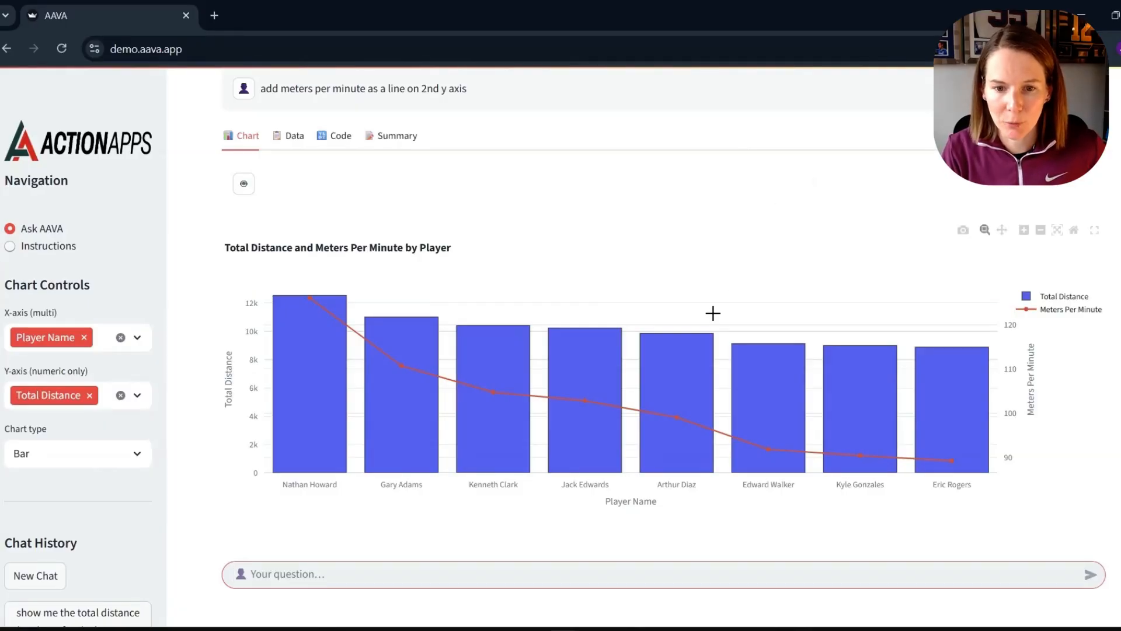
{"action": "mouse_move", "coordinate": [583, 358]}
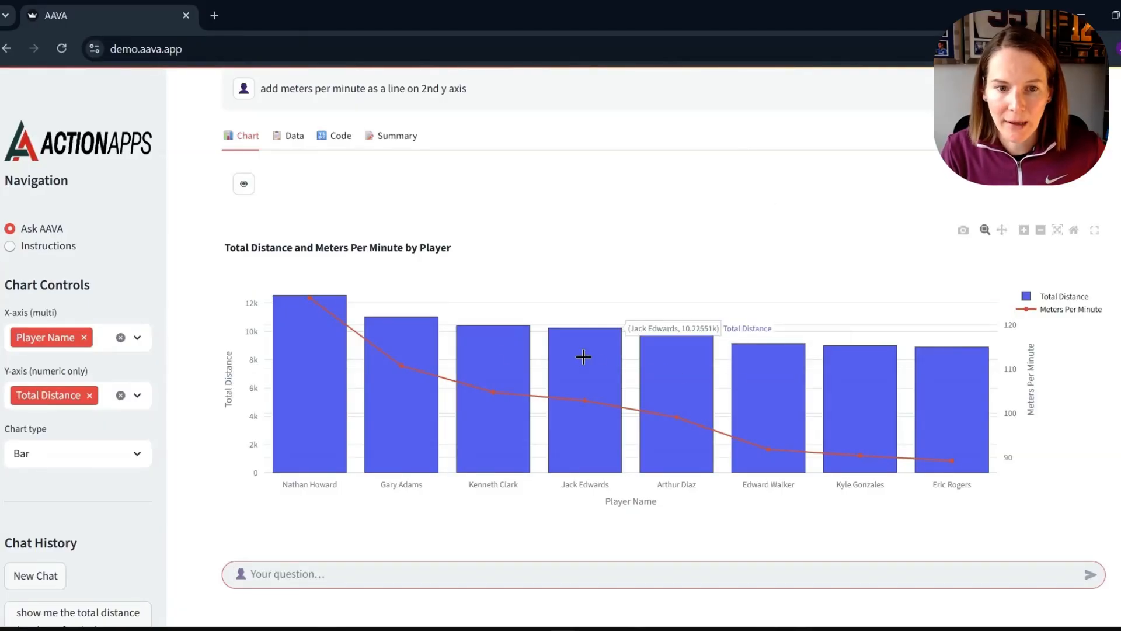
{"action": "mouse_move", "coordinate": [484, 424]}
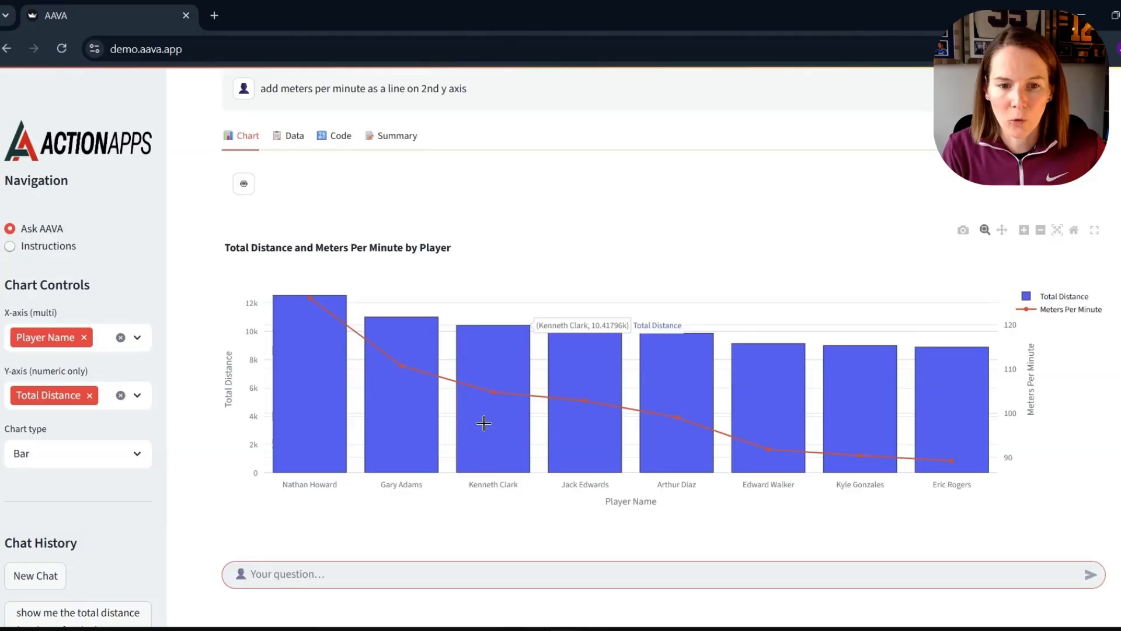
{"action": "mouse_move", "coordinate": [584, 402]}
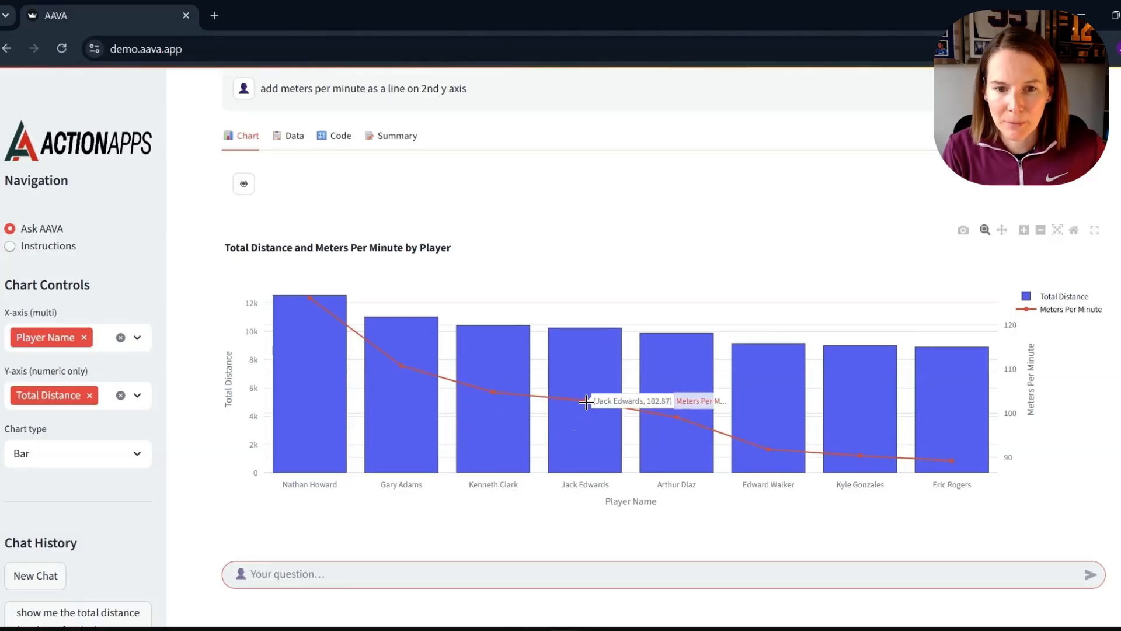
{"action": "mouse_move", "coordinate": [677, 416]}
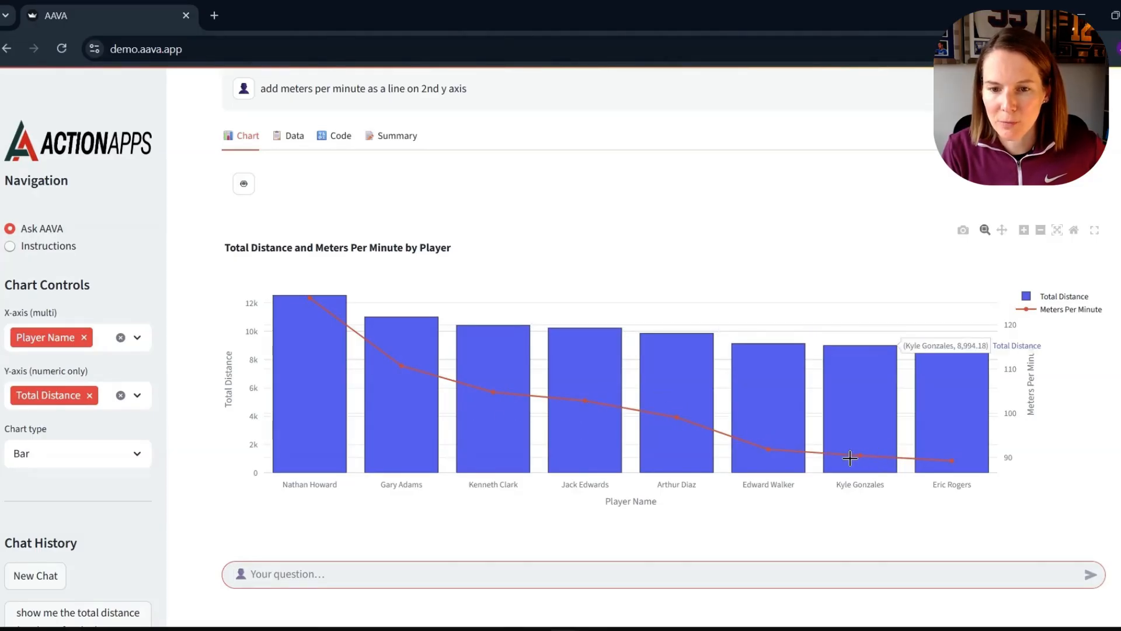
{"action": "mouse_move", "coordinate": [1109, 331]}
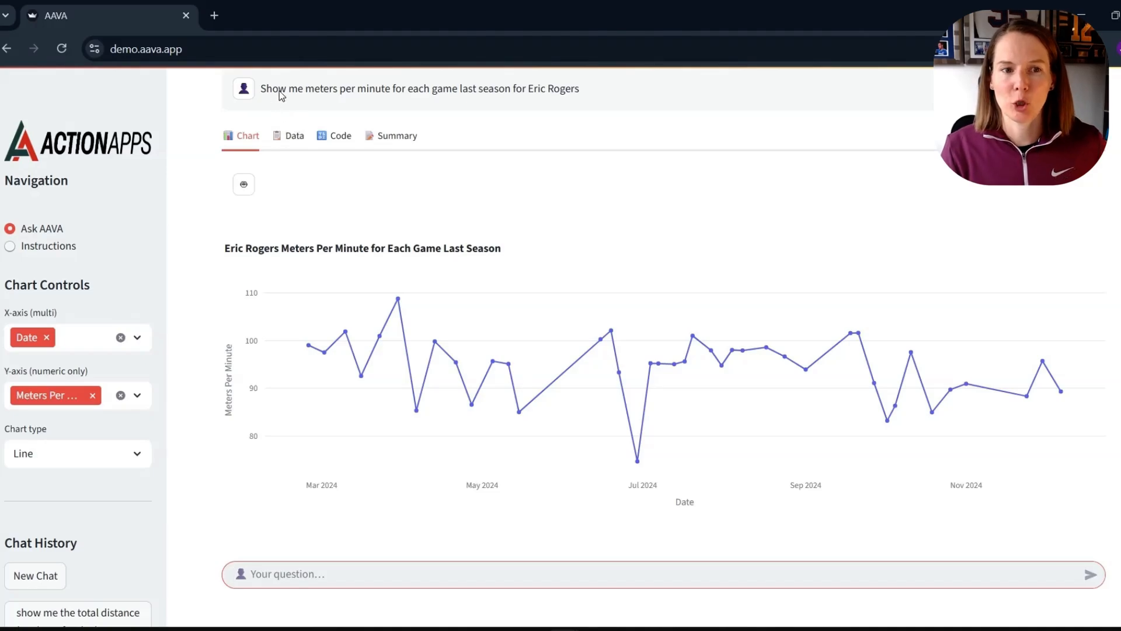
{"action": "mouse_move", "coordinate": [447, 97]}
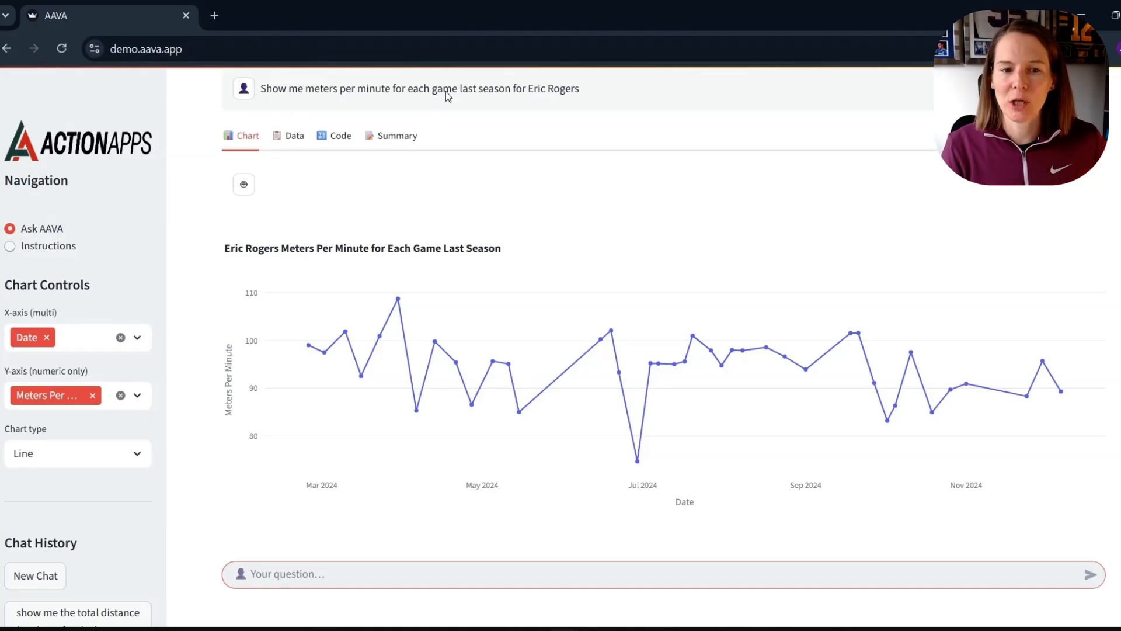
{"action": "mouse_move", "coordinate": [552, 96]}
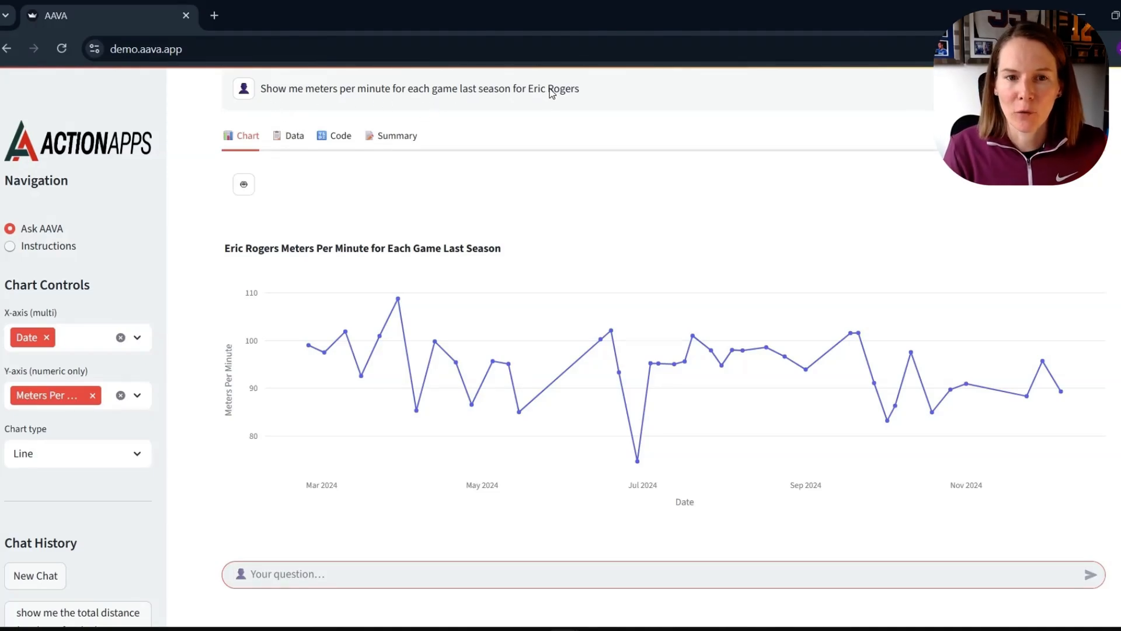
{"action": "mouse_move", "coordinate": [766, 351]}
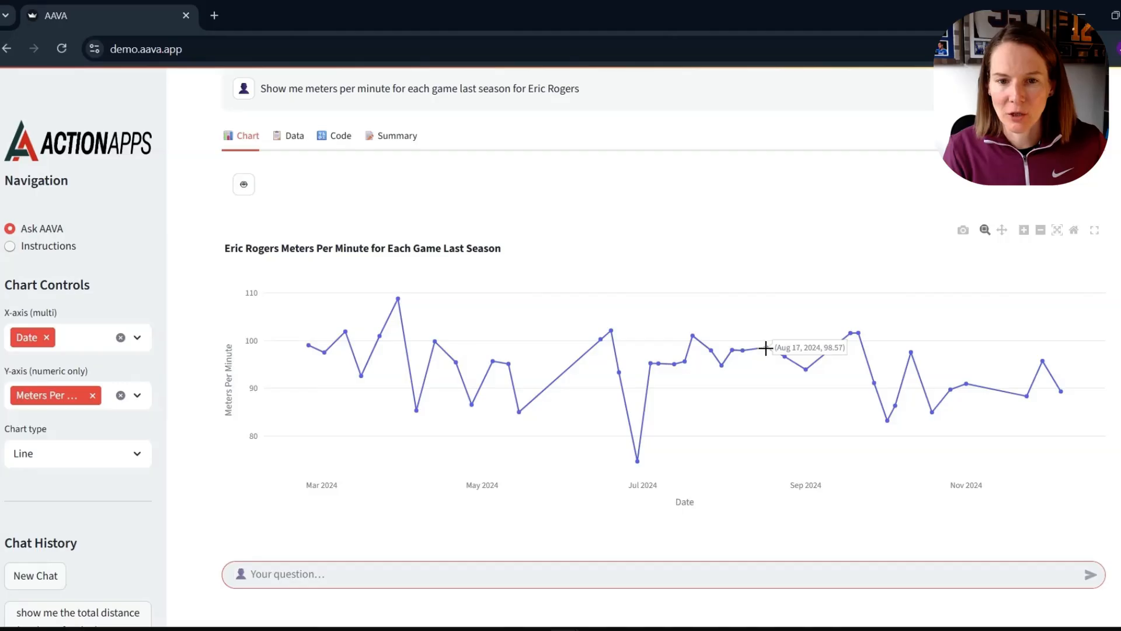
{"action": "mouse_move", "coordinate": [701, 351]}
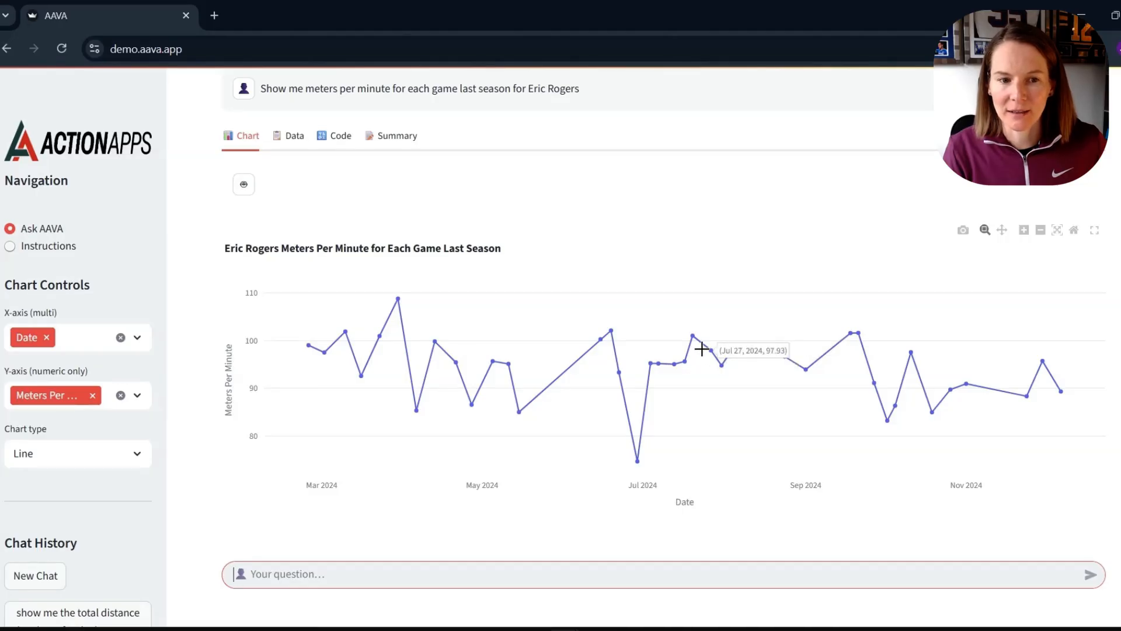
{"action": "mouse_move", "coordinate": [332, 344]}
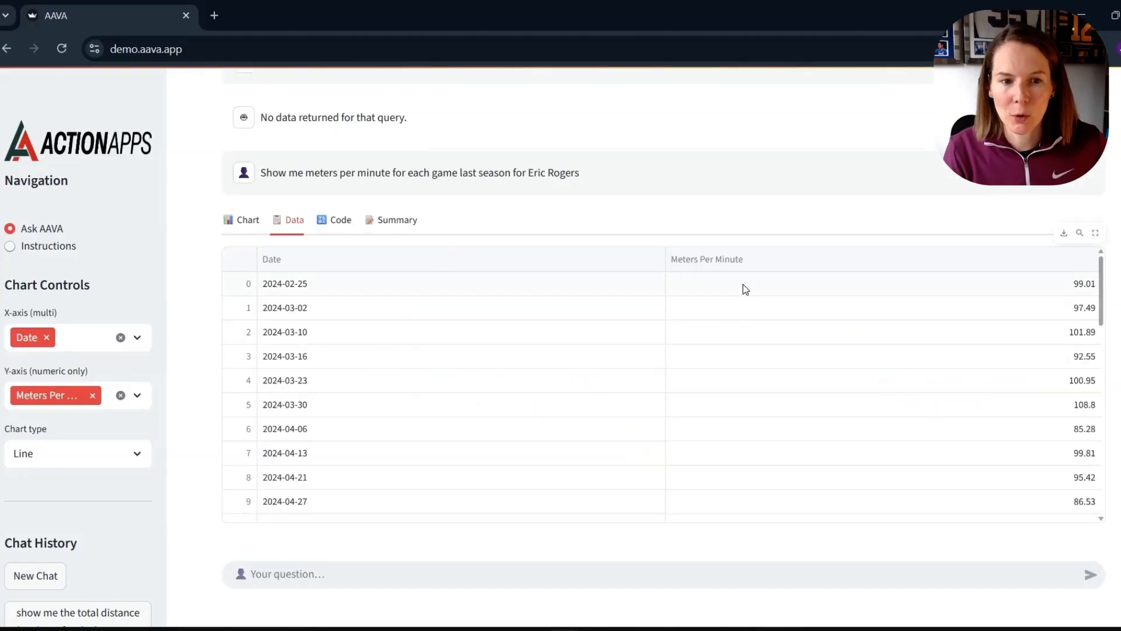
{"action": "scroll", "scroll_direction": "down", "scroll_amount": 3}
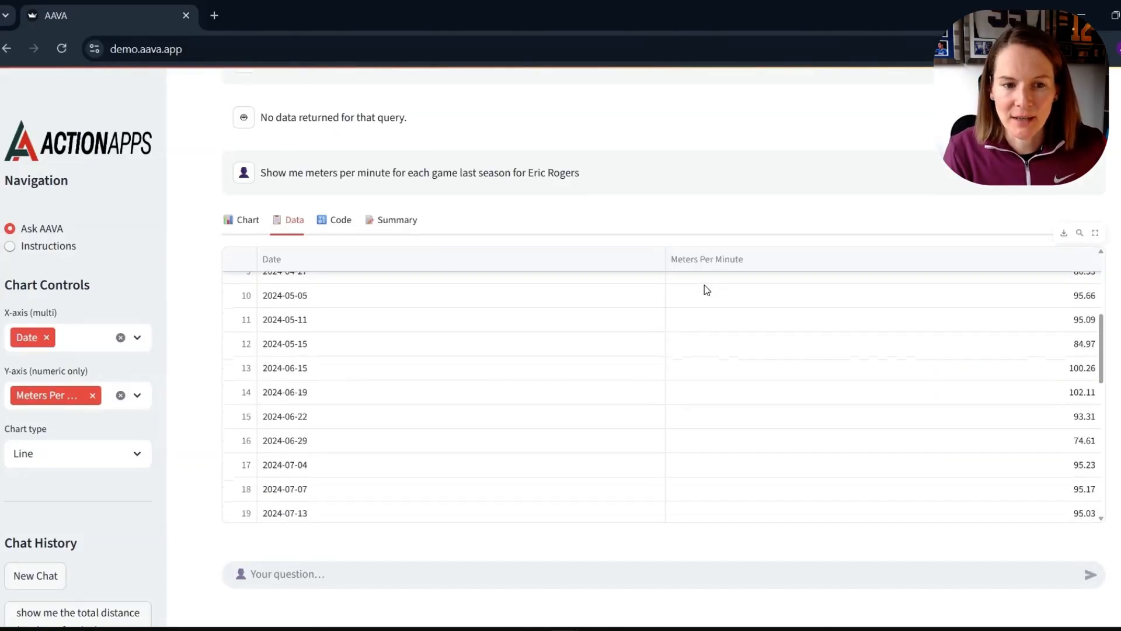
{"action": "scroll", "scroll_direction": "down", "scroll_amount": 3}
{"action": "type", "text": "add a marker for games where he played less than 90 minutes on the existing chart"}
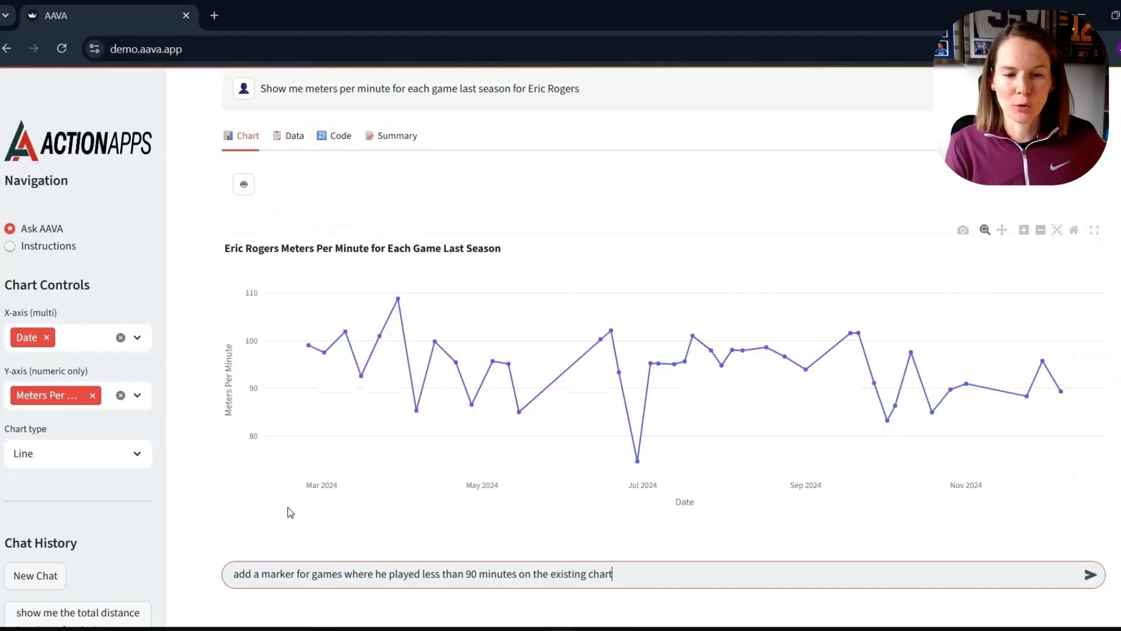
Send the under-90-minute marker request, zoom into the February–July games, and view the flagged data table
{"action": "left_click", "coordinate": [1089, 574]}
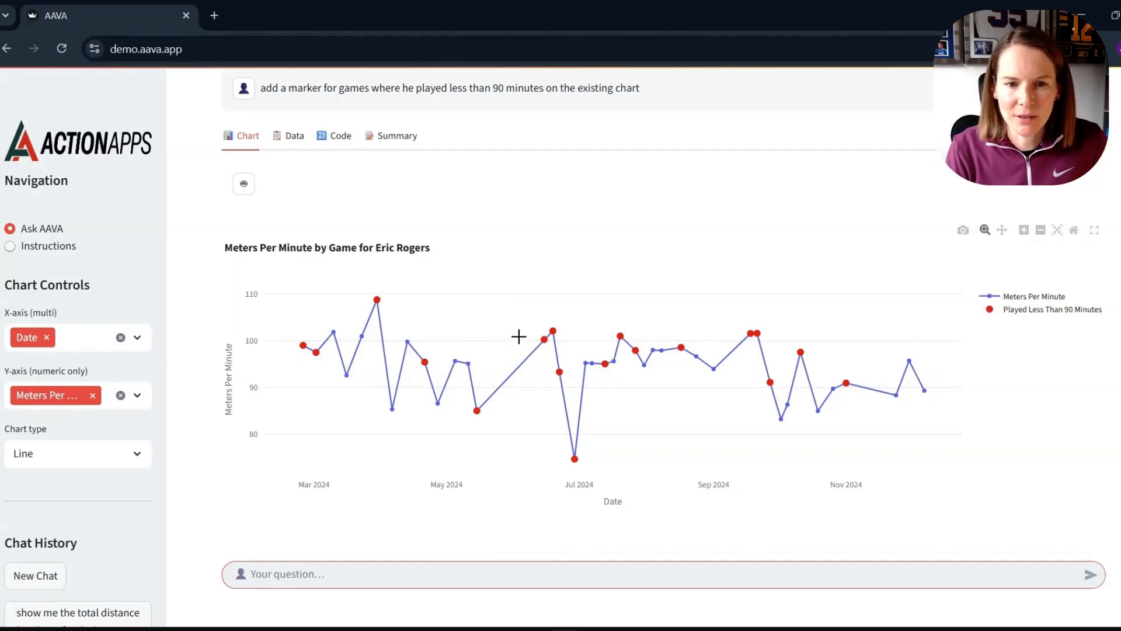
{"action": "mouse_move", "coordinate": [680, 362]}
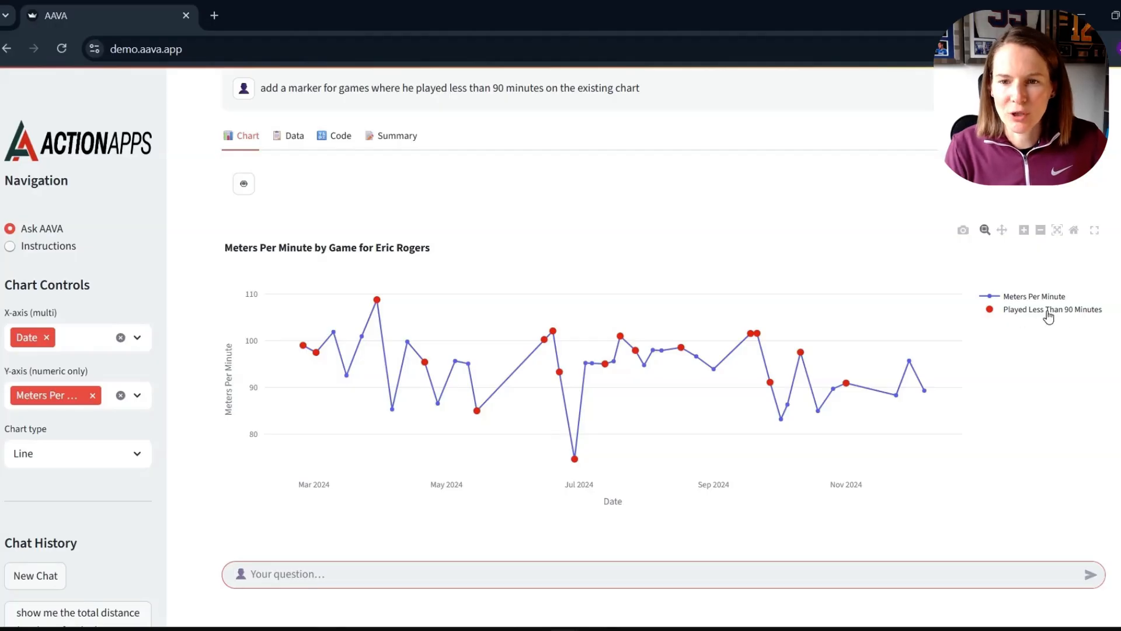
{"action": "mouse_move", "coordinate": [412, 222]}
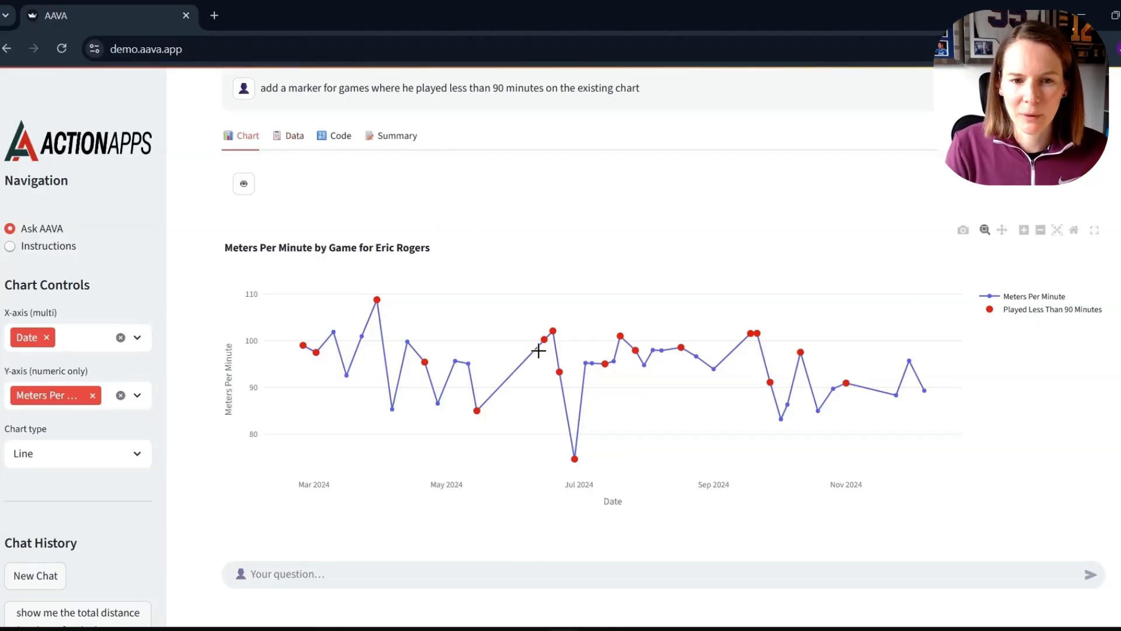
{"action": "mouse_move", "coordinate": [468, 362]}
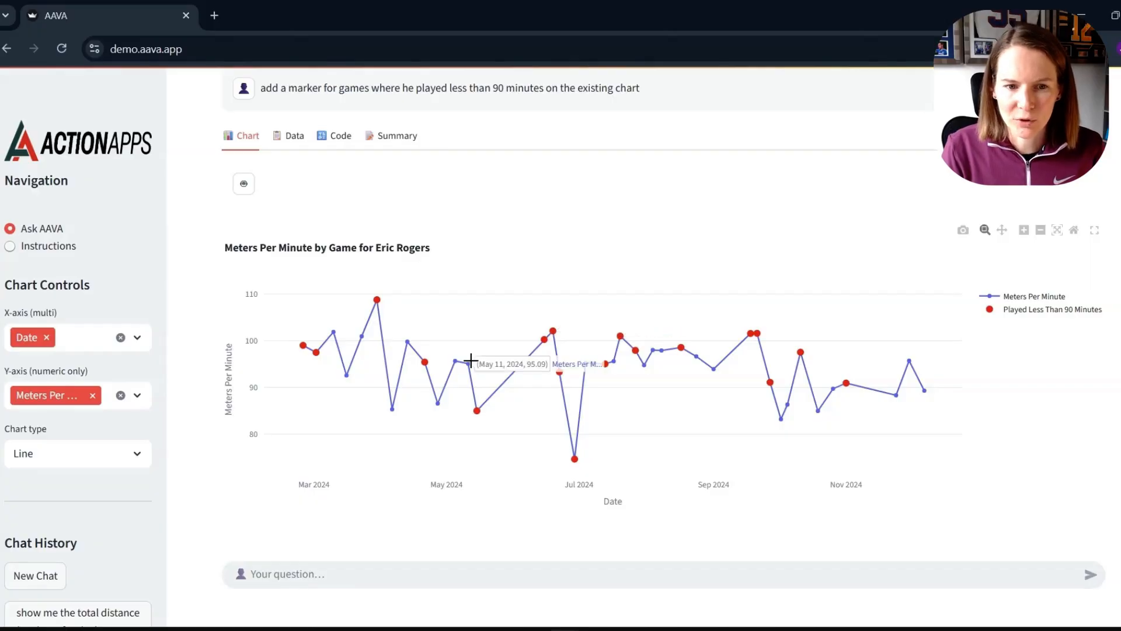
{"action": "mouse_move", "coordinate": [409, 343]}
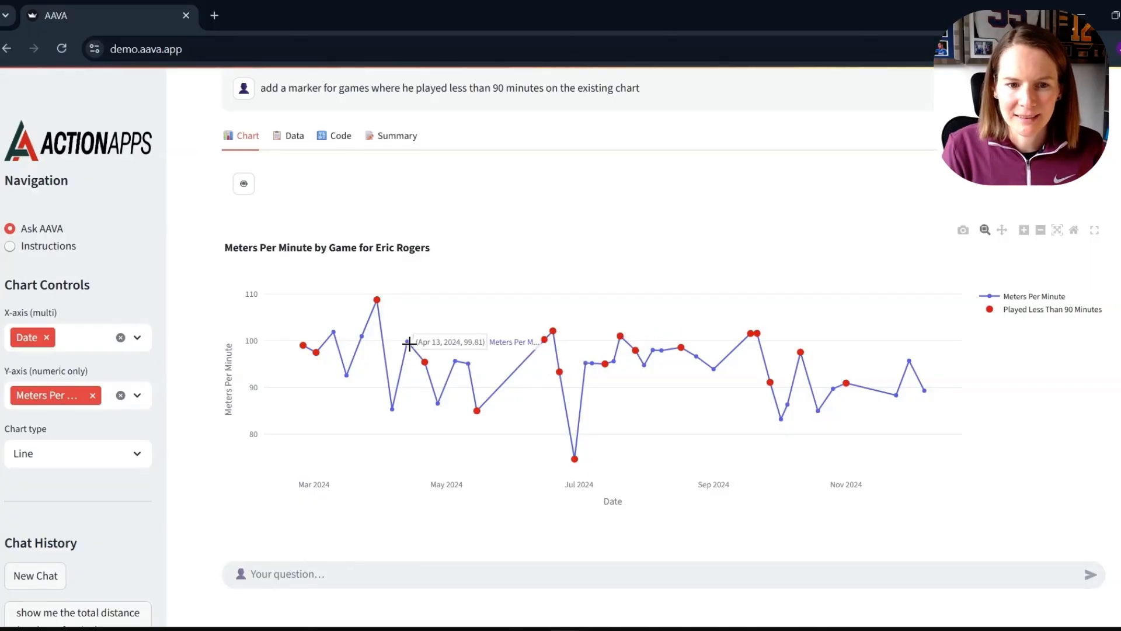
{"action": "left_click_drag", "start_coordinate": [291, 295], "coordinate": [536, 457]}
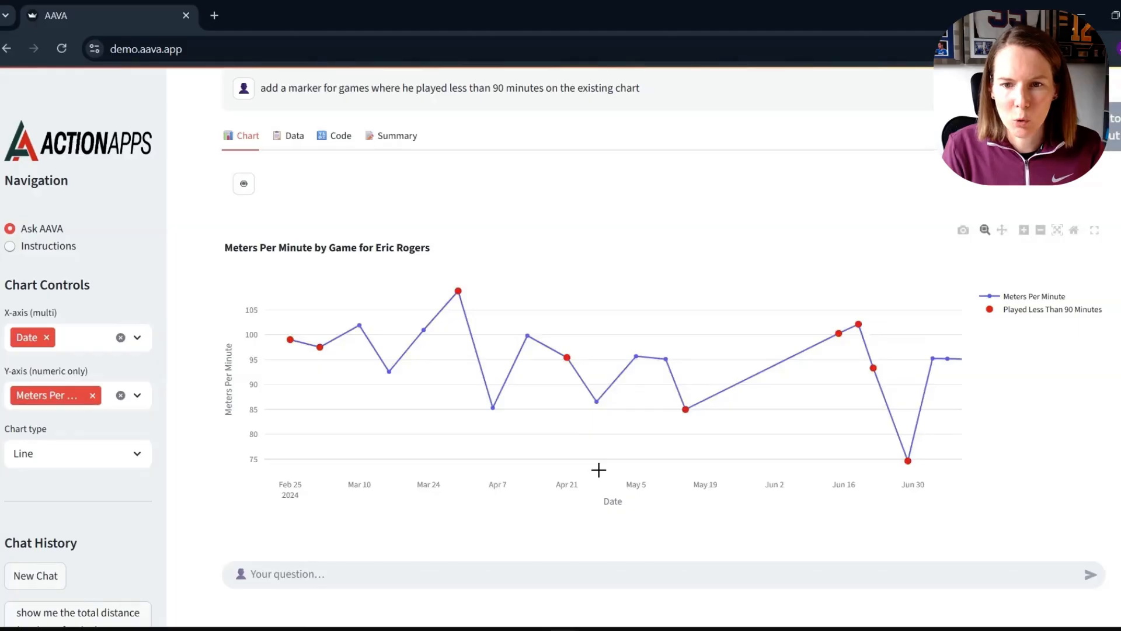
{"action": "mouse_move", "coordinate": [624, 425]}
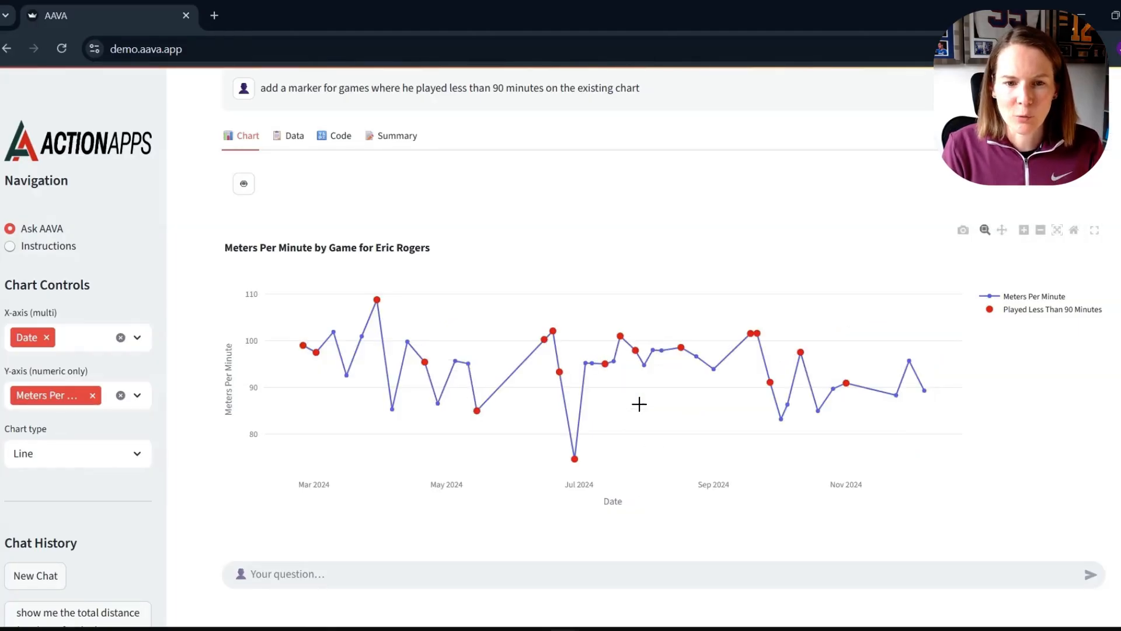
{"action": "left_click", "coordinate": [295, 136]}
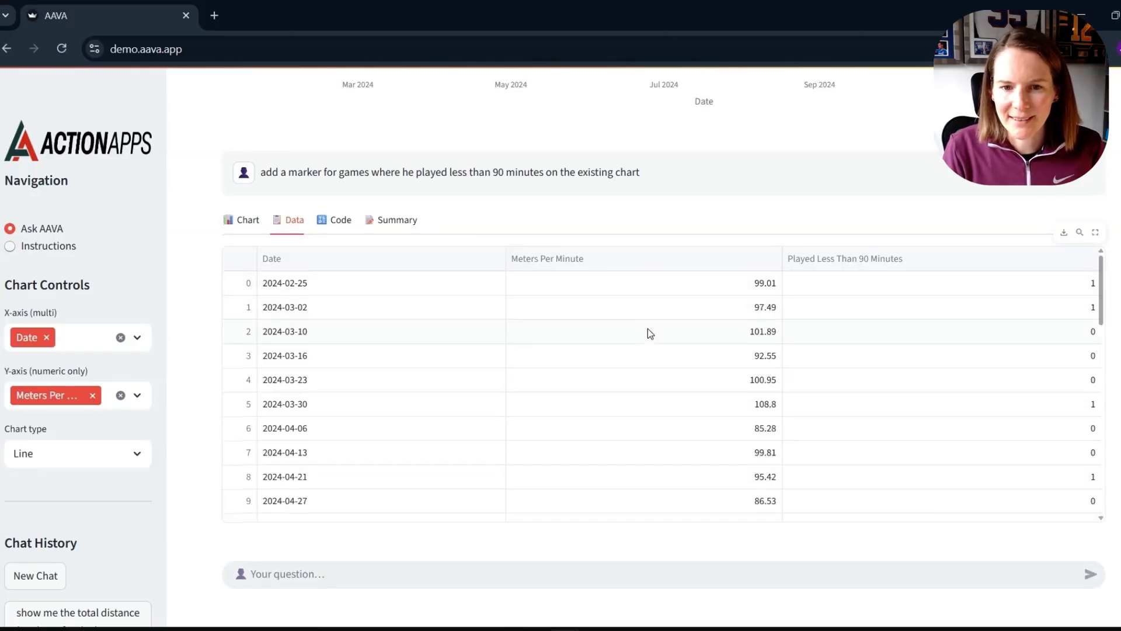
{"action": "mouse_move", "coordinate": [967, 275]}
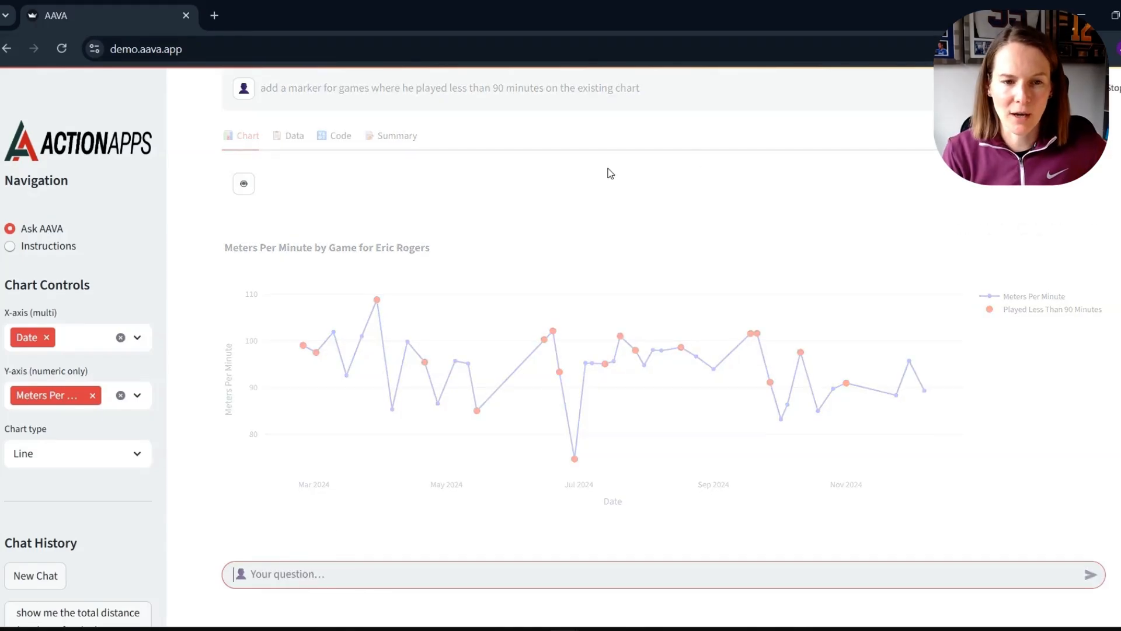
{"action": "mouse_move", "coordinate": [845, 160]}
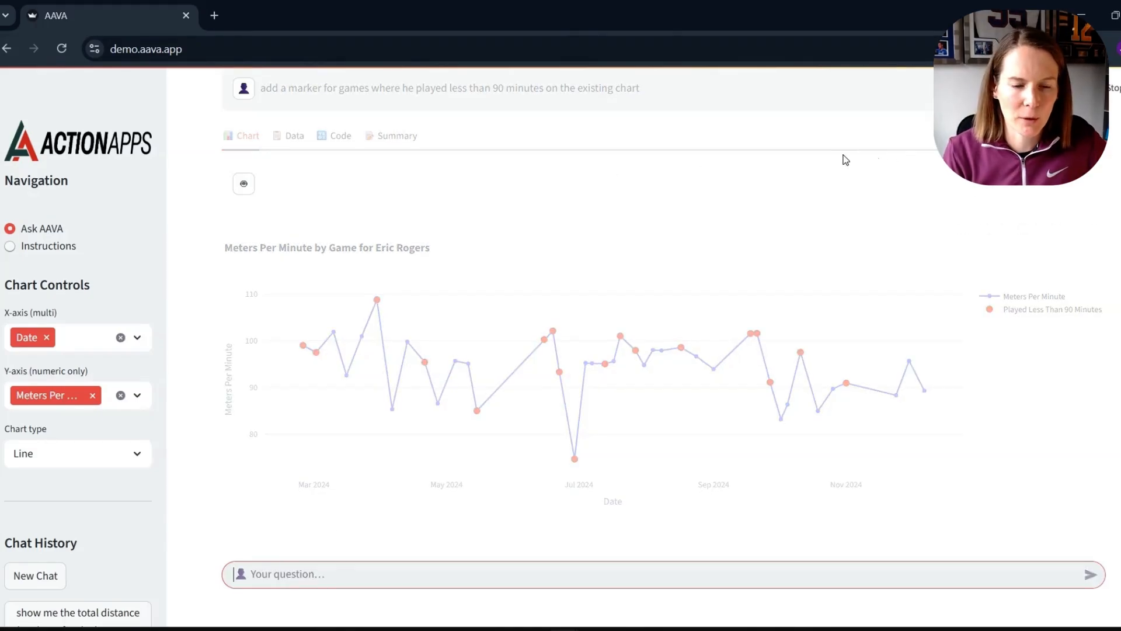
{"action": "mouse_move", "coordinate": [611, 234]}
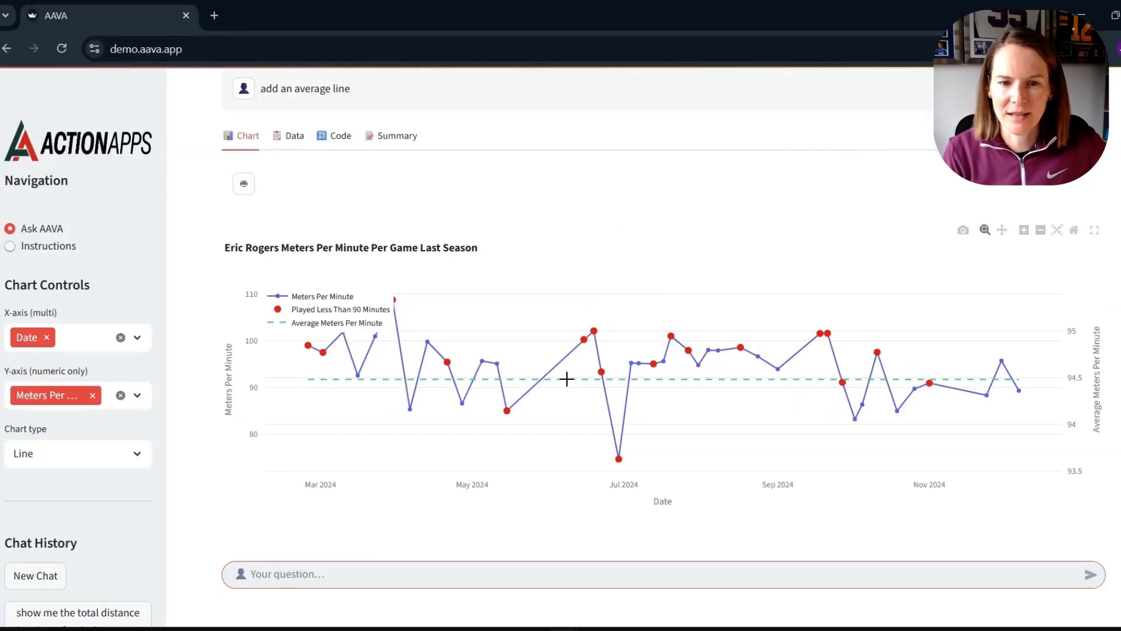
{"action": "mouse_move", "coordinate": [609, 239]}
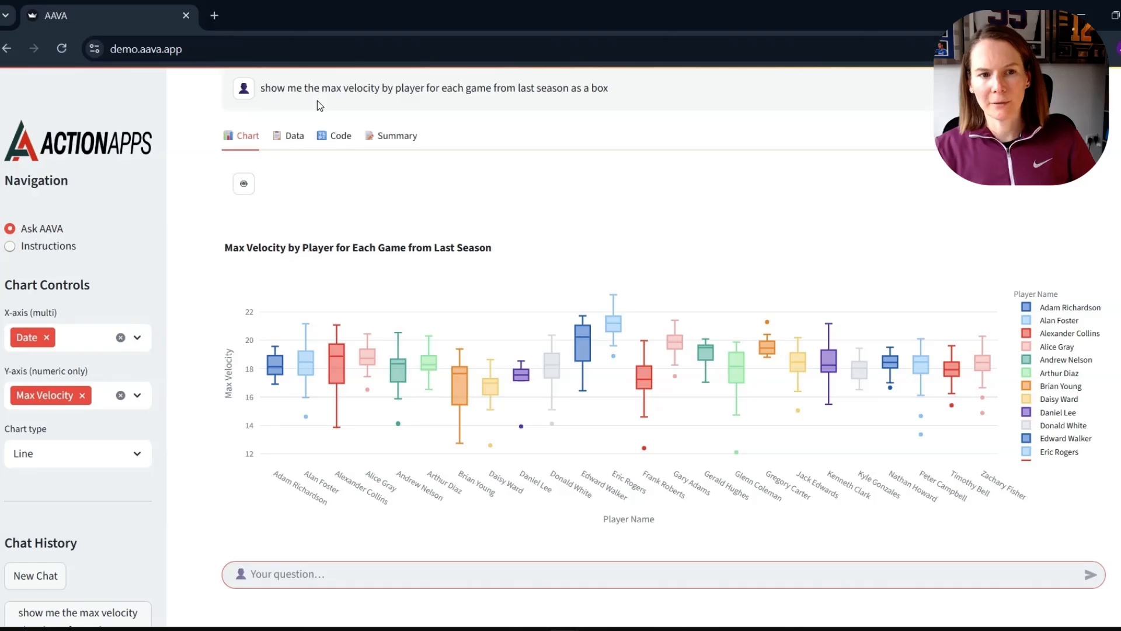
{"action": "mouse_move", "coordinate": [419, 104]}
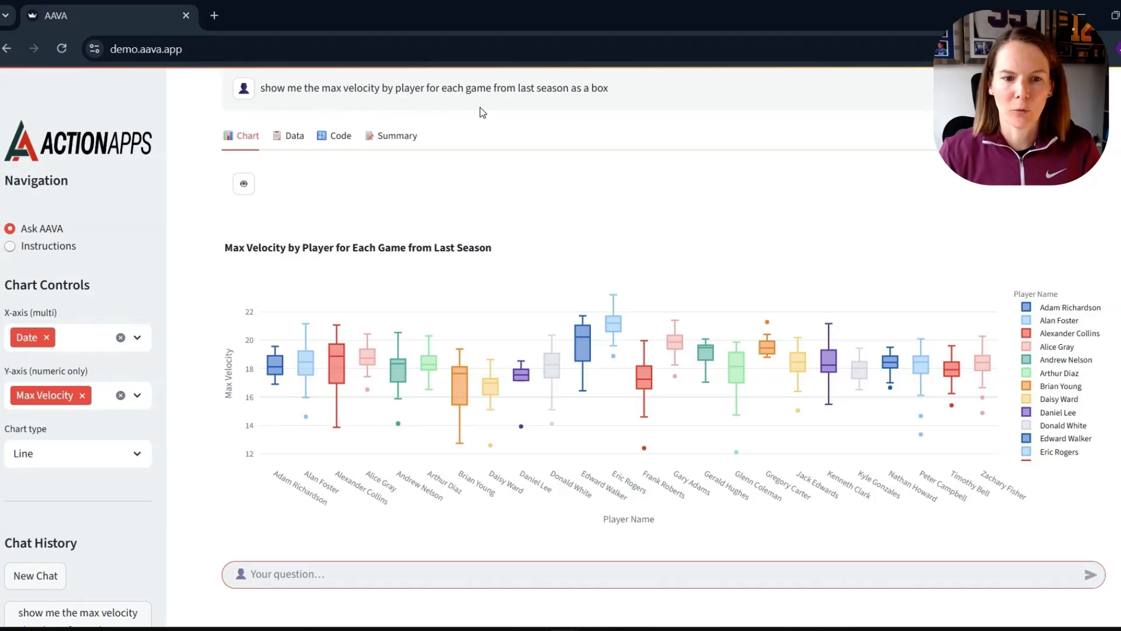
{"action": "mouse_move", "coordinate": [646, 89]}
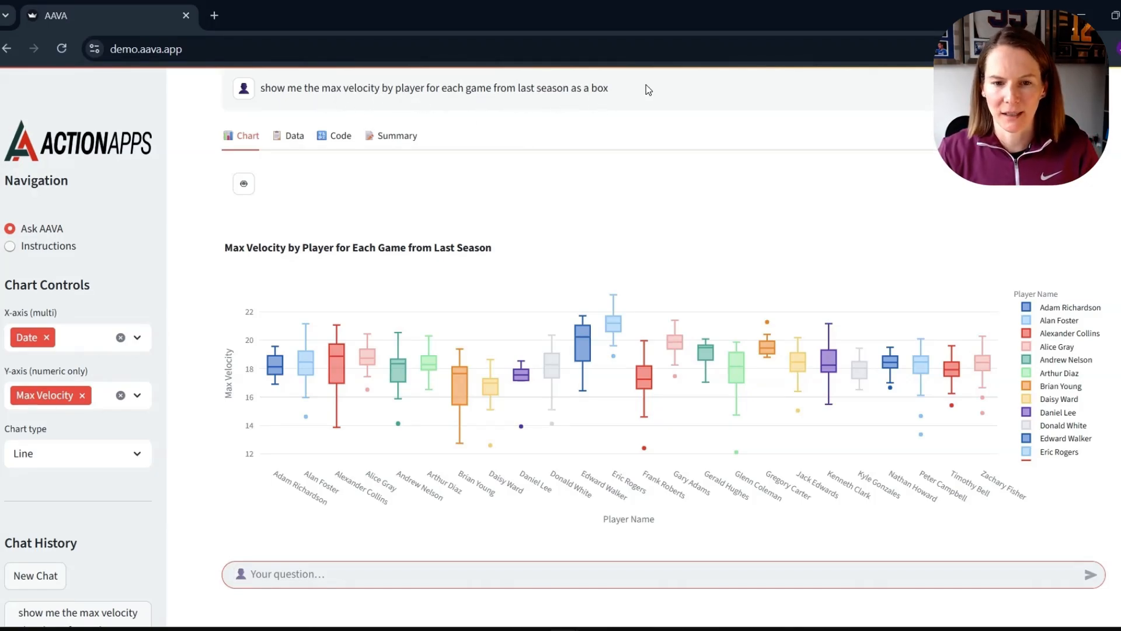
{"action": "mouse_move", "coordinate": [523, 487]}
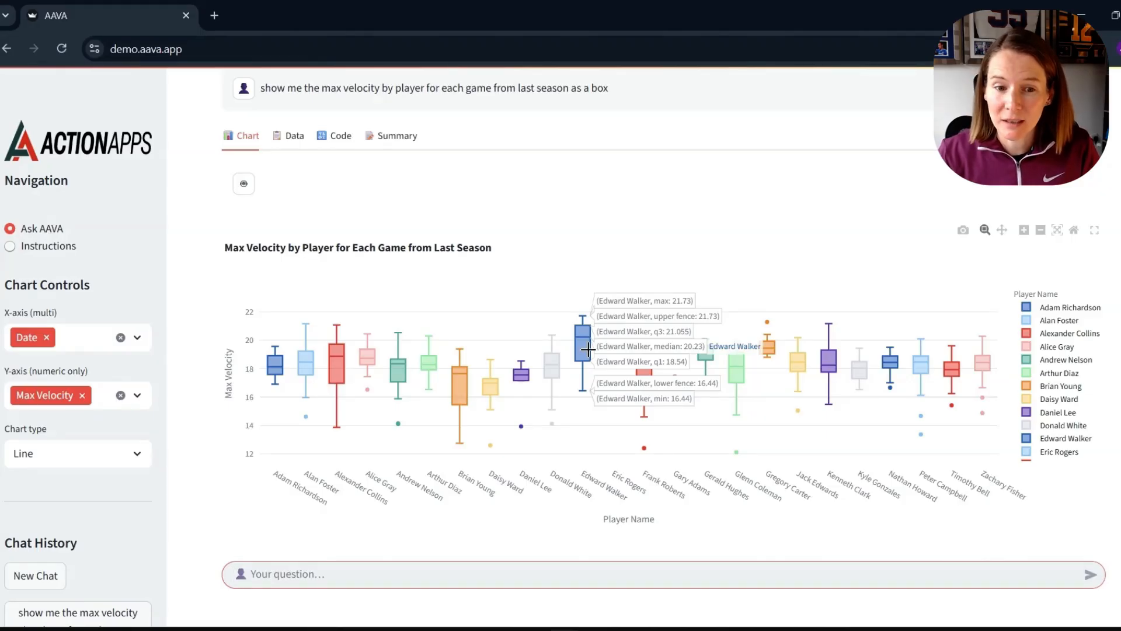
{"action": "mouse_move", "coordinate": [467, 380]}
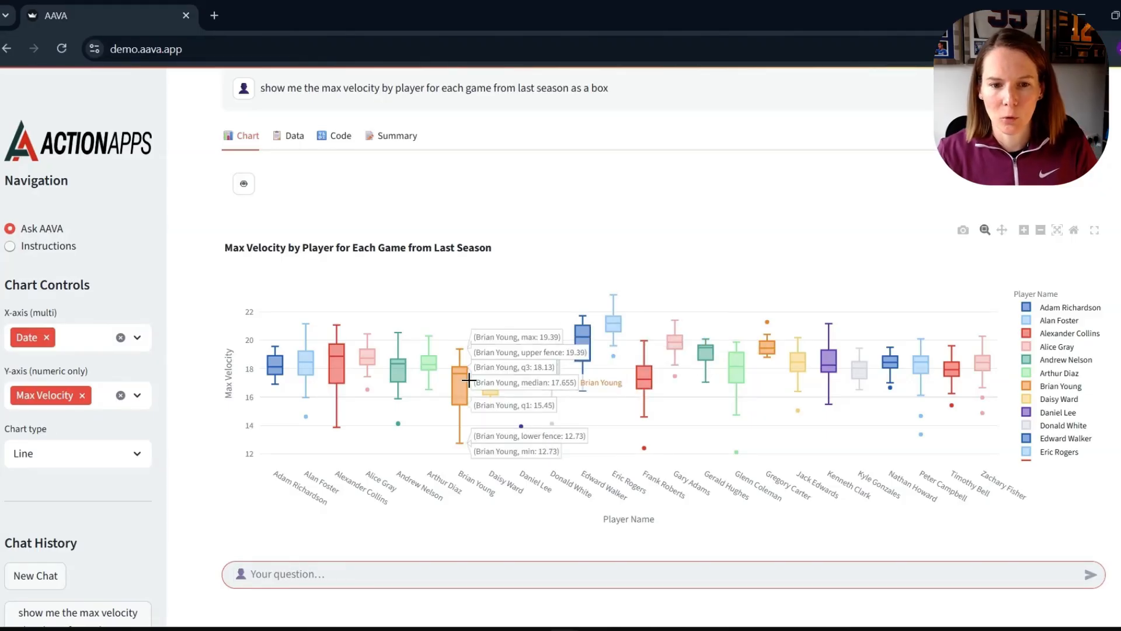
{"action": "mouse_move", "coordinate": [1061, 376]}
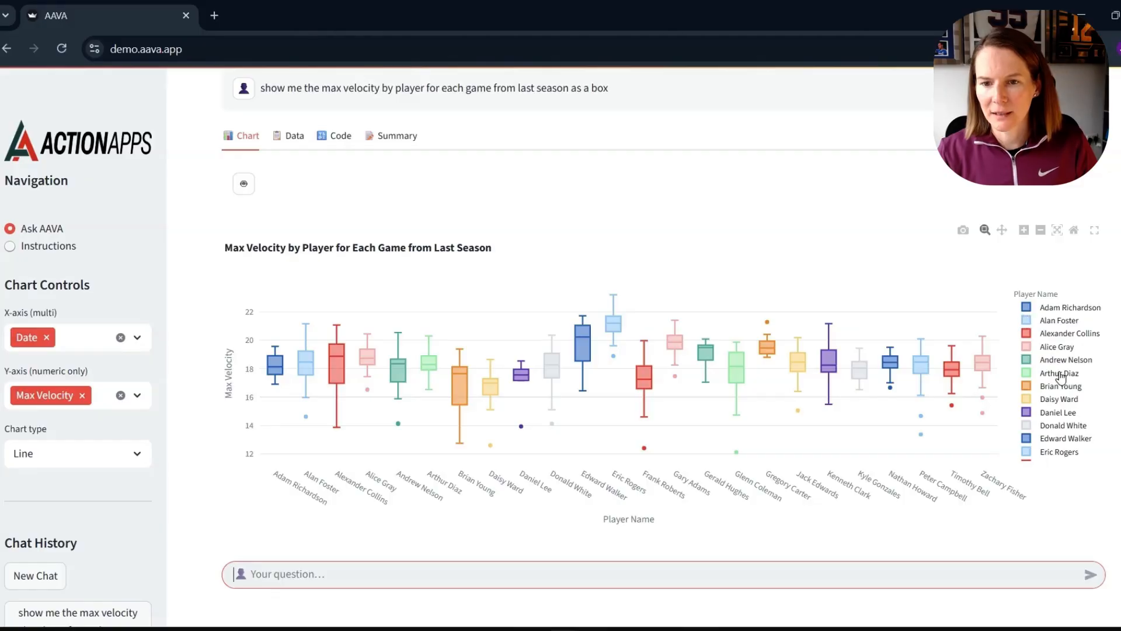
{"action": "mouse_move", "coordinate": [710, 365]}
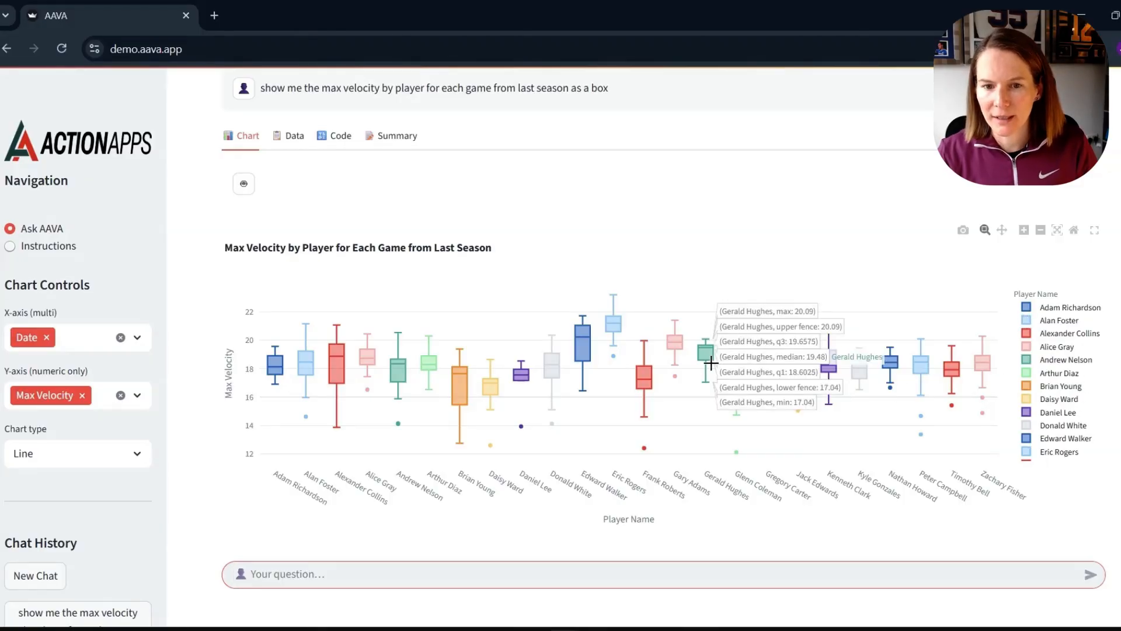
{"action": "mouse_move", "coordinate": [779, 487]}
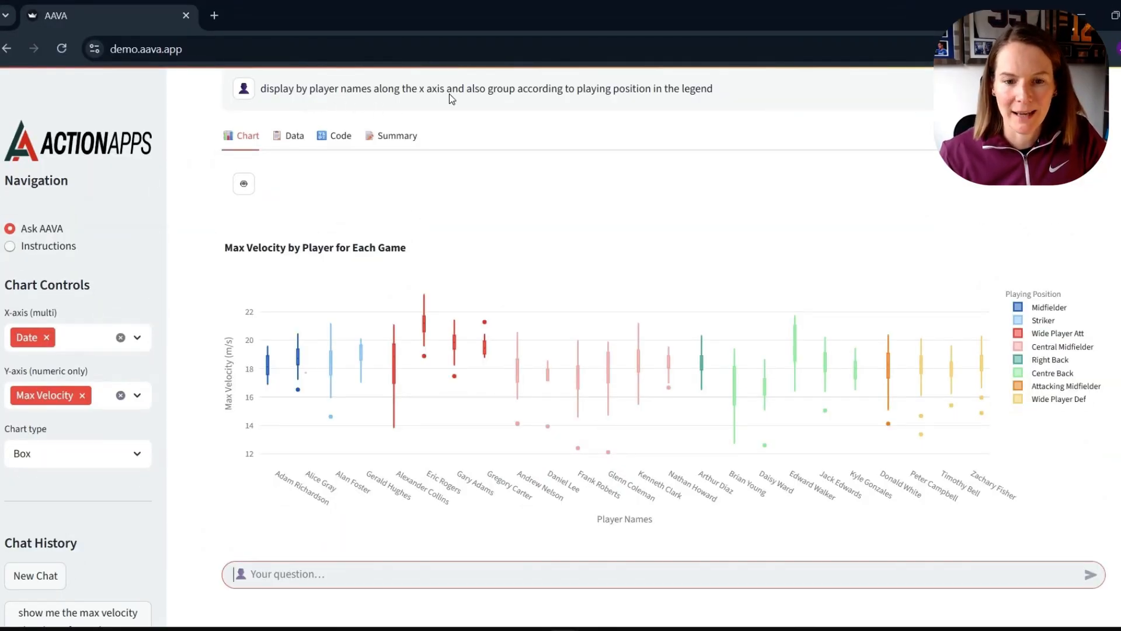
{"action": "mouse_move", "coordinate": [588, 341]}
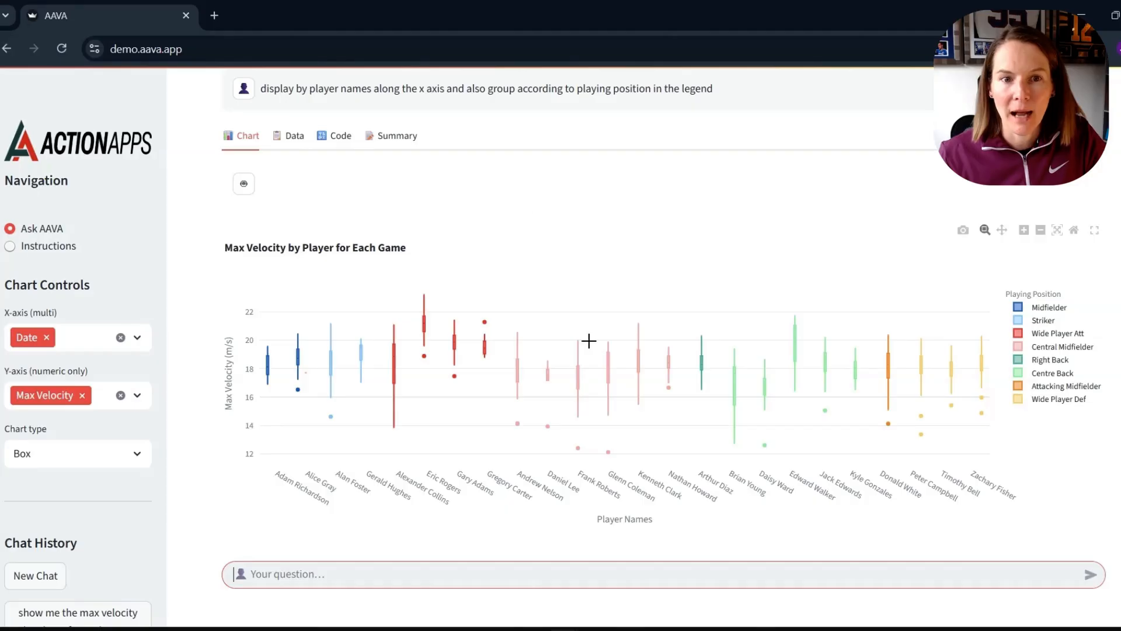
{"action": "mouse_move", "coordinate": [958, 216]}
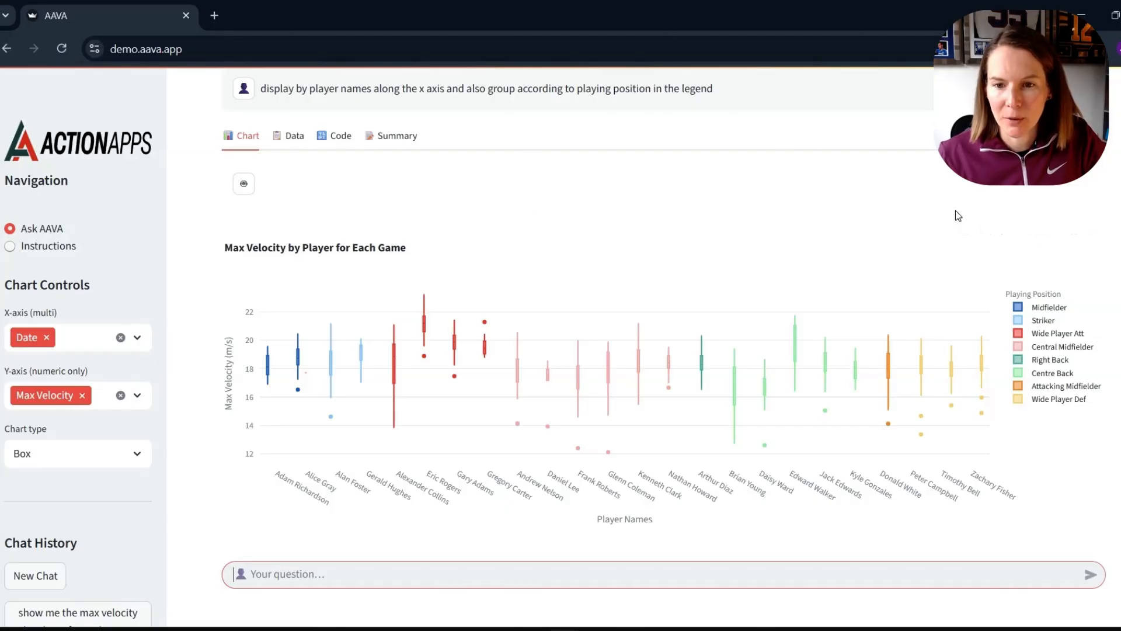
{"action": "mouse_move", "coordinate": [1042, 346]}
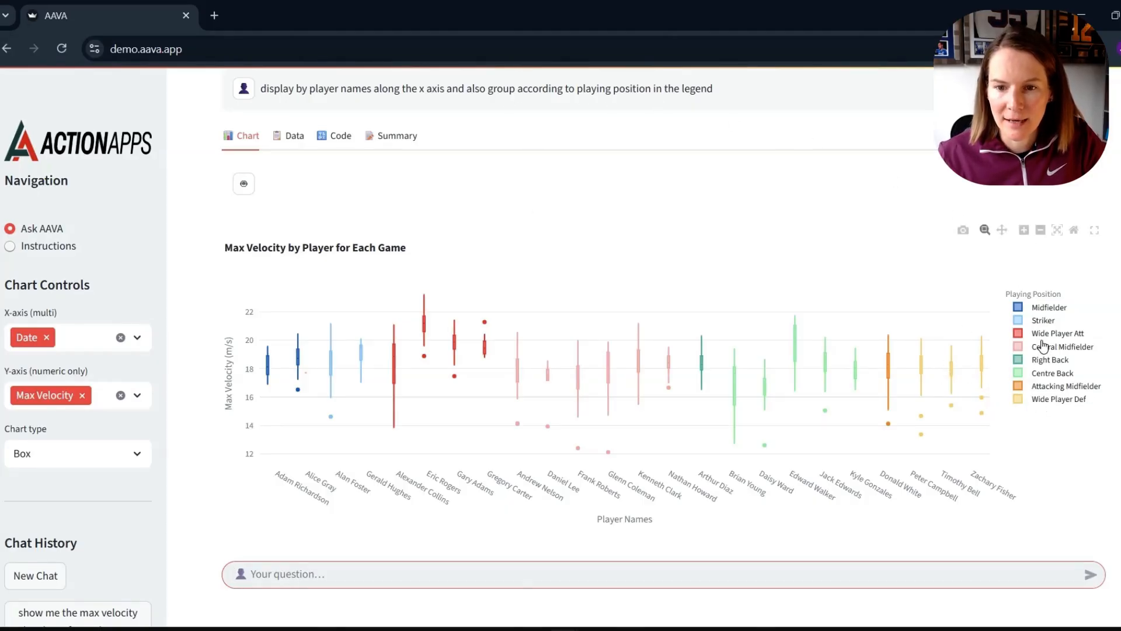
{"action": "mouse_move", "coordinate": [920, 382]}
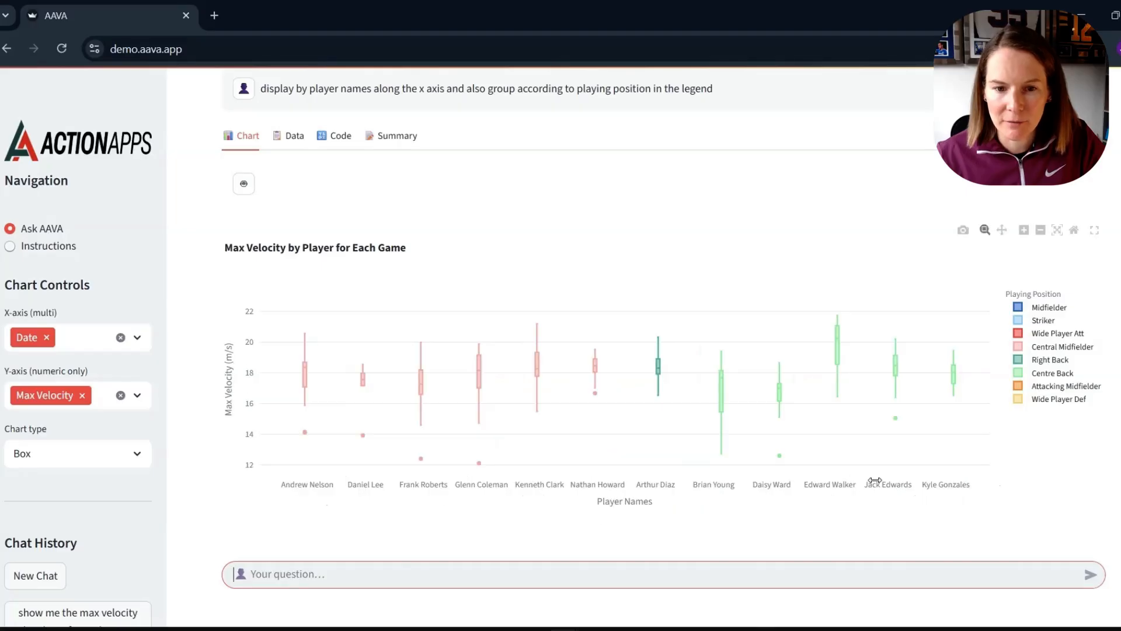
{"action": "mouse_move", "coordinate": [657, 367]}
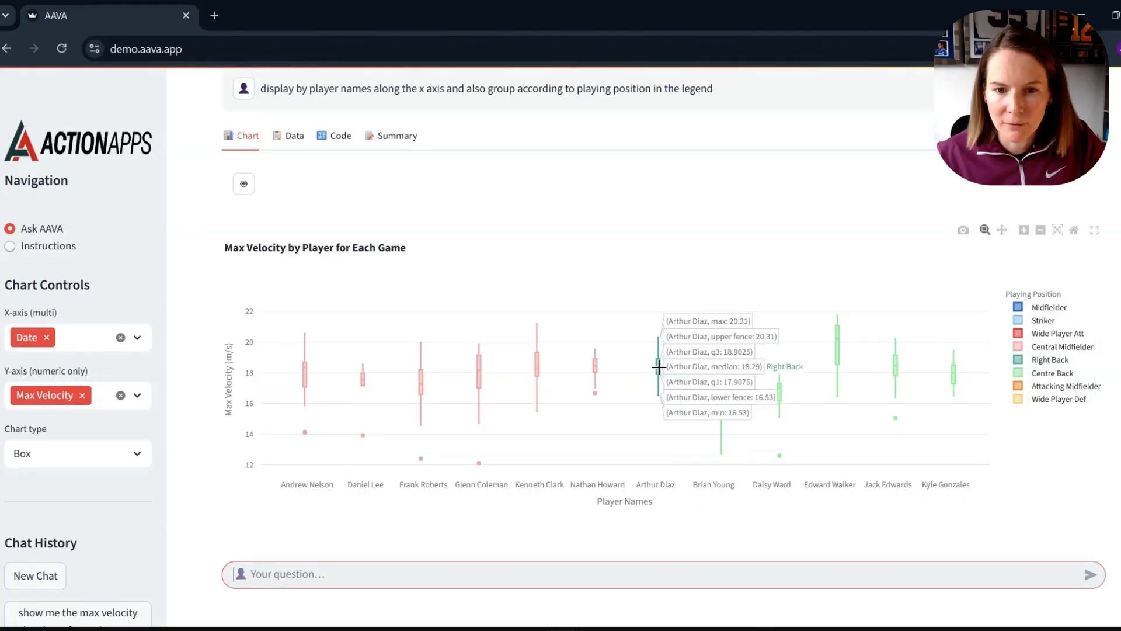
{"action": "mouse_move", "coordinate": [535, 367]}
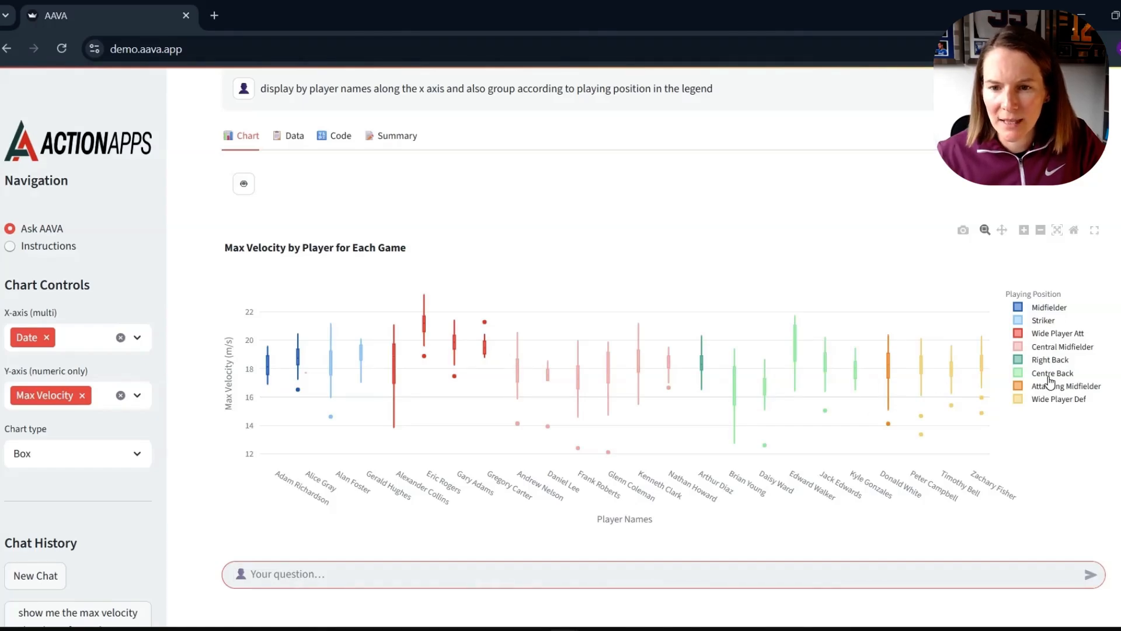
{"action": "mouse_move", "coordinate": [1051, 341]}
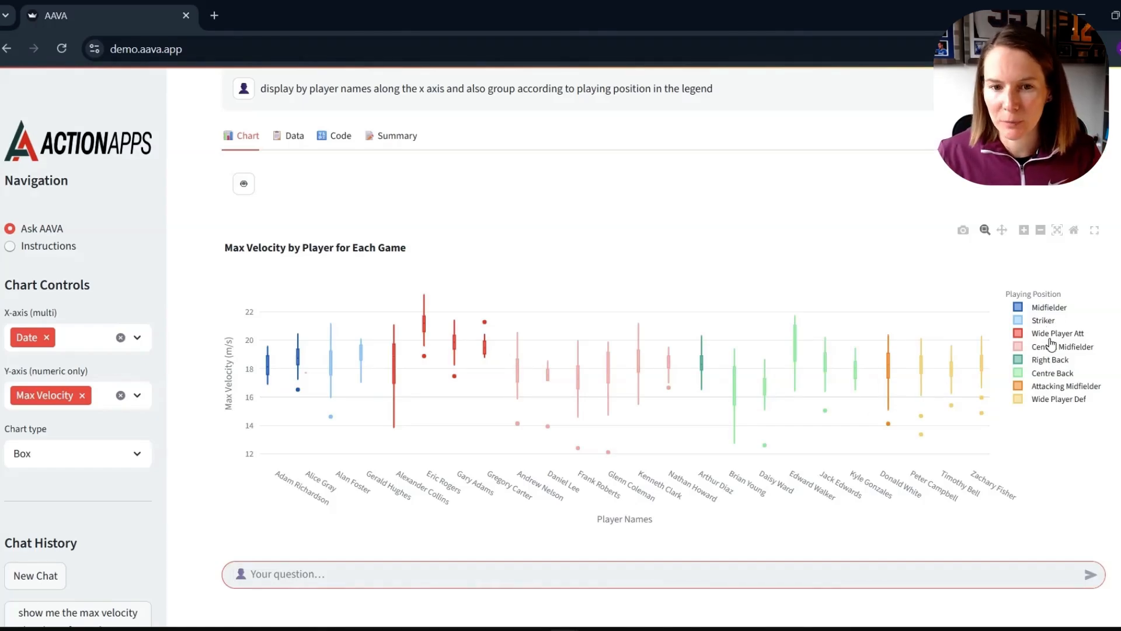
{"action": "mouse_move", "coordinate": [1056, 354]}
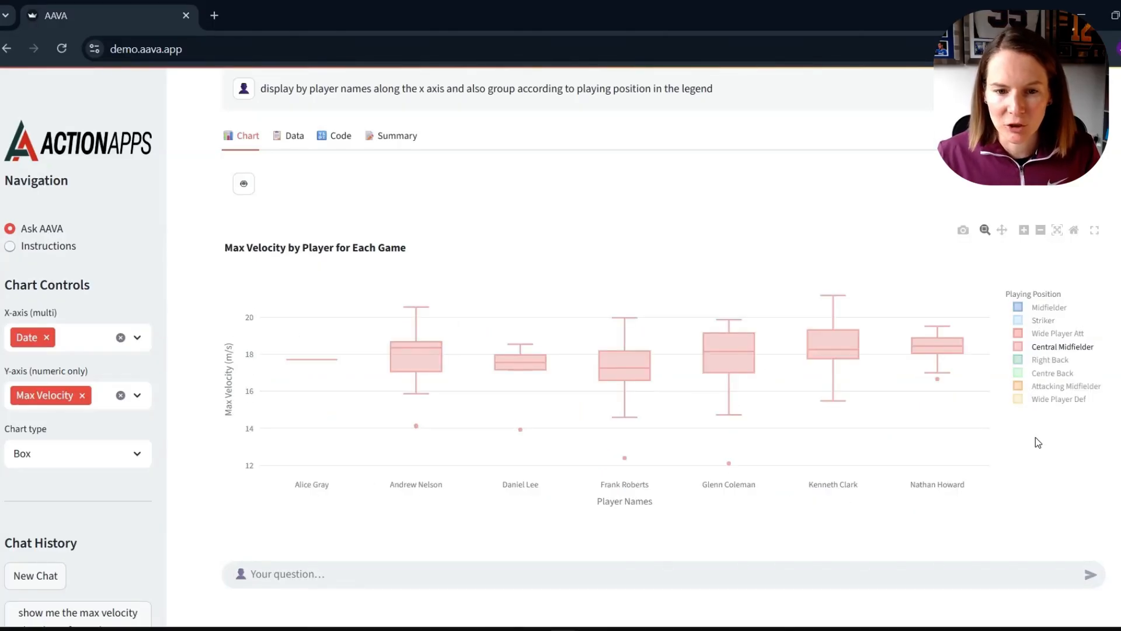
{"action": "mouse_move", "coordinate": [444, 372]}
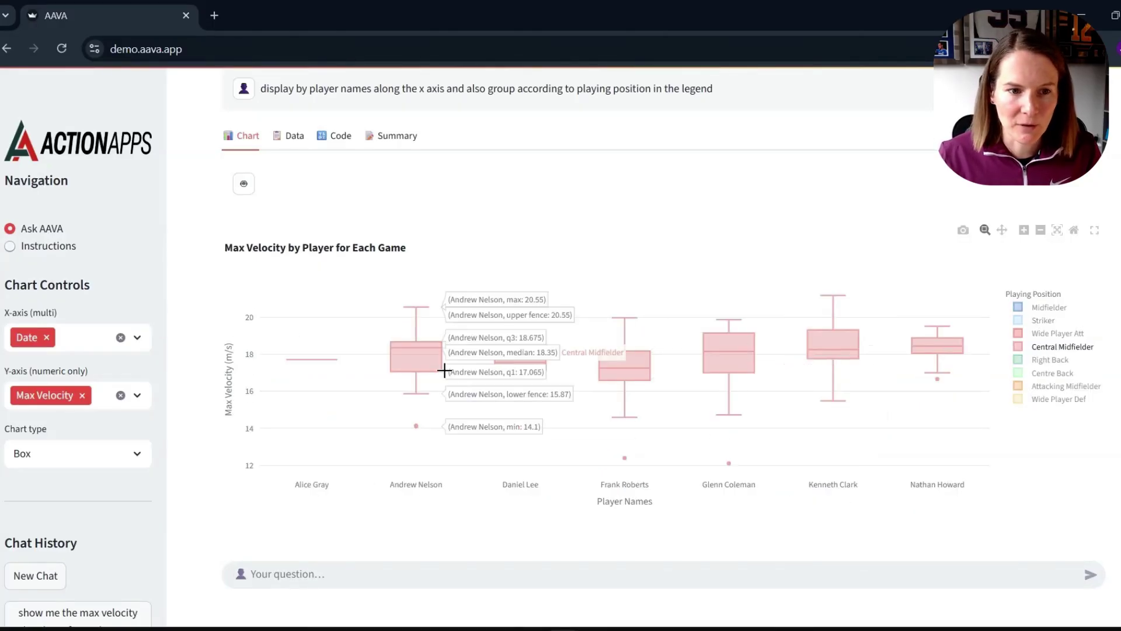
{"action": "mouse_move", "coordinate": [471, 314]}
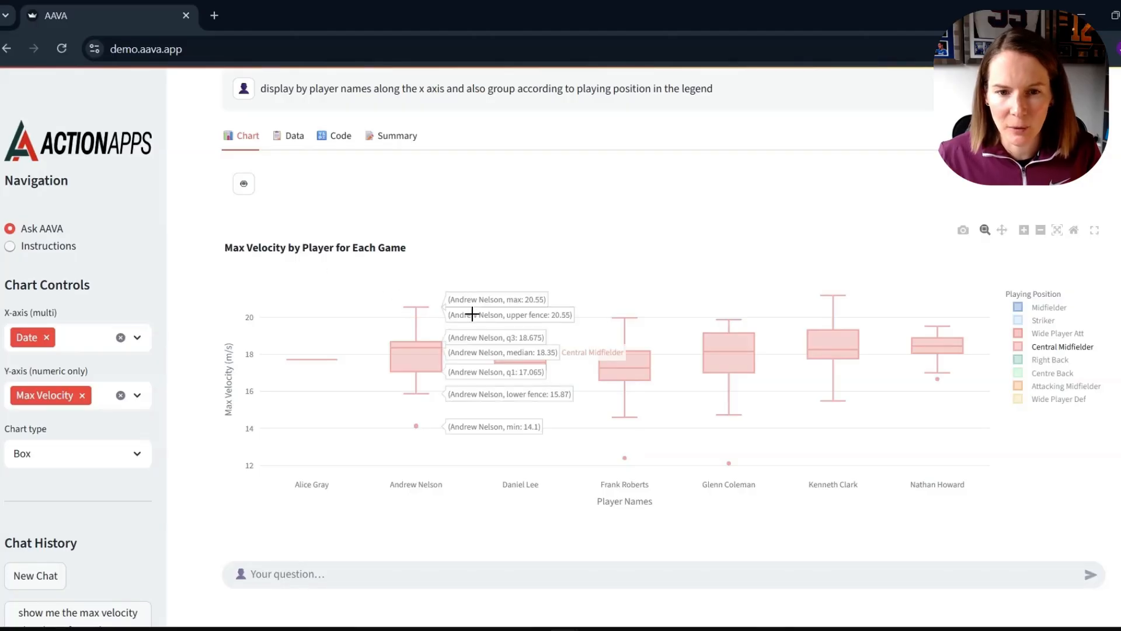
{"action": "mouse_move", "coordinate": [820, 360]}
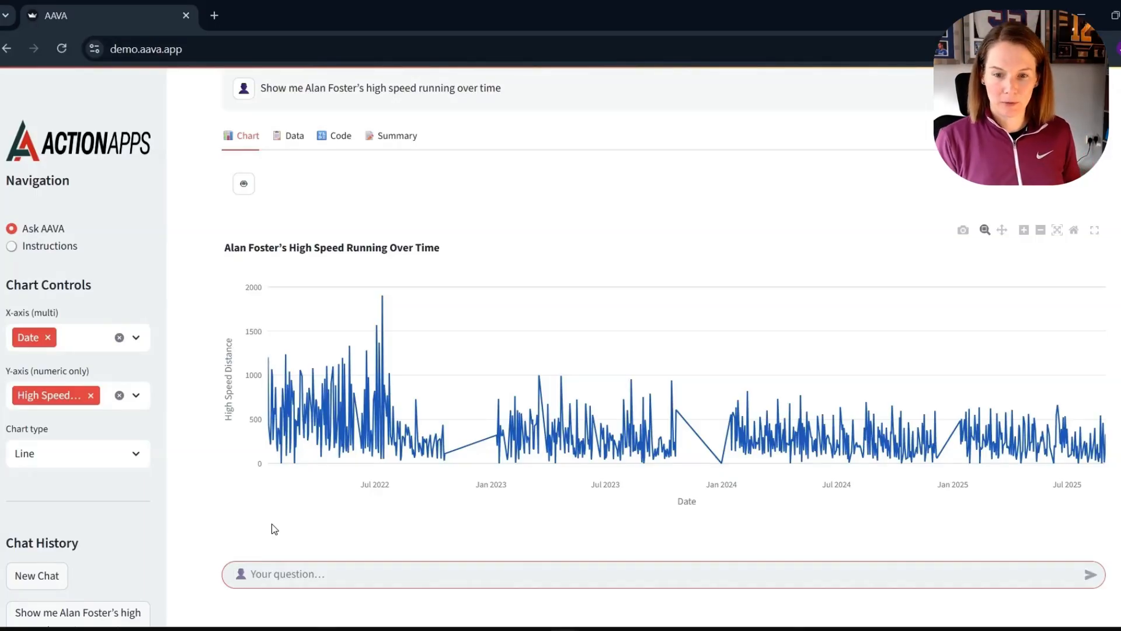
{"action": "type", "text": "only displ"}
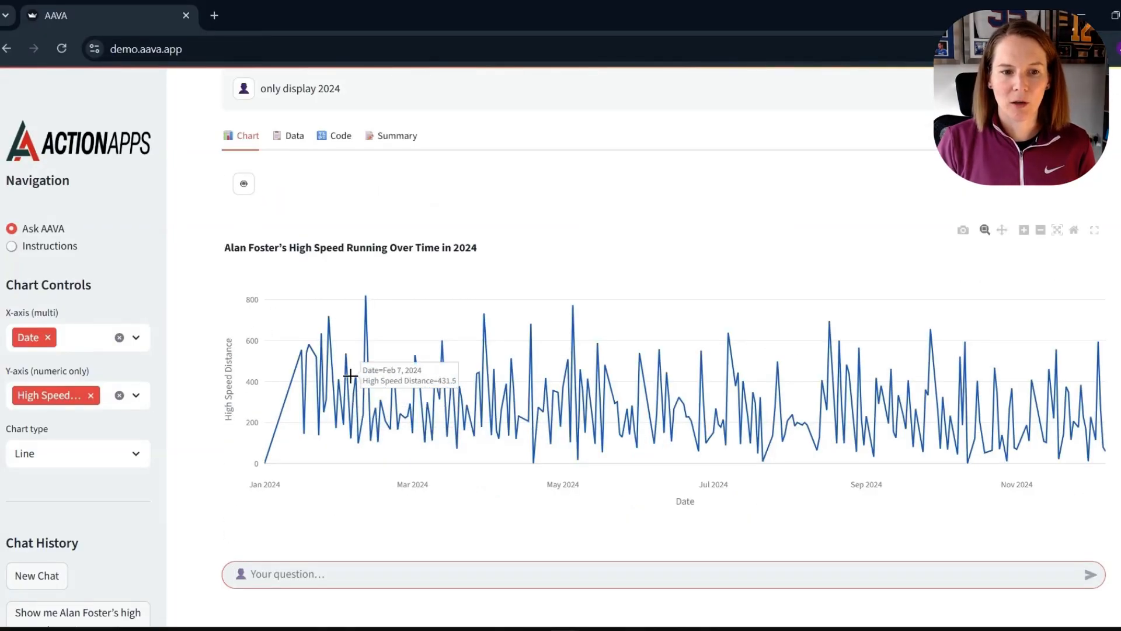
{"action": "mouse_move", "coordinate": [399, 394]}
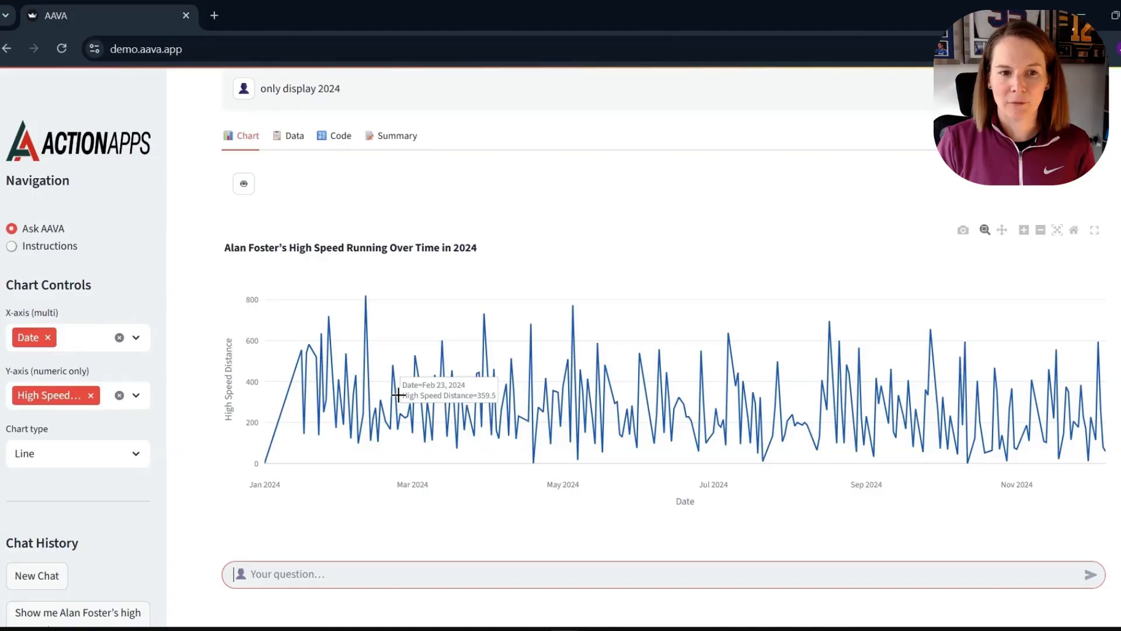
{"action": "mouse_move", "coordinate": [486, 384]}
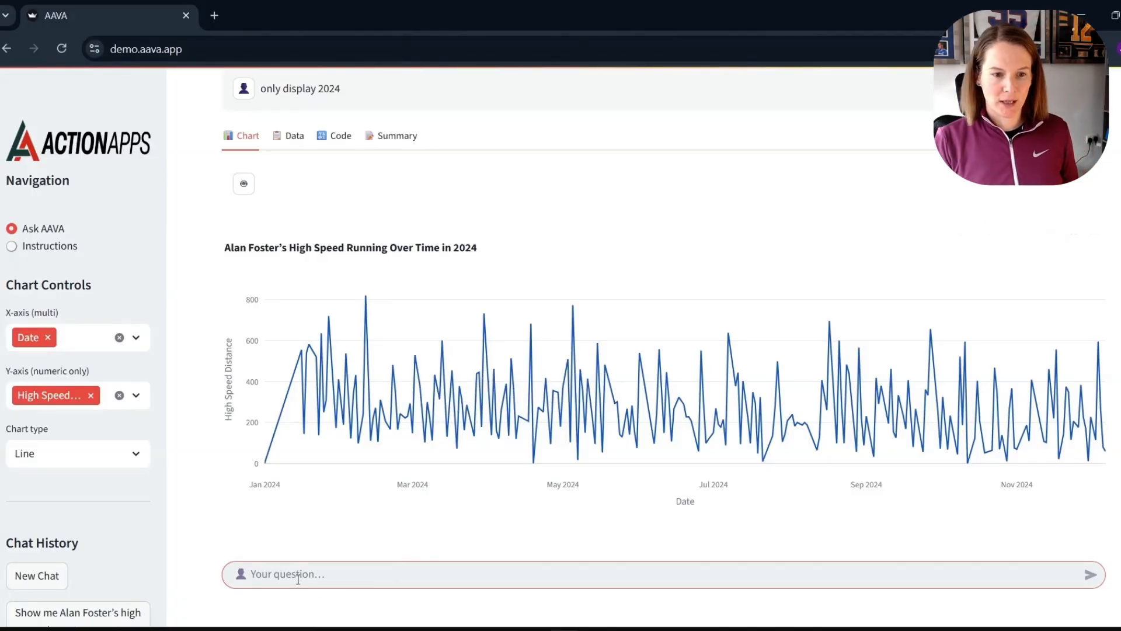
{"action": "type", "text": "change"}
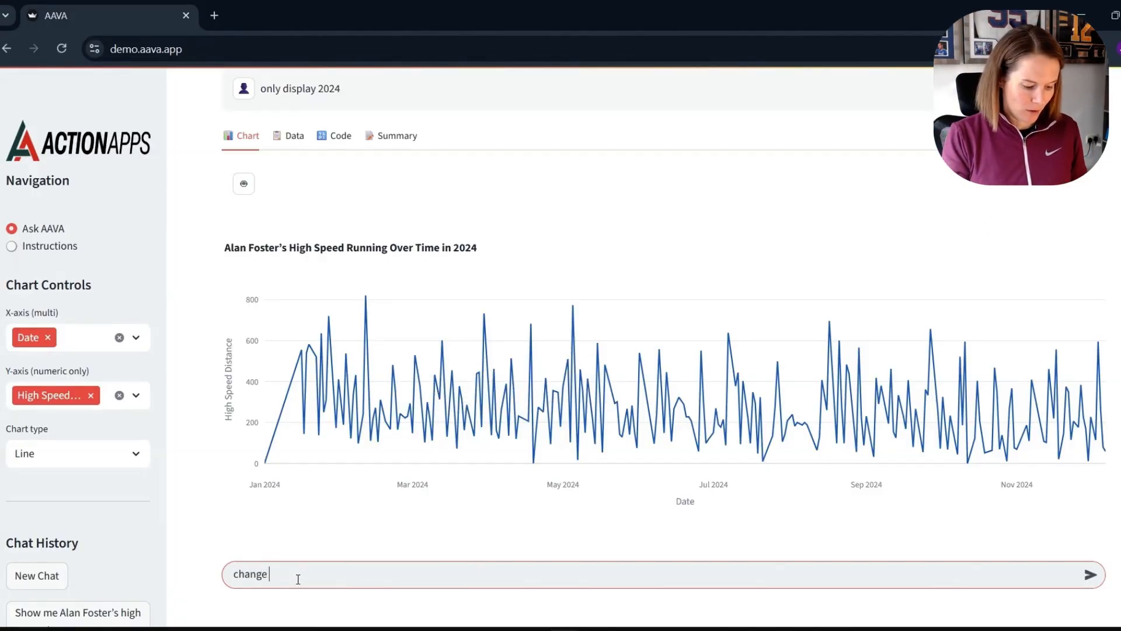
{"action": "key", "text": "Enter"}
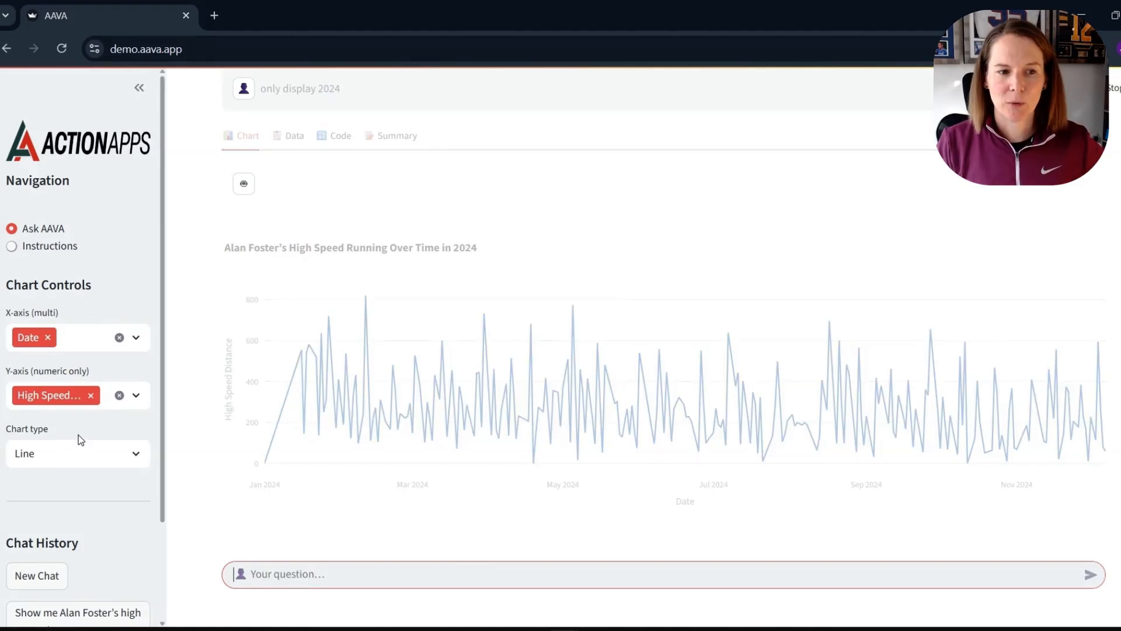
{"action": "mouse_move", "coordinate": [461, 497]}
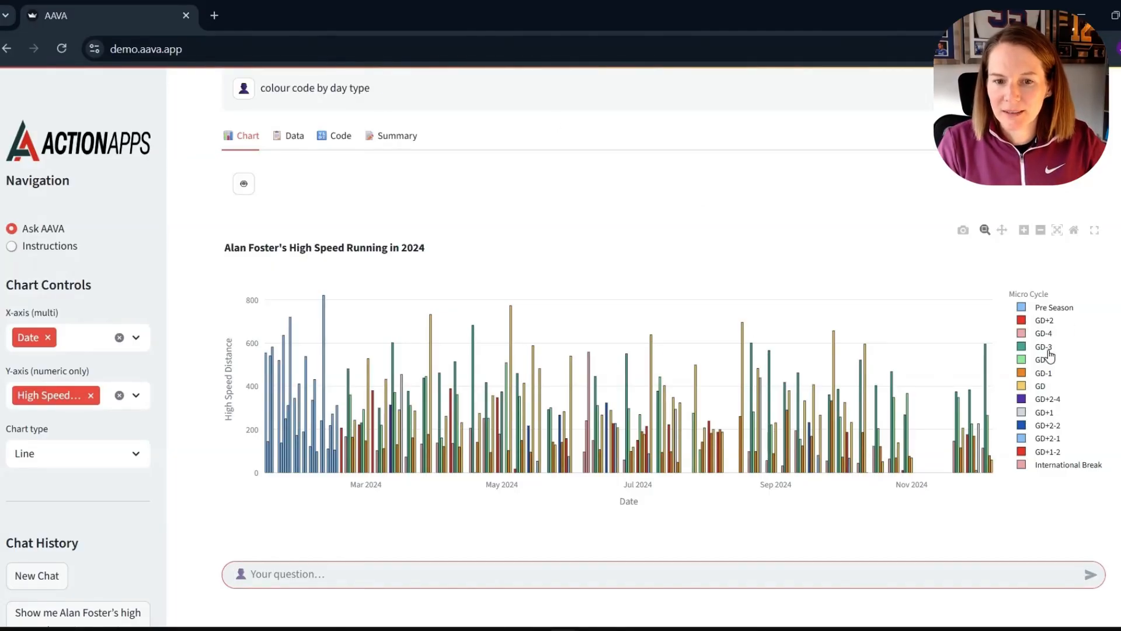
{"action": "mouse_move", "coordinate": [371, 315]}
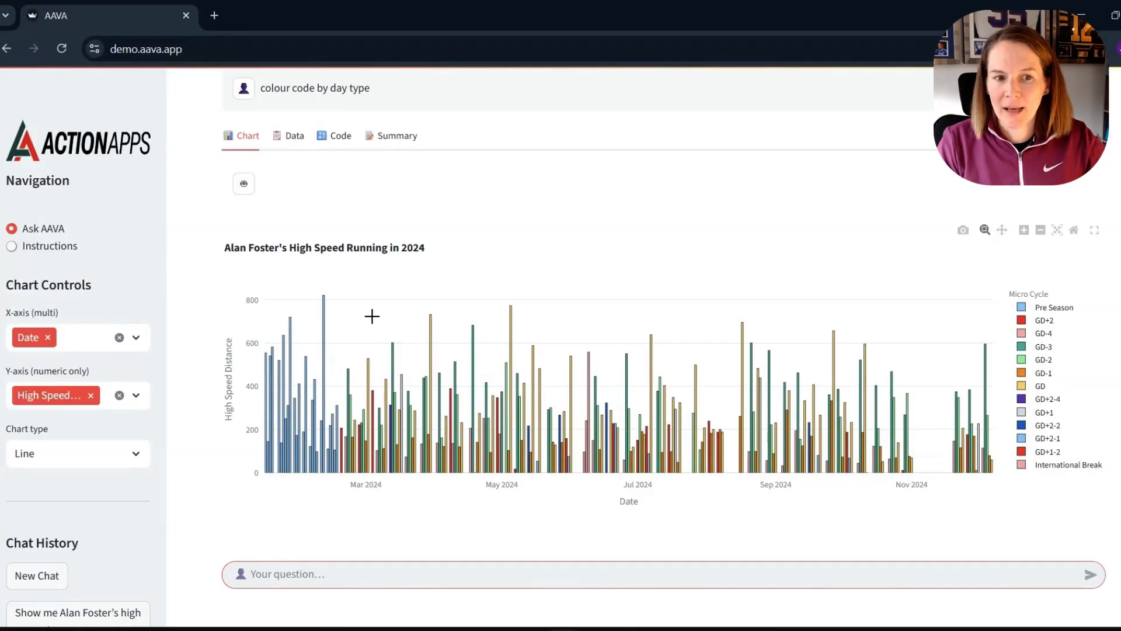
{"action": "mouse_move", "coordinate": [1016, 433]}
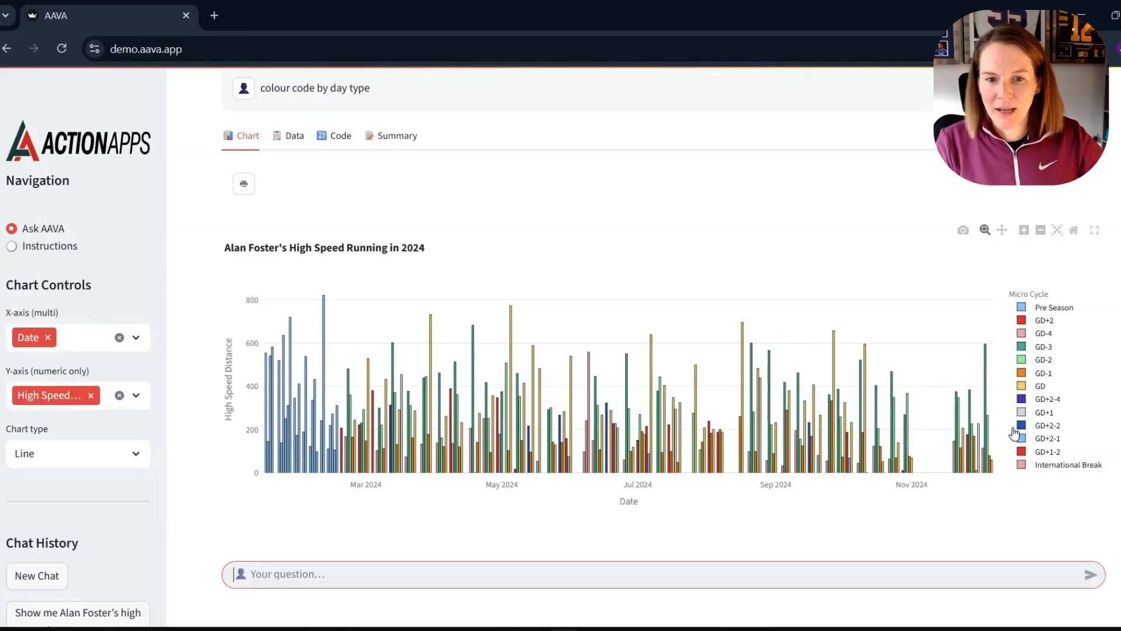
{"action": "mouse_move", "coordinate": [917, 513]}
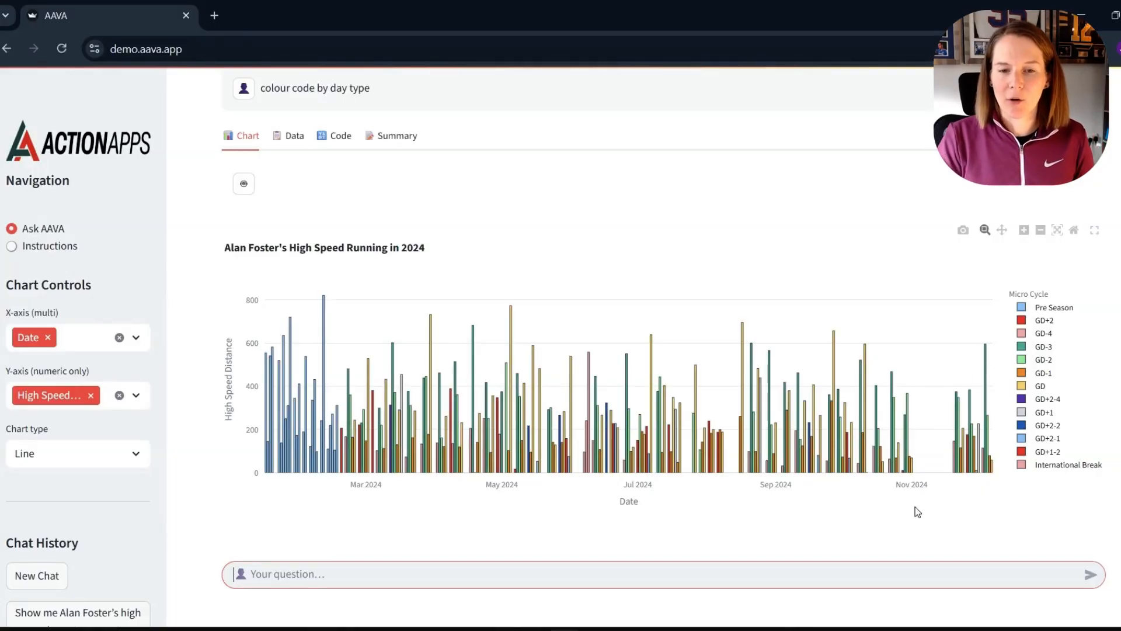
Write the request to add the acute to chronic workload ratio for high speed running as a line graph
{"action": "type", "text": "add the acute to chronic workload ratio for high speed running as a line graph on the y axis"}
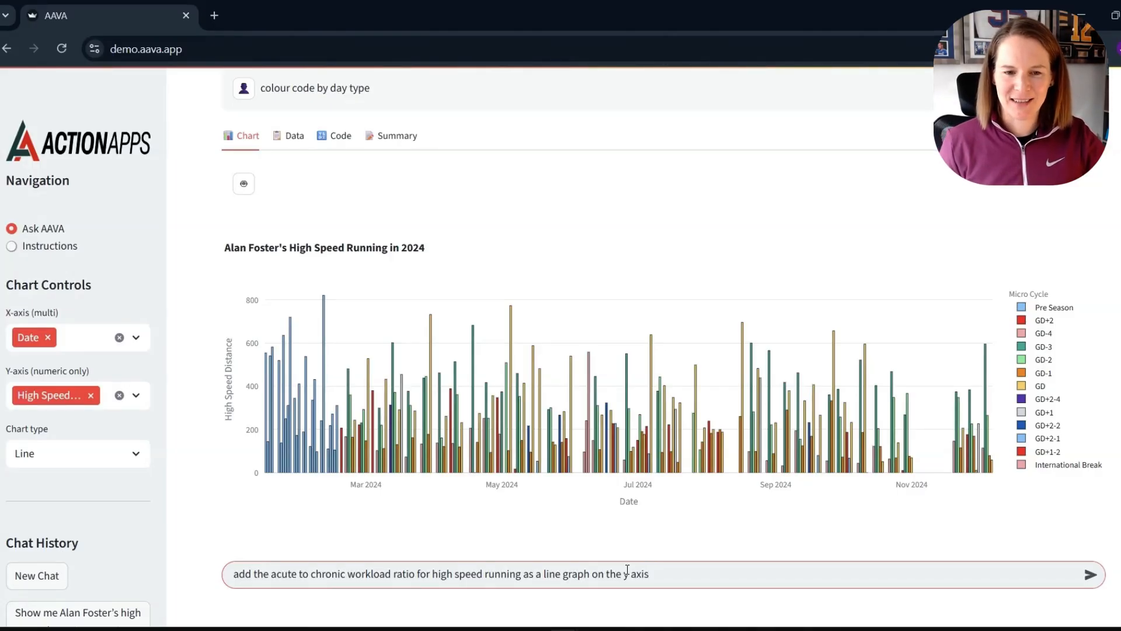
Submit the acute to chronic workload ratio overlay request for the 2024 chart
{"action": "left_click", "coordinate": [1090, 574]}
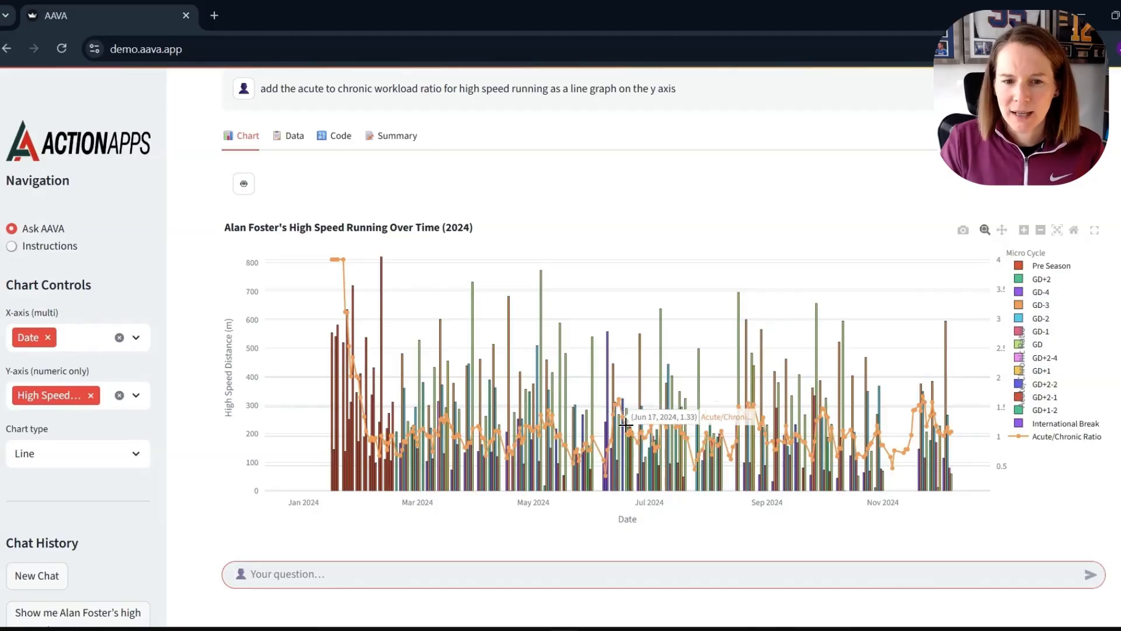
{"action": "mouse_move", "coordinate": [667, 511]}
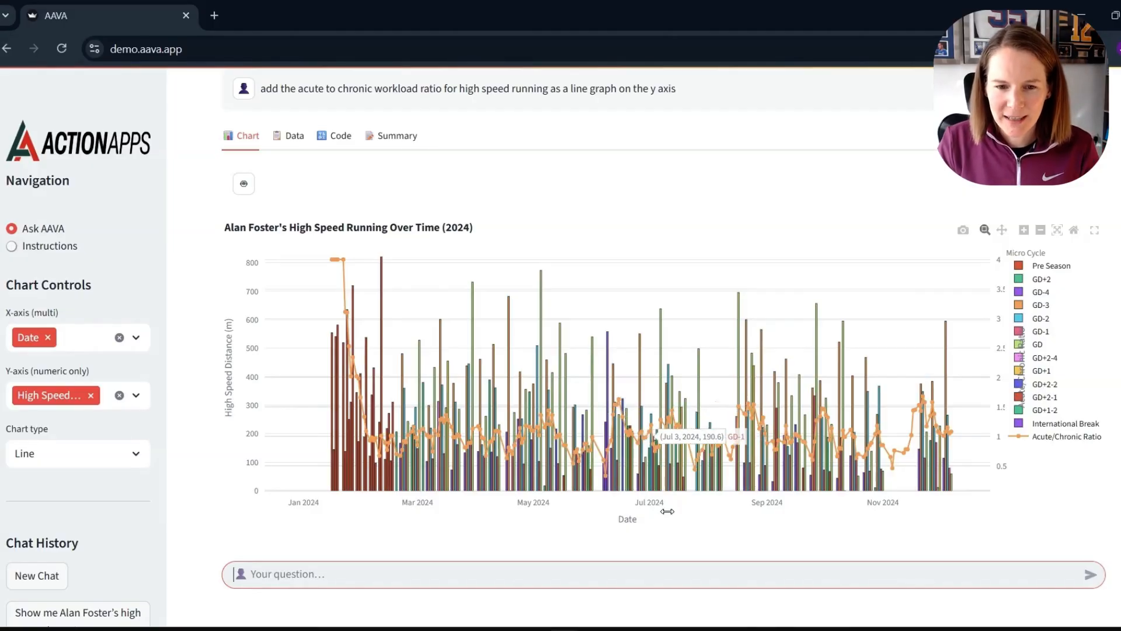
{"action": "mouse_move", "coordinate": [641, 458]}
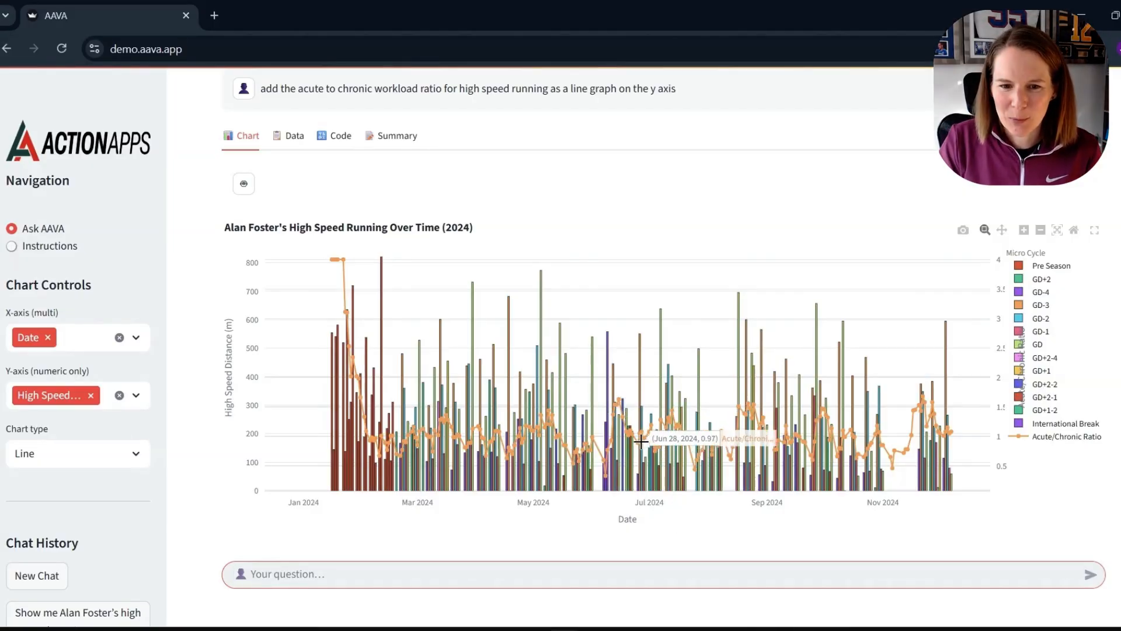
{"action": "mouse_move", "coordinate": [689, 449]}
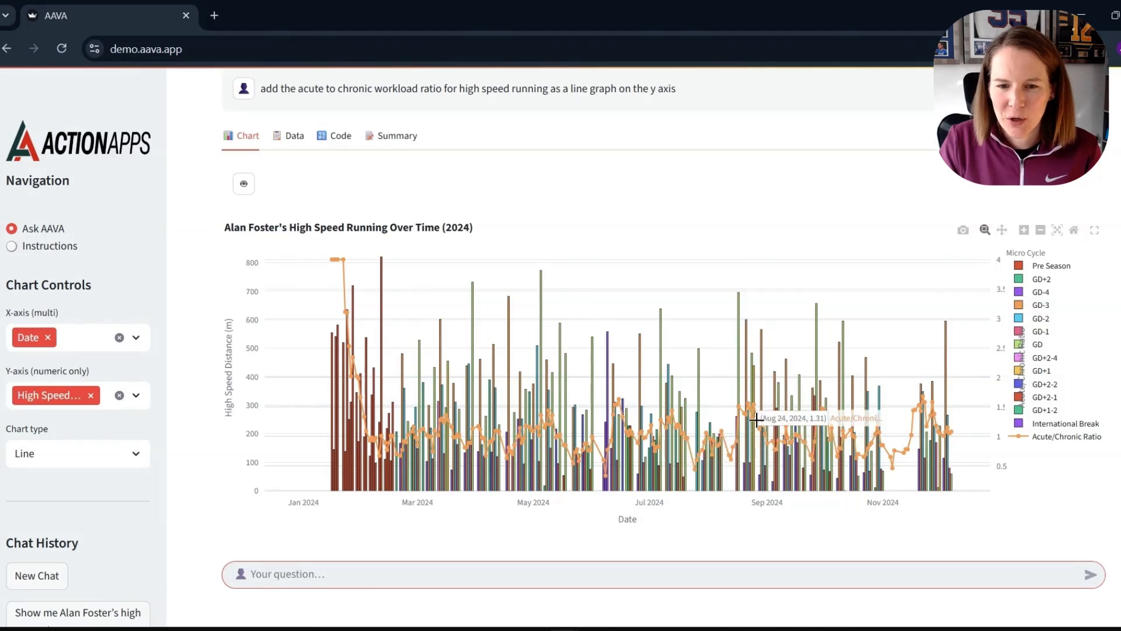
{"action": "mouse_move", "coordinate": [873, 537]}
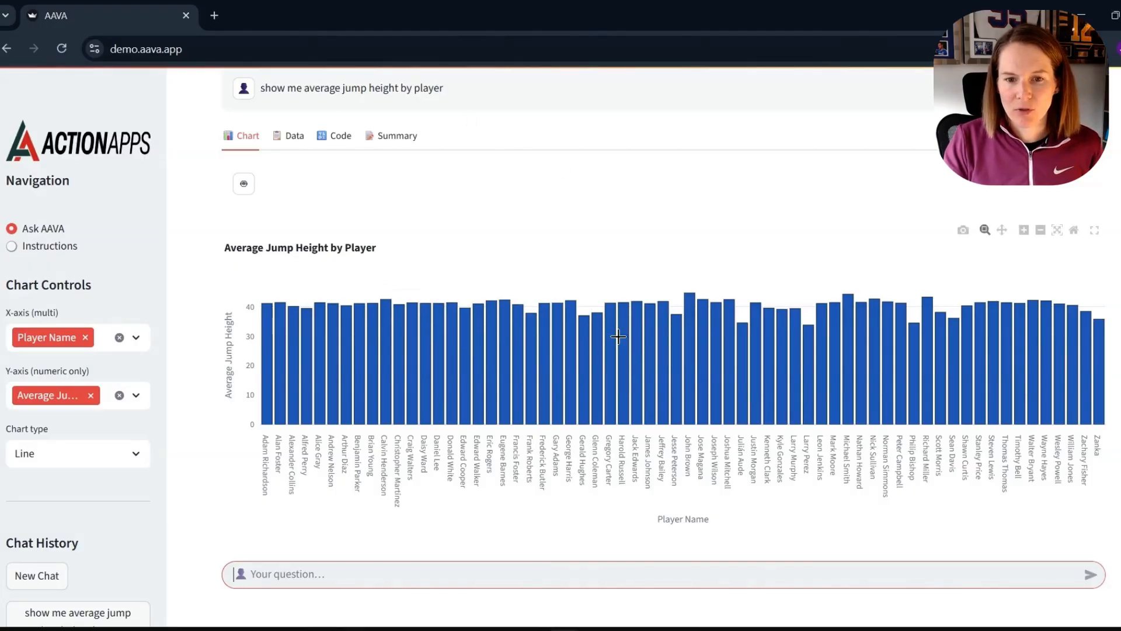
{"action": "mouse_move", "coordinate": [316, 194]}
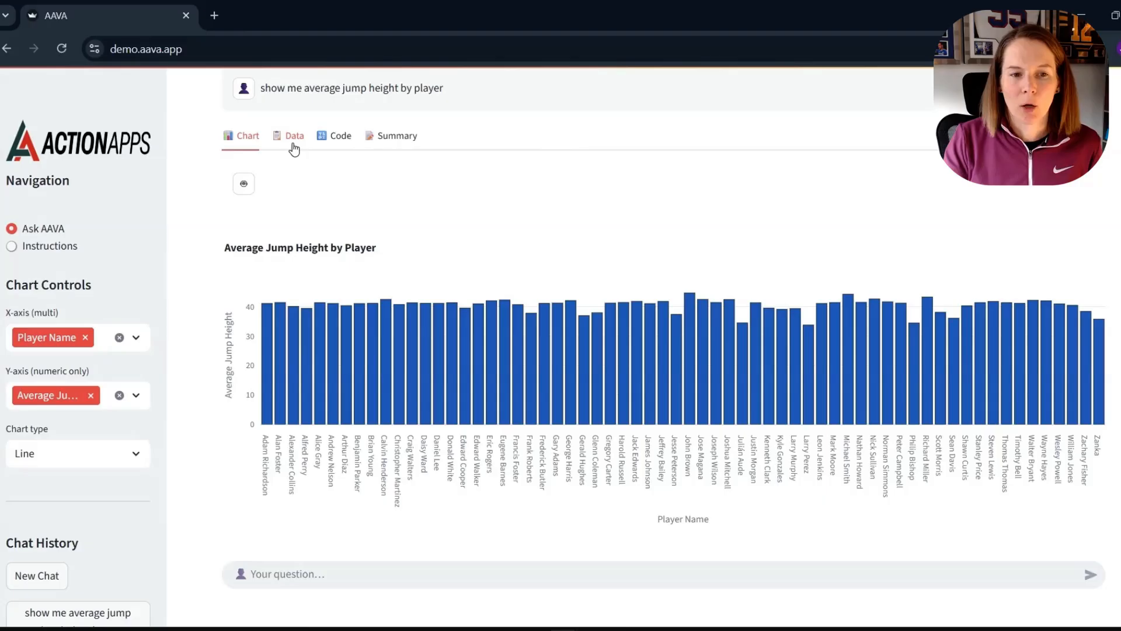
View the per-player data table behind the average jump height bar chart
{"action": "left_click", "coordinate": [294, 135]}
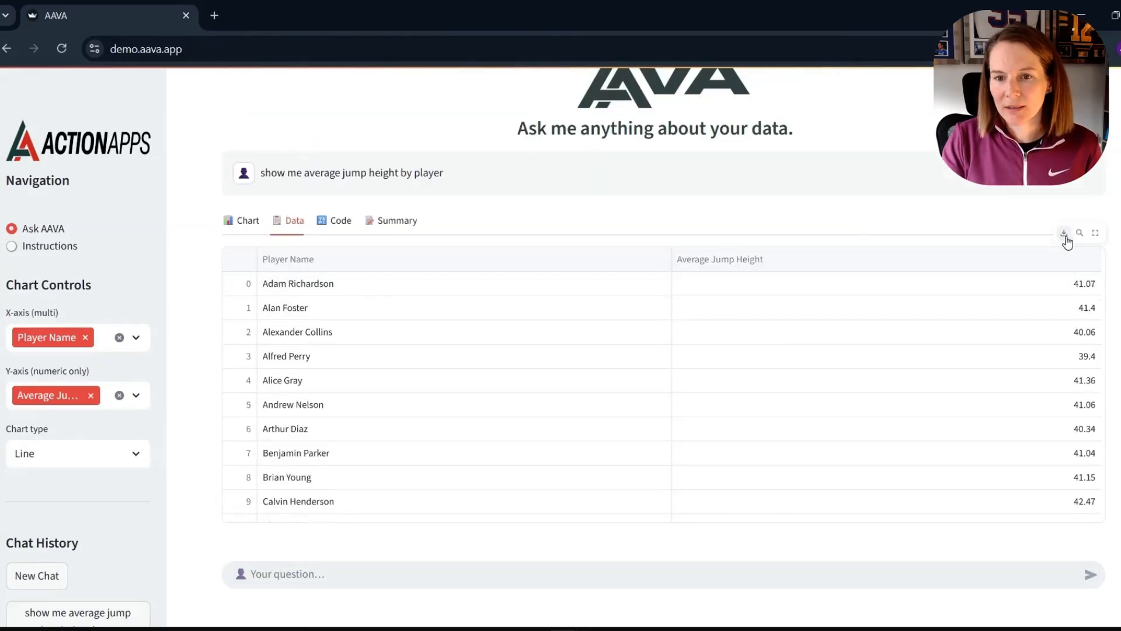
{"action": "mouse_move", "coordinate": [1064, 233]}
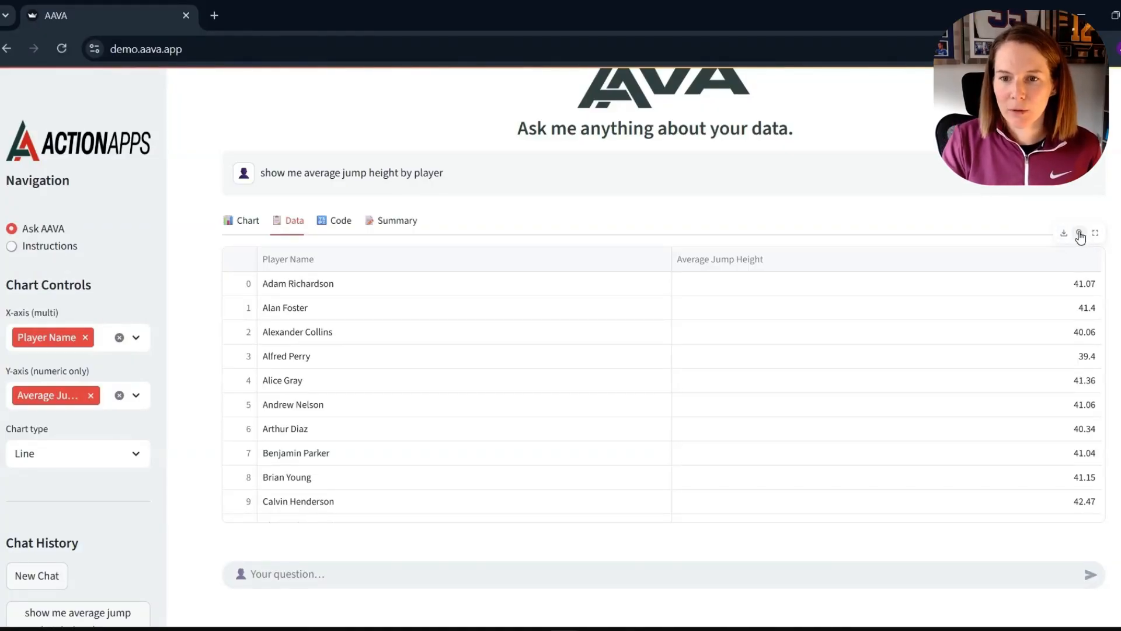
{"action": "type", "text": "display as a box plot"}
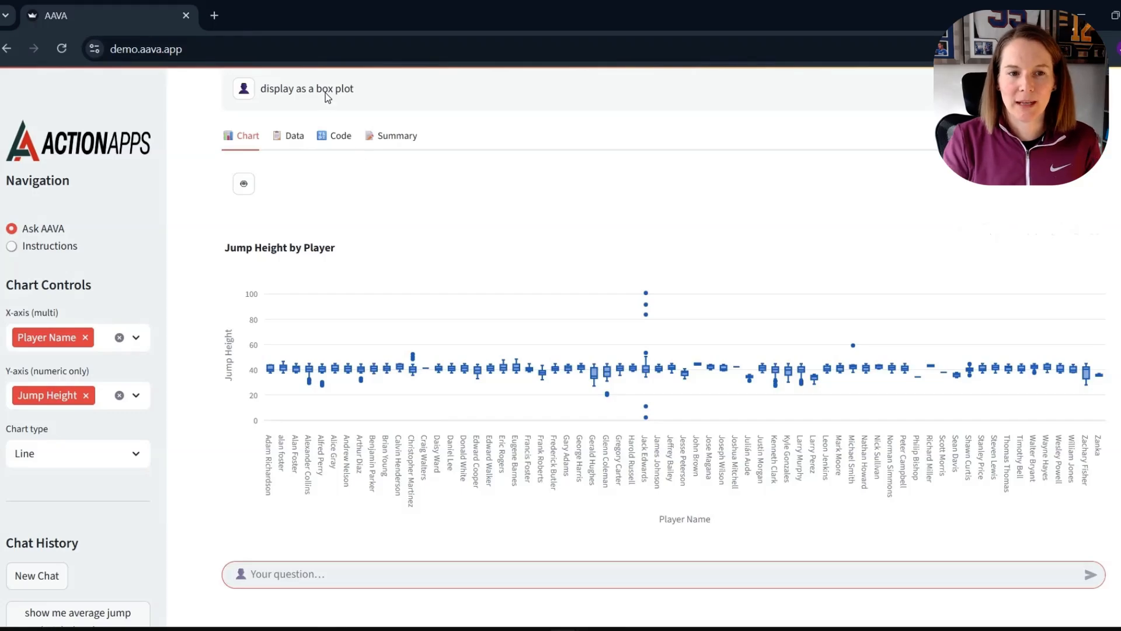
{"action": "mouse_move", "coordinate": [402, 97]}
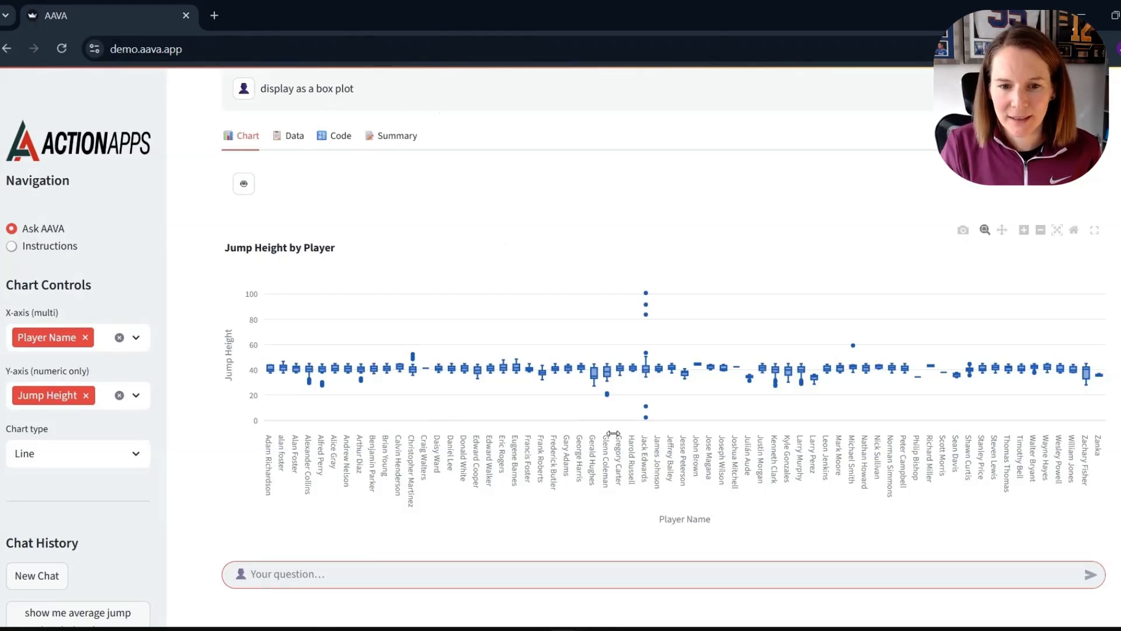
{"action": "mouse_move", "coordinate": [651, 420]}
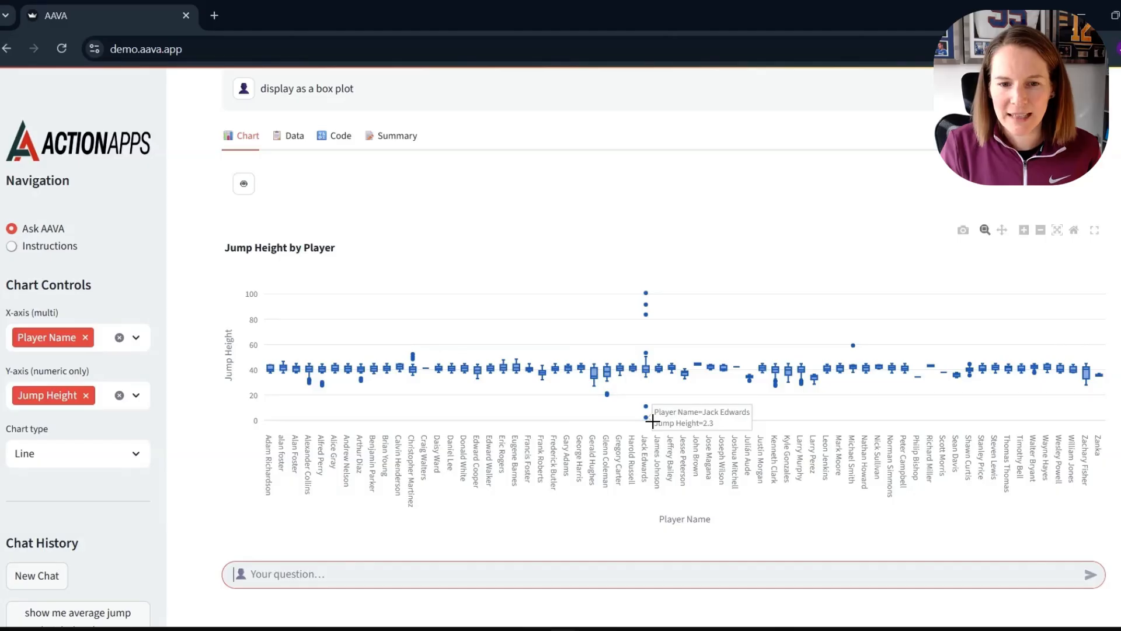
{"action": "mouse_move", "coordinate": [647, 293]}
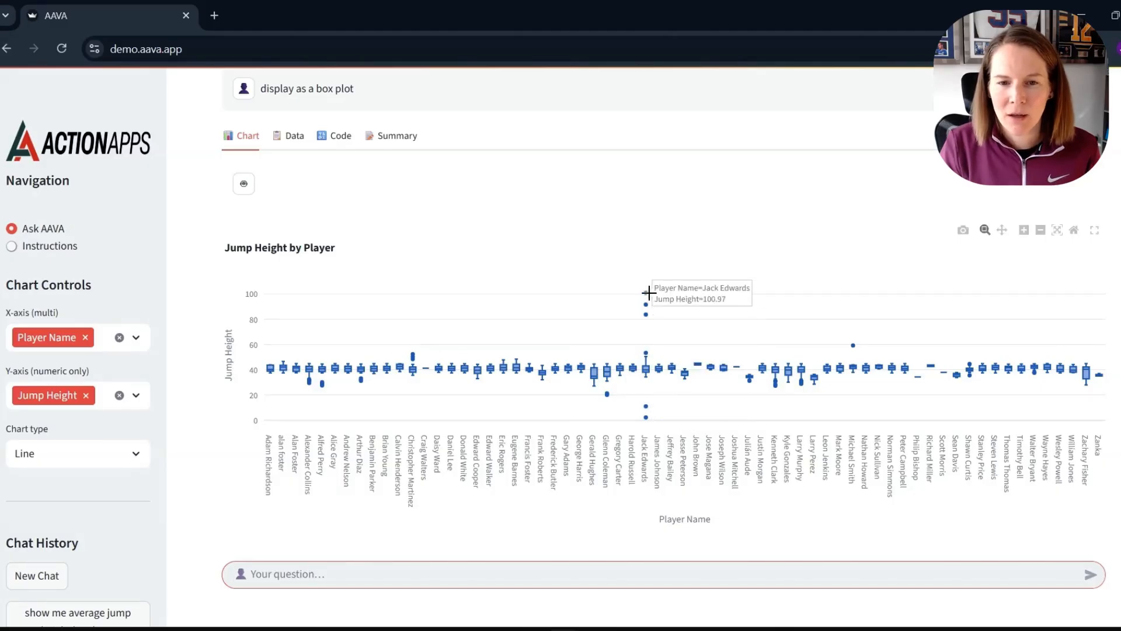
{"action": "type", "text": "remove Jack Edward"}
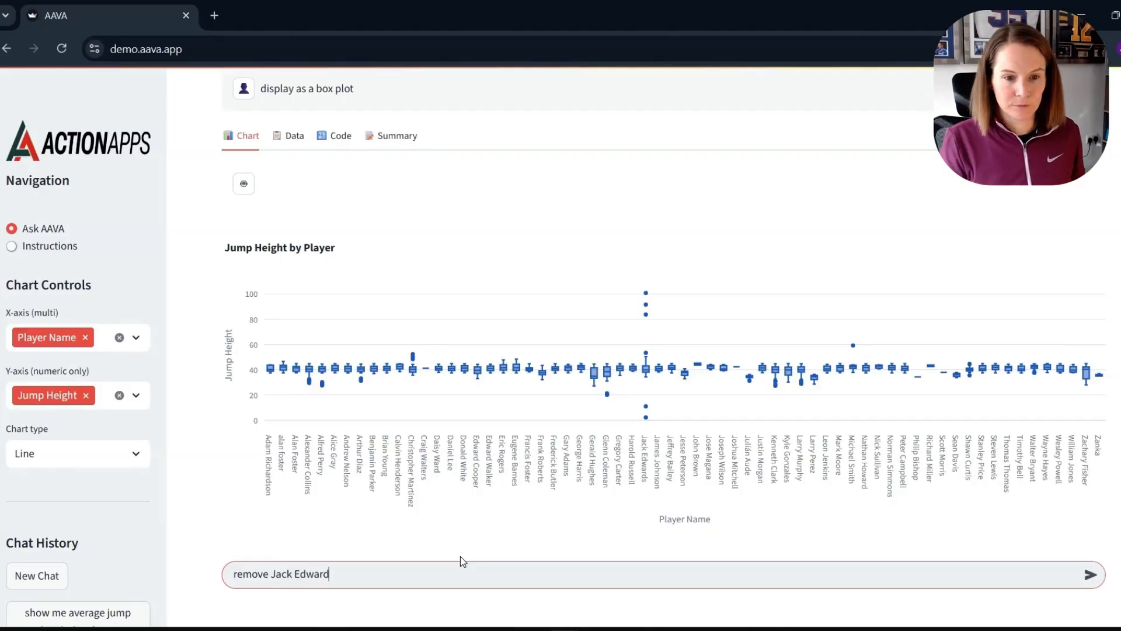
{"action": "left_click", "coordinate": [1089, 591]}
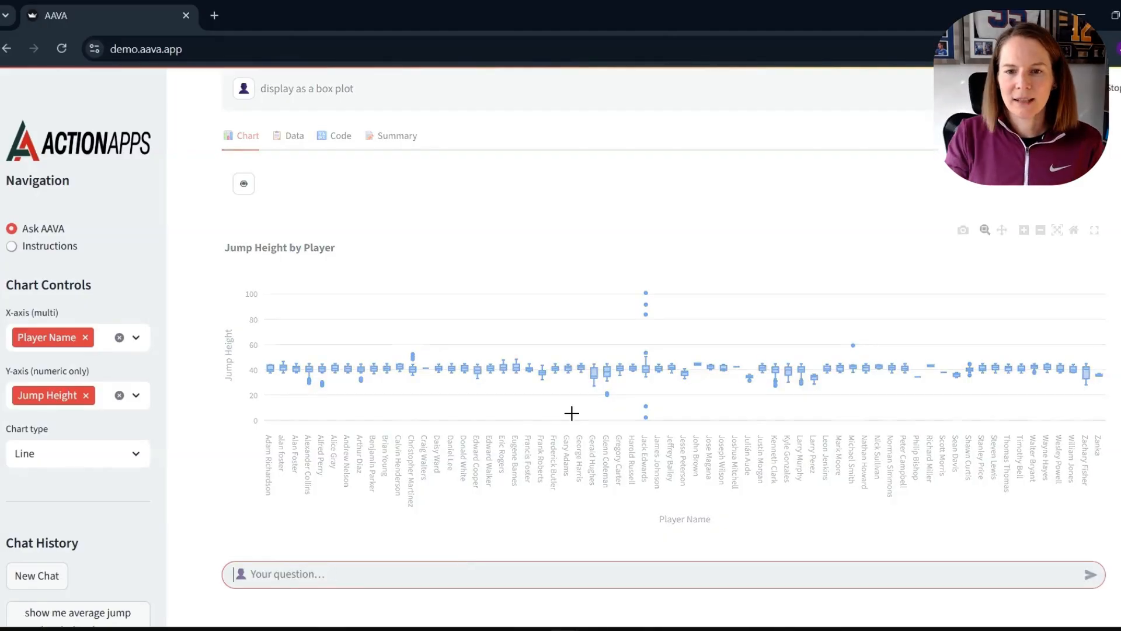
{"action": "mouse_move", "coordinate": [652, 229]}
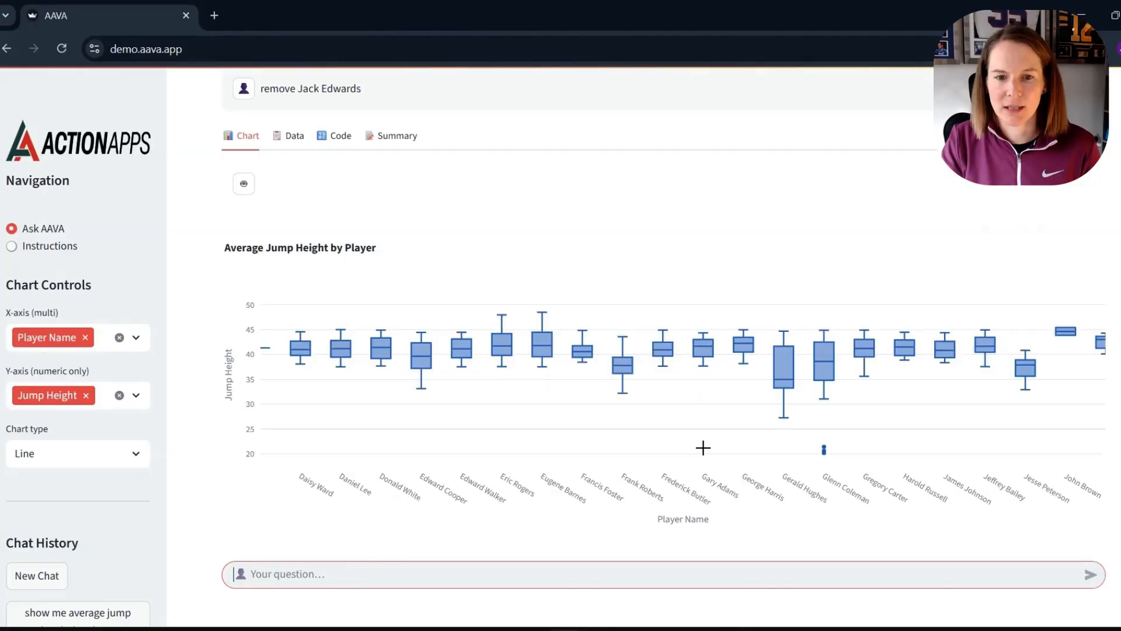
{"action": "mouse_move", "coordinate": [503, 350]}
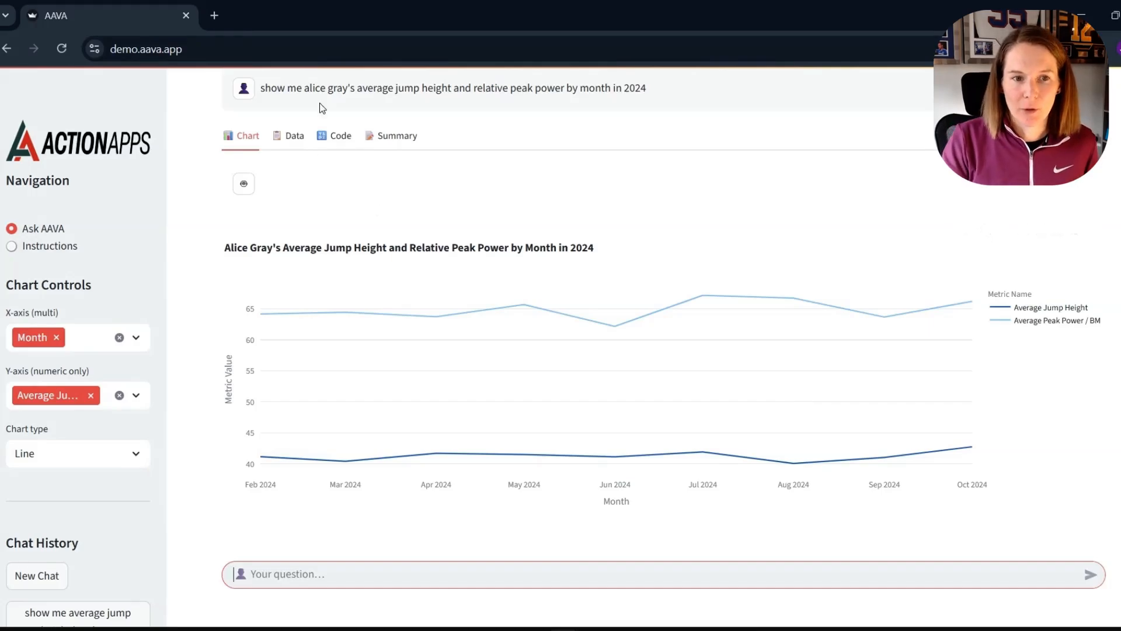
{"action": "mouse_move", "coordinate": [421, 114]}
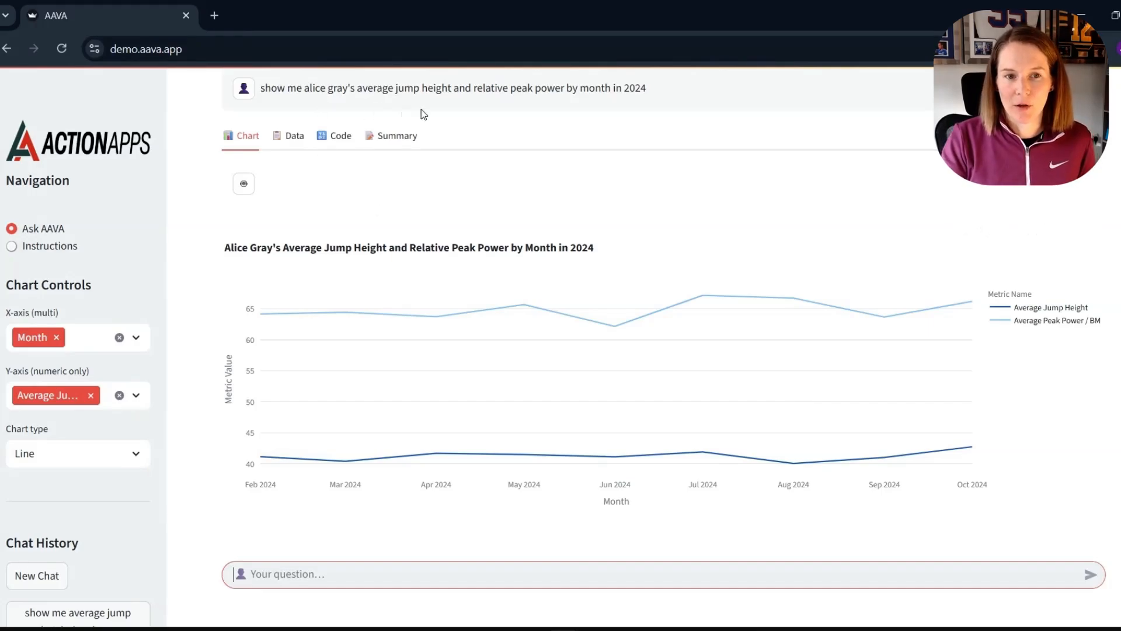
{"action": "mouse_move", "coordinate": [607, 432]}
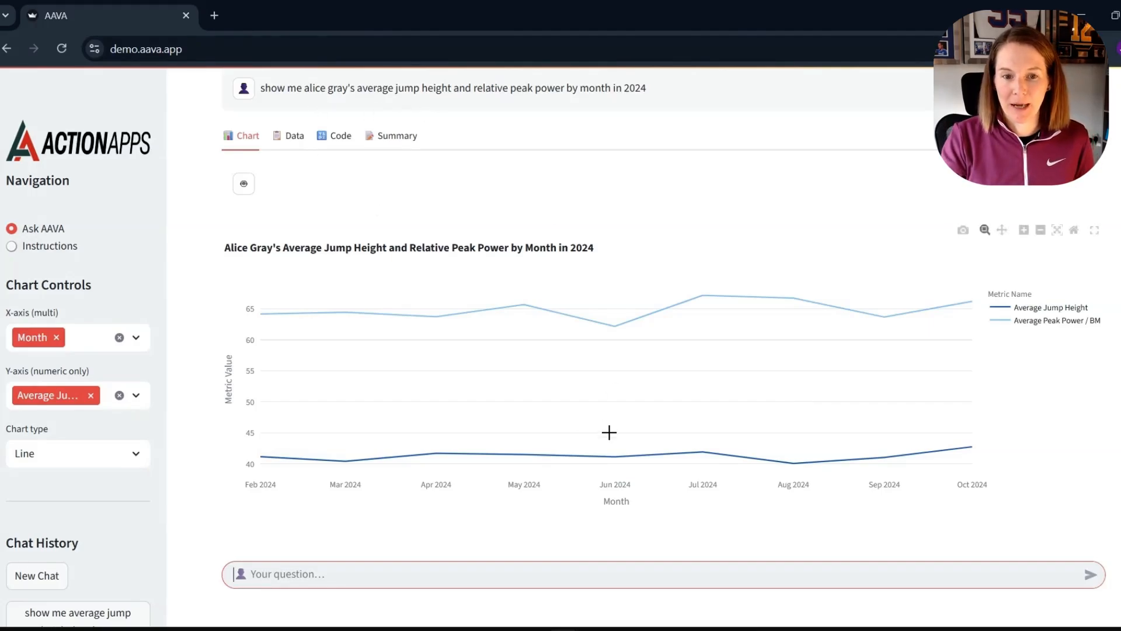
{"action": "mouse_move", "coordinate": [654, 194]}
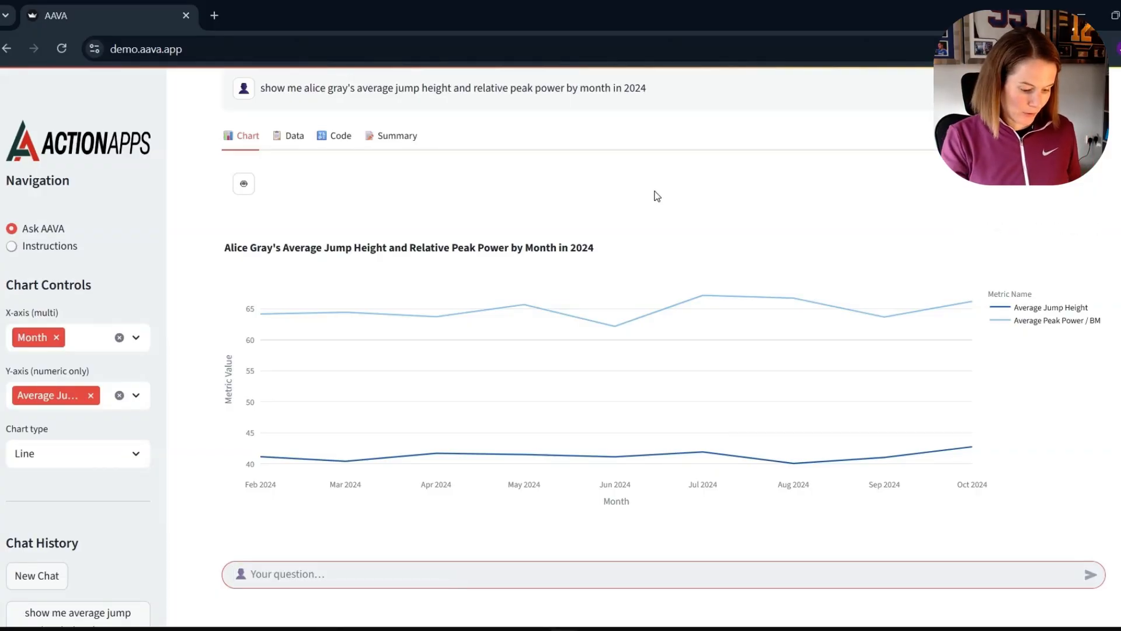
{"action": "type", "text": "Plot average"}
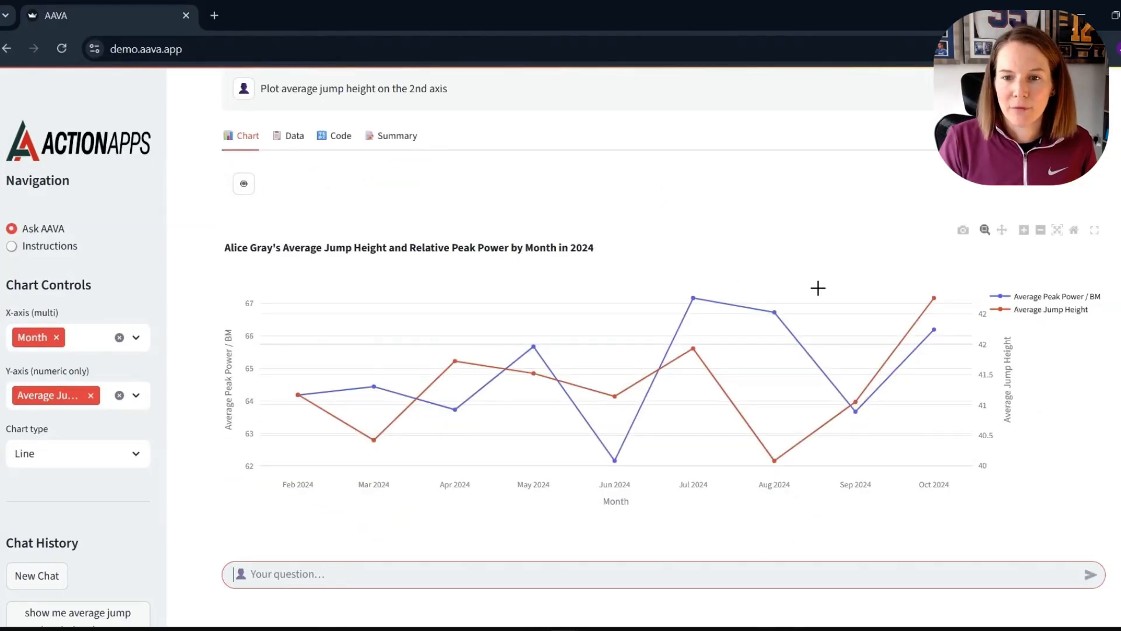
{"action": "mouse_move", "coordinate": [1038, 336]}
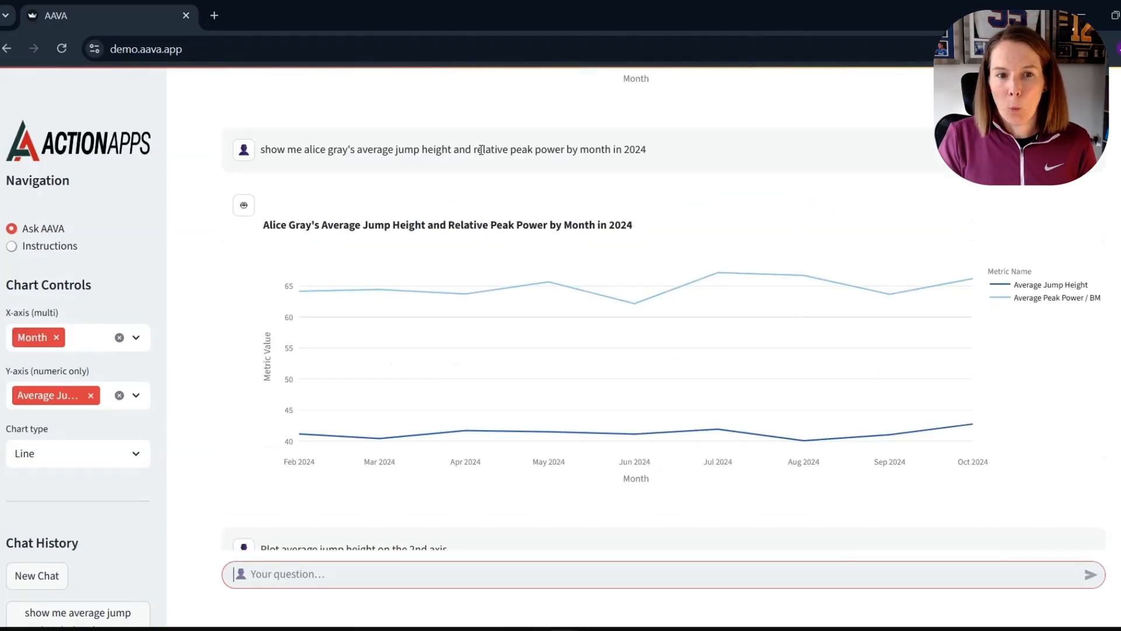
{"action": "mouse_move", "coordinate": [517, 186]}
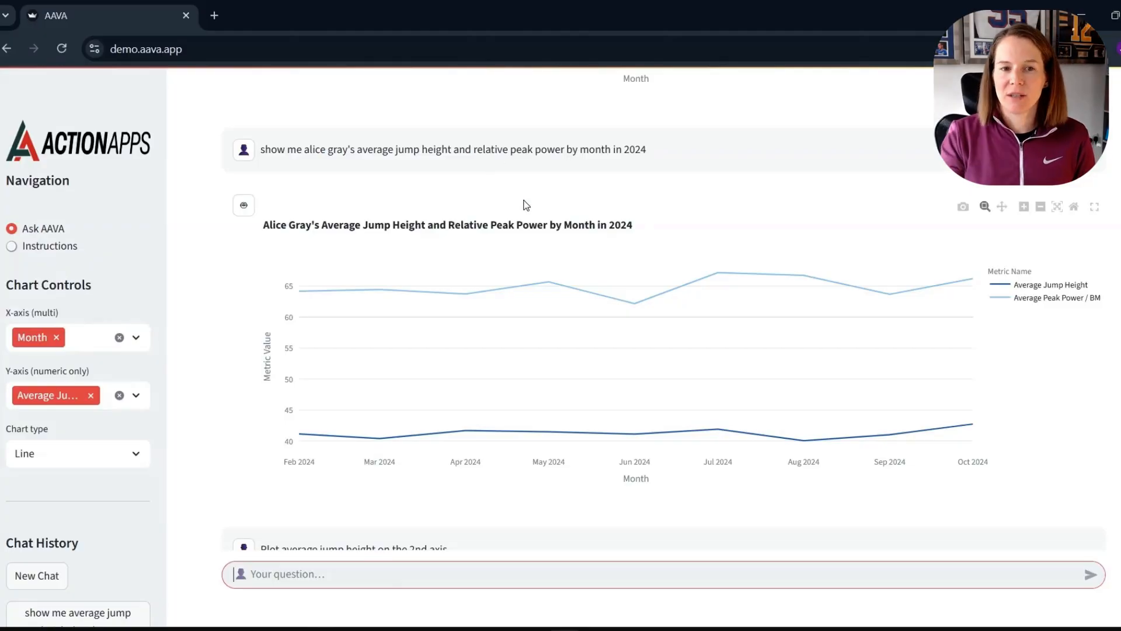
{"action": "mouse_move", "coordinate": [492, 177]}
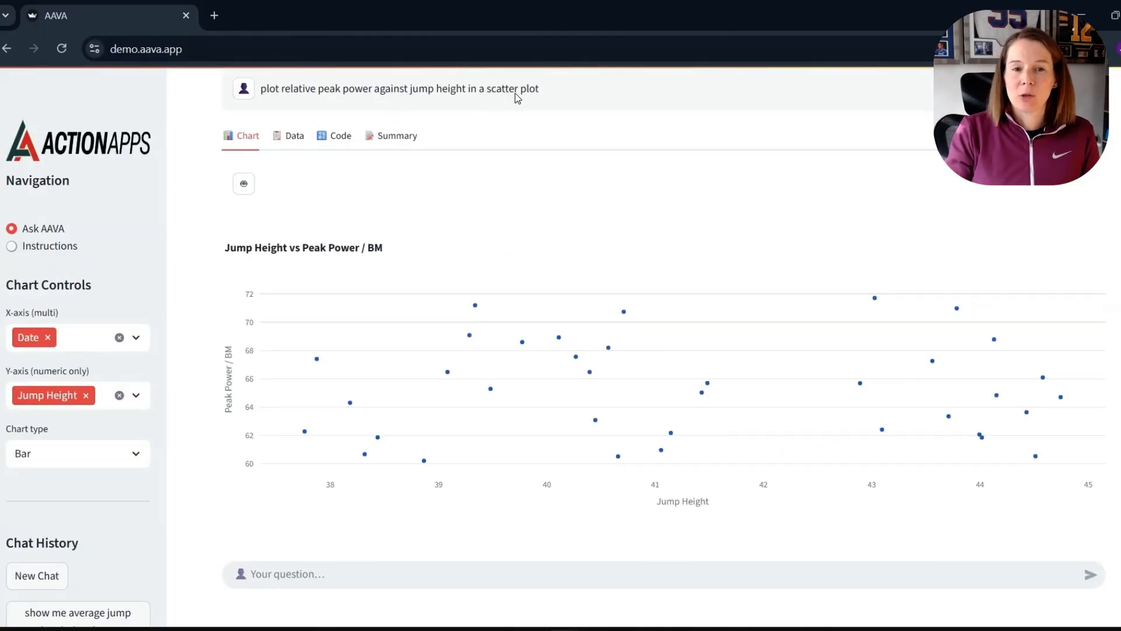
{"action": "mouse_move", "coordinate": [495, 197]}
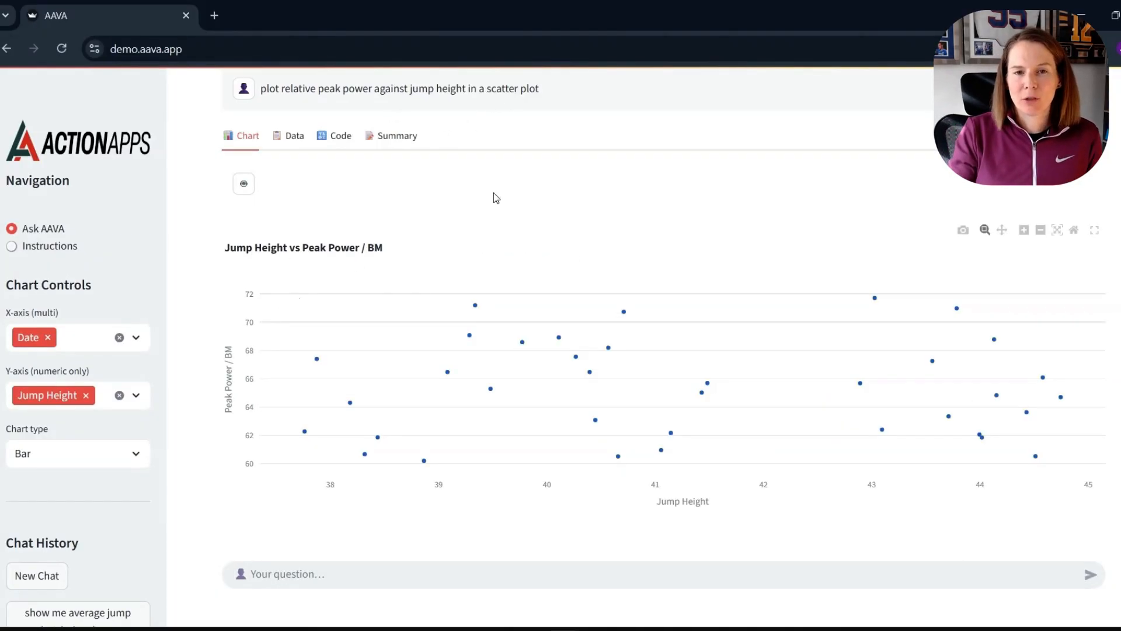
{"action": "mouse_move", "coordinate": [379, 123]}
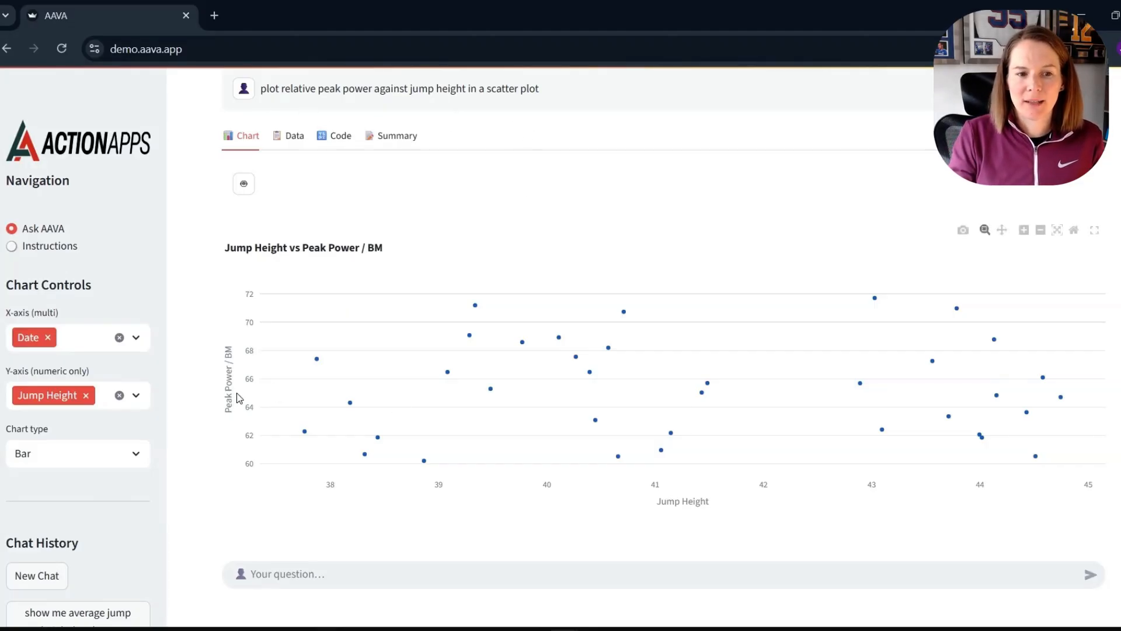
{"action": "mouse_move", "coordinate": [570, 361]}
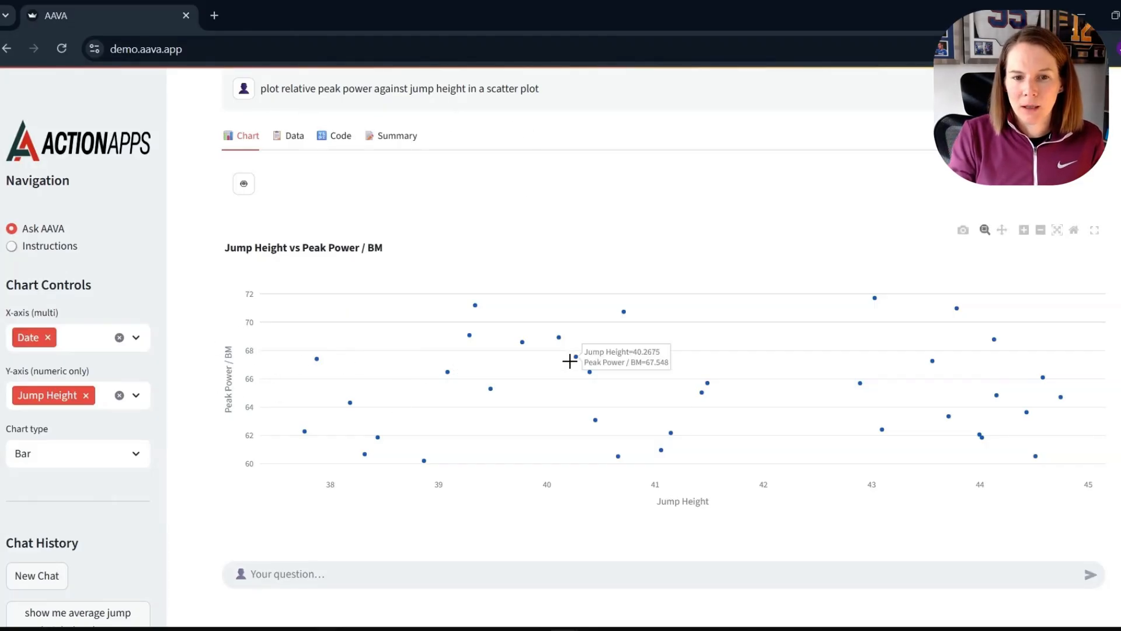
{"action": "mouse_move", "coordinate": [432, 284]}
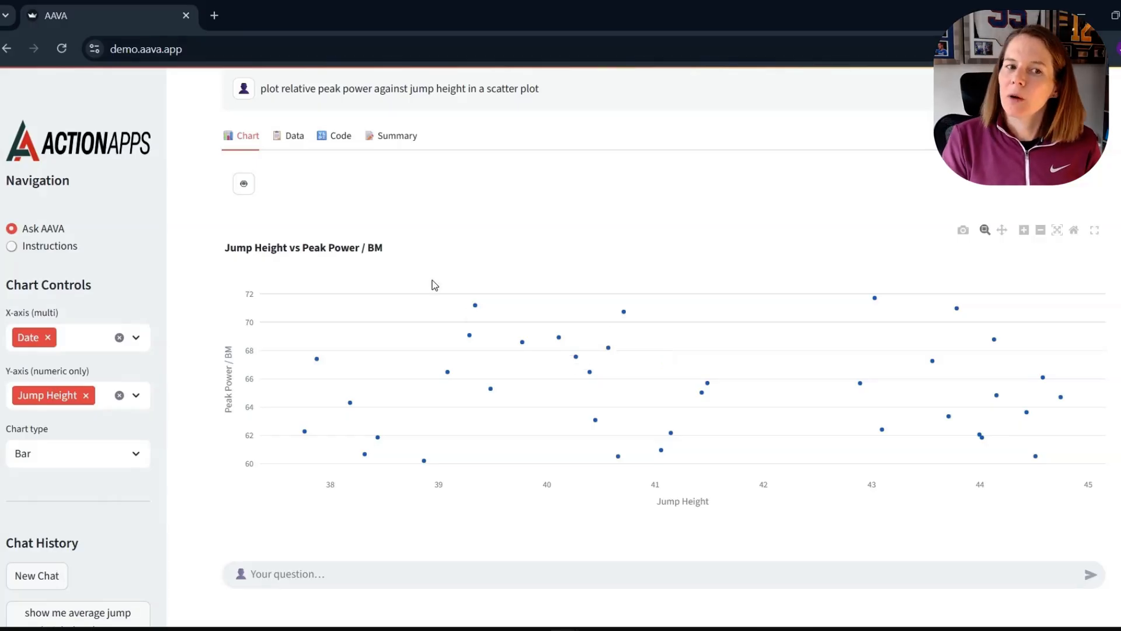
{"action": "mouse_move", "coordinate": [300, 186]}
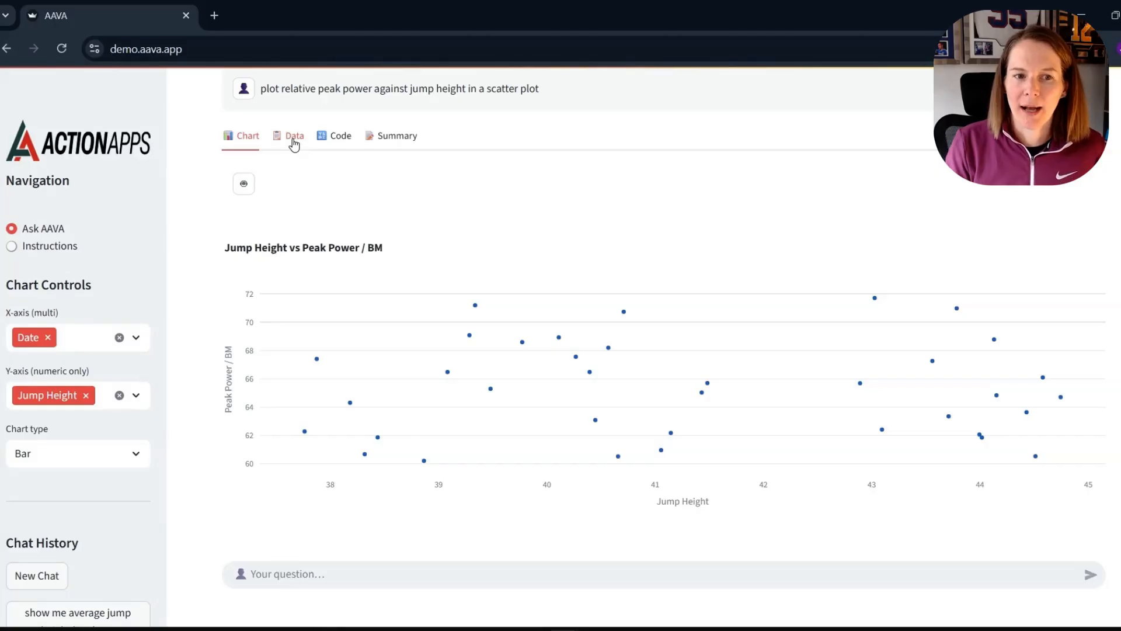
View and scroll the per-date data table behind the relative peak power vs jump height scatter
{"action": "left_click", "coordinate": [294, 135]}
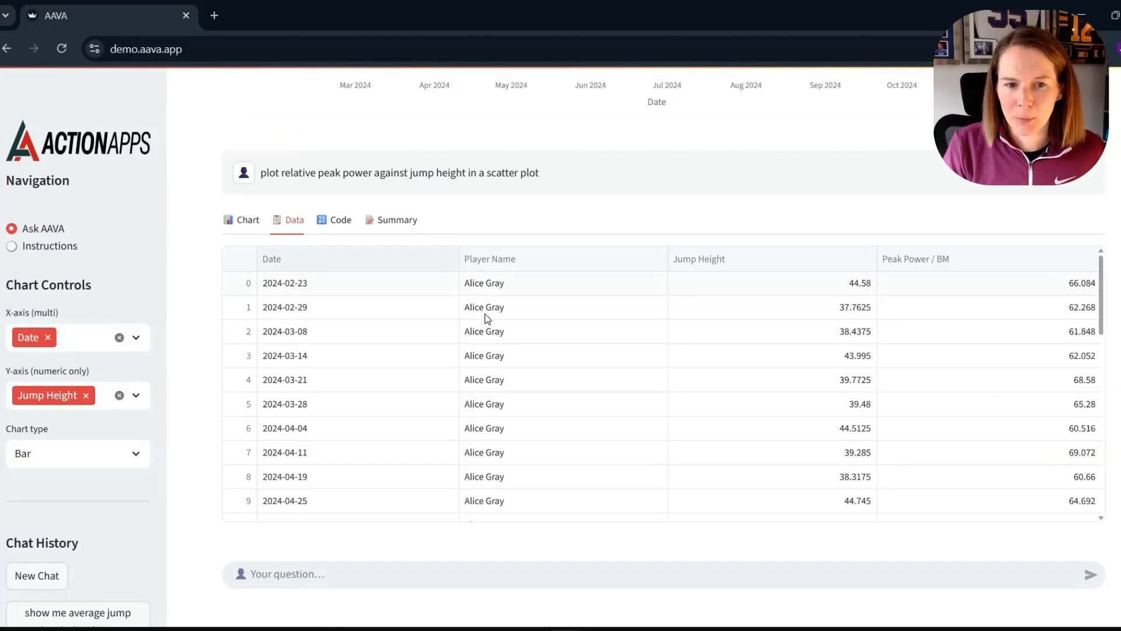
{"action": "scroll", "scroll_direction": "down", "scroll_amount": 3}
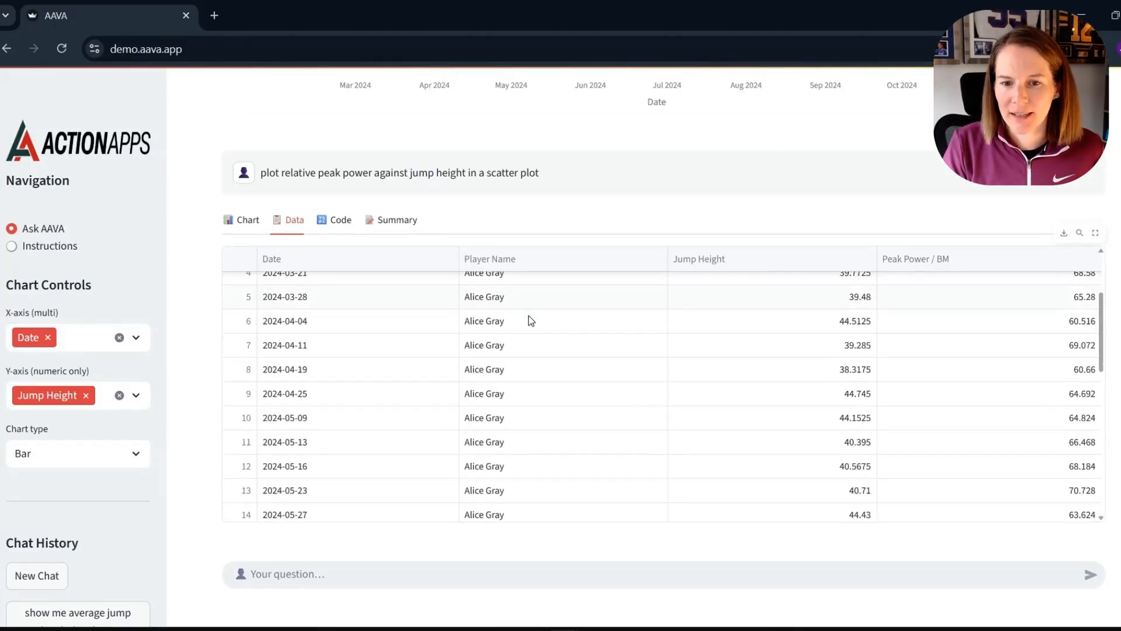
{"action": "scroll", "scroll_direction": "down", "scroll_amount": 3}
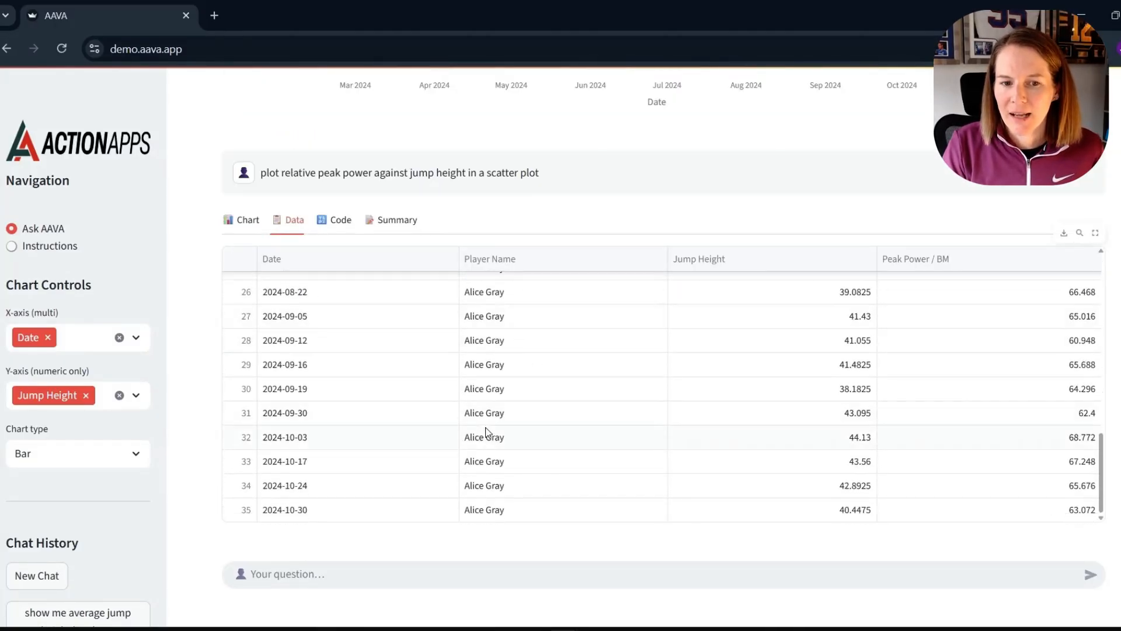
{"action": "mouse_move", "coordinate": [563, 431]}
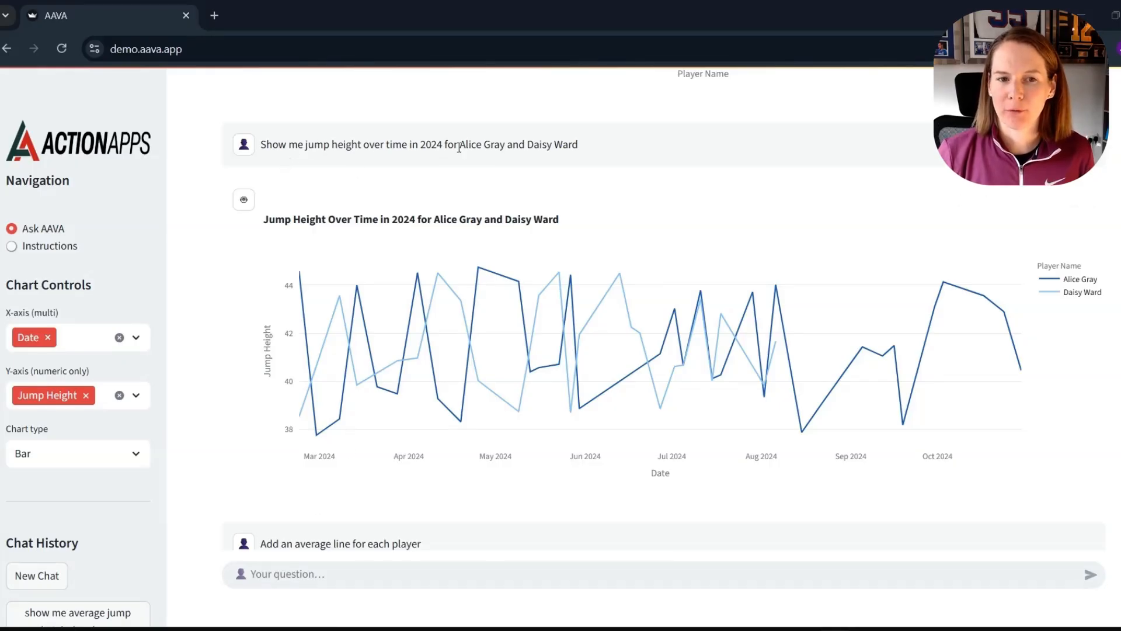
{"action": "mouse_move", "coordinate": [462, 171]}
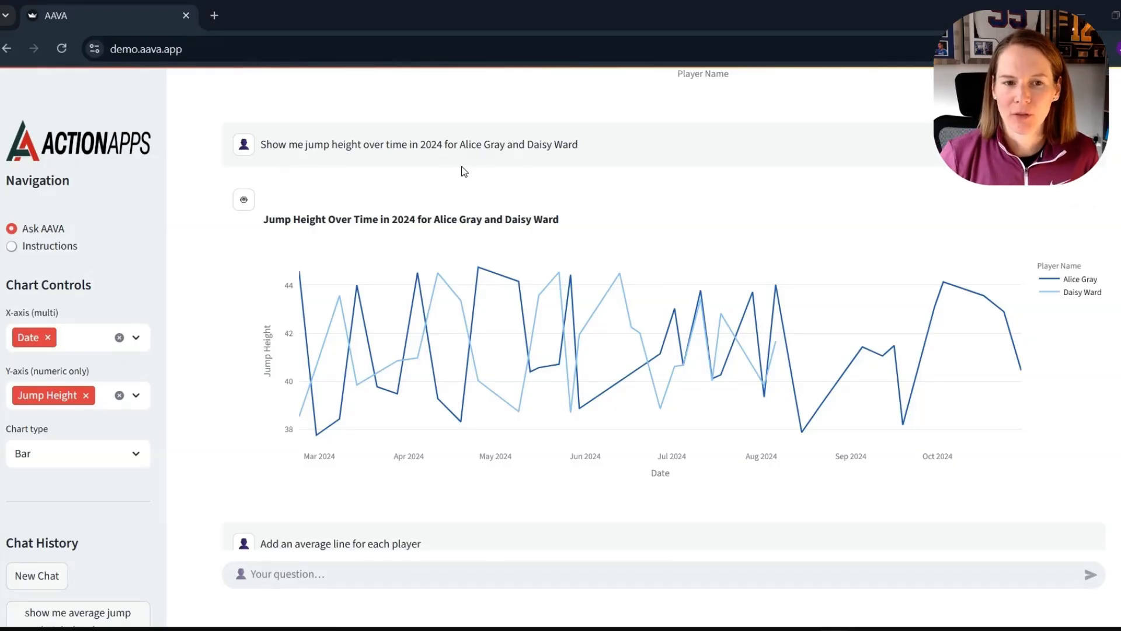
{"action": "mouse_move", "coordinate": [640, 339]}
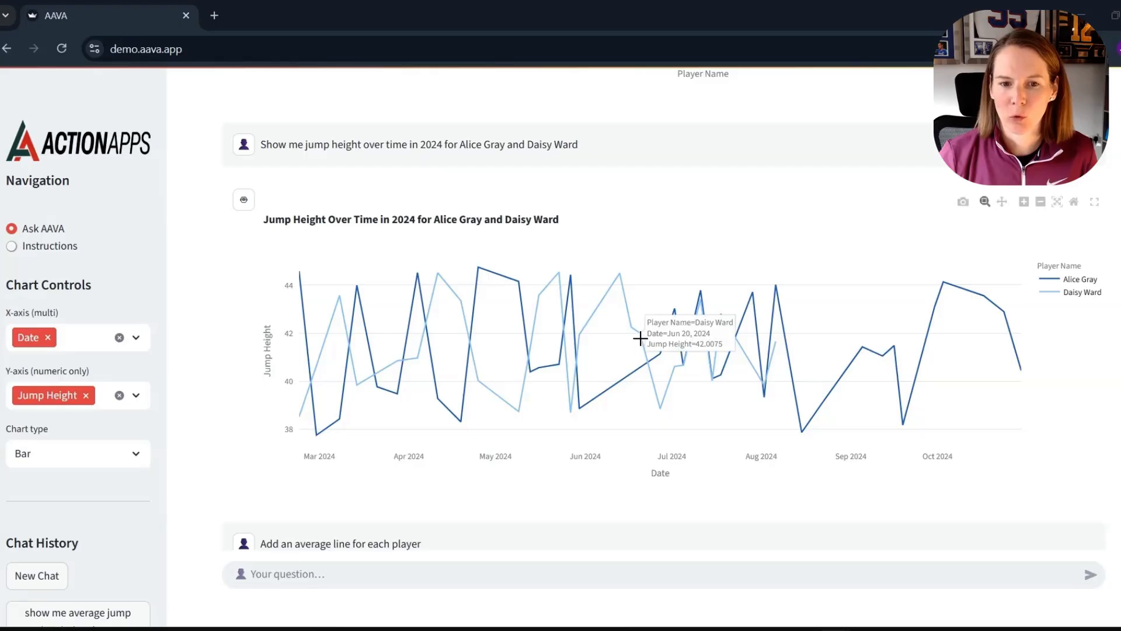
{"action": "scroll", "scroll_direction": "down", "scroll_amount": 3}
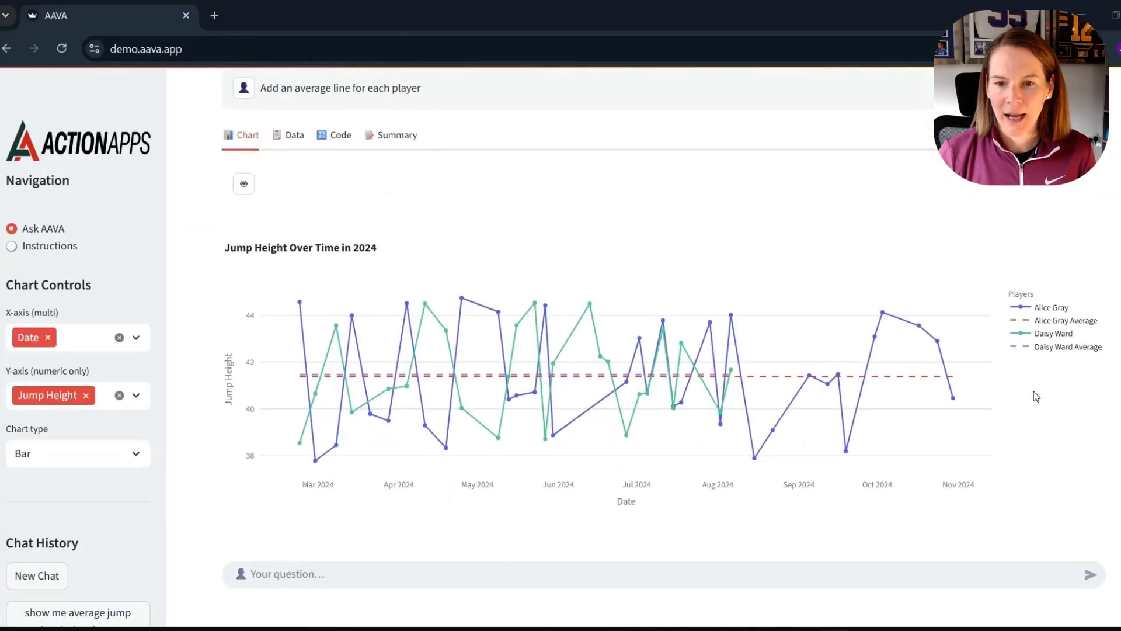
{"action": "mouse_move", "coordinate": [492, 373]}
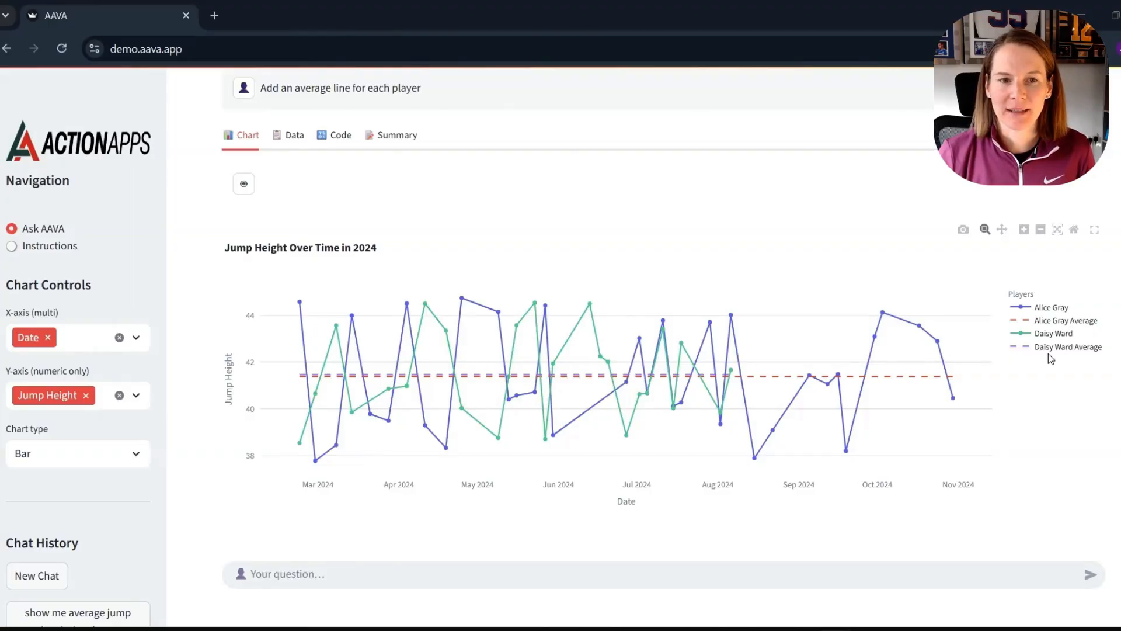
{"action": "mouse_move", "coordinate": [1067, 353]}
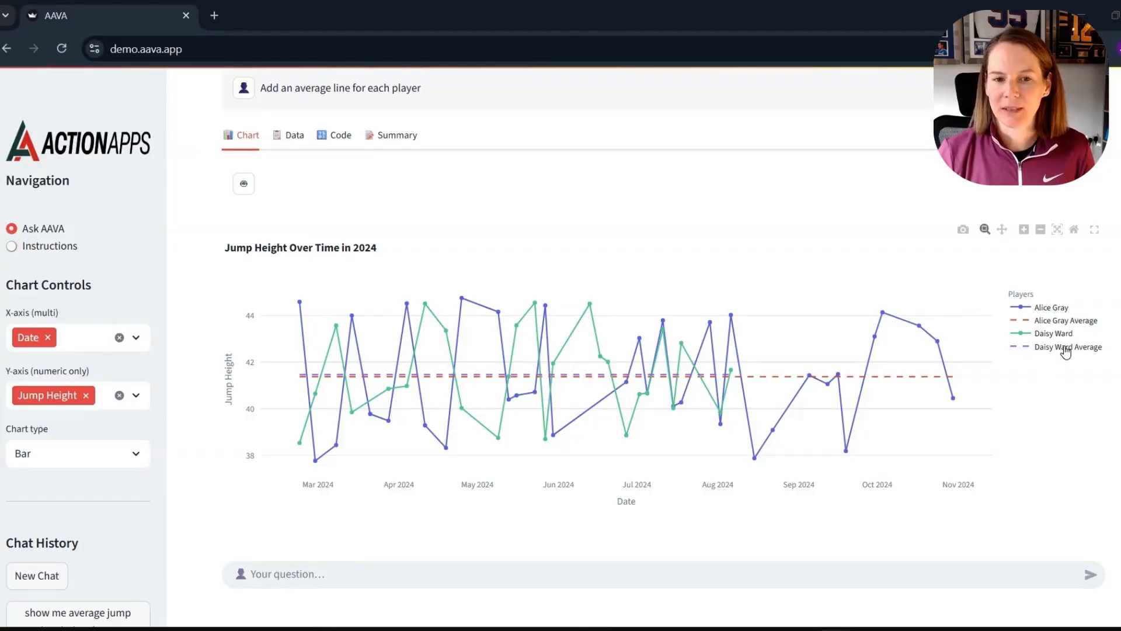